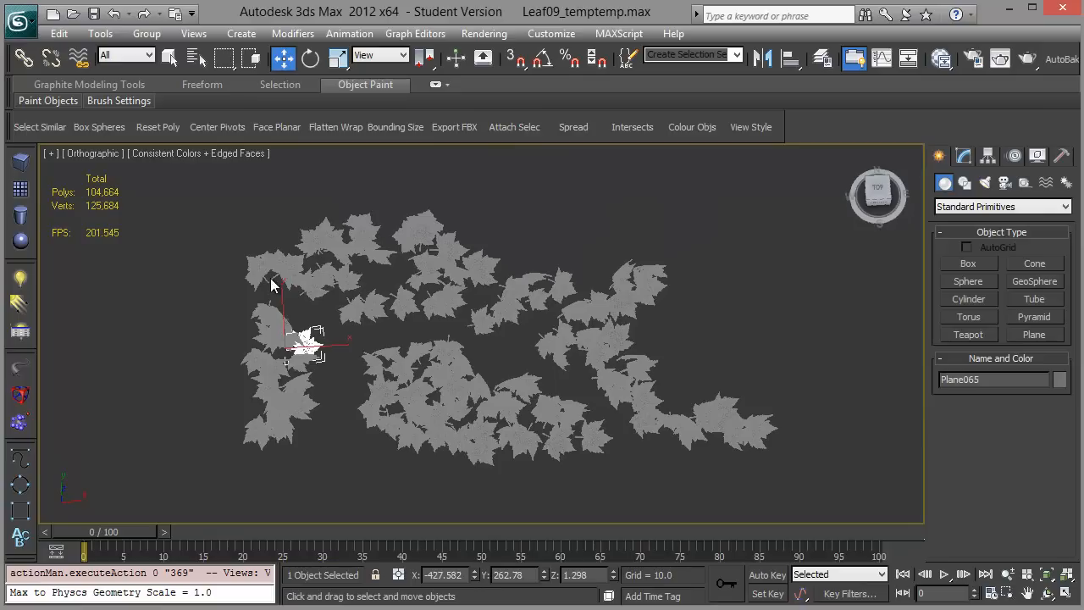
- Select all 108 similar leaf planes and run Colour Objs twice, ending with random greys
left_click(194, 209)
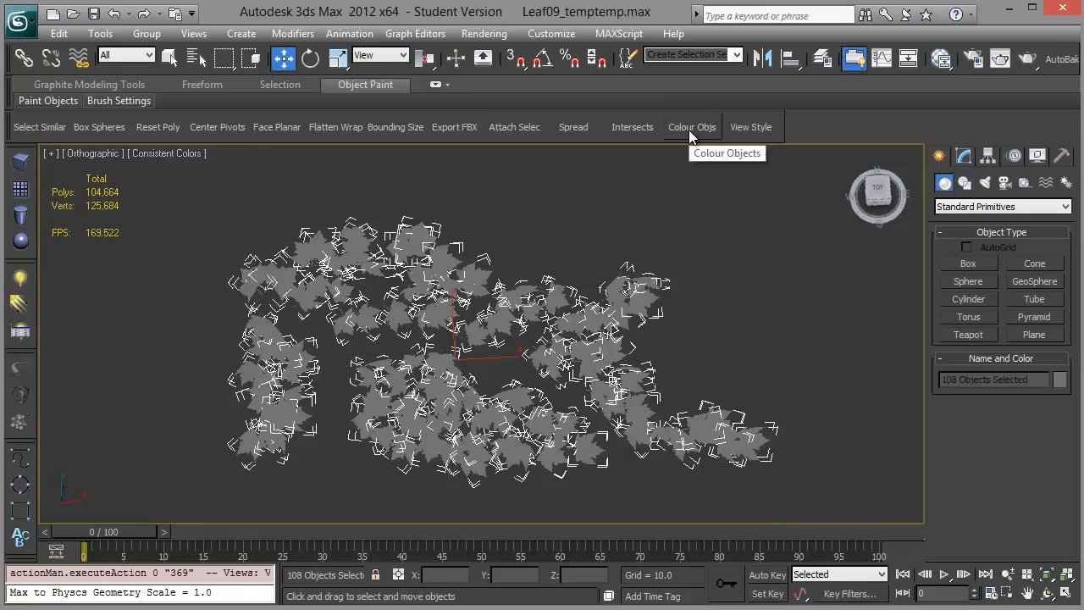
left_click(691, 125)
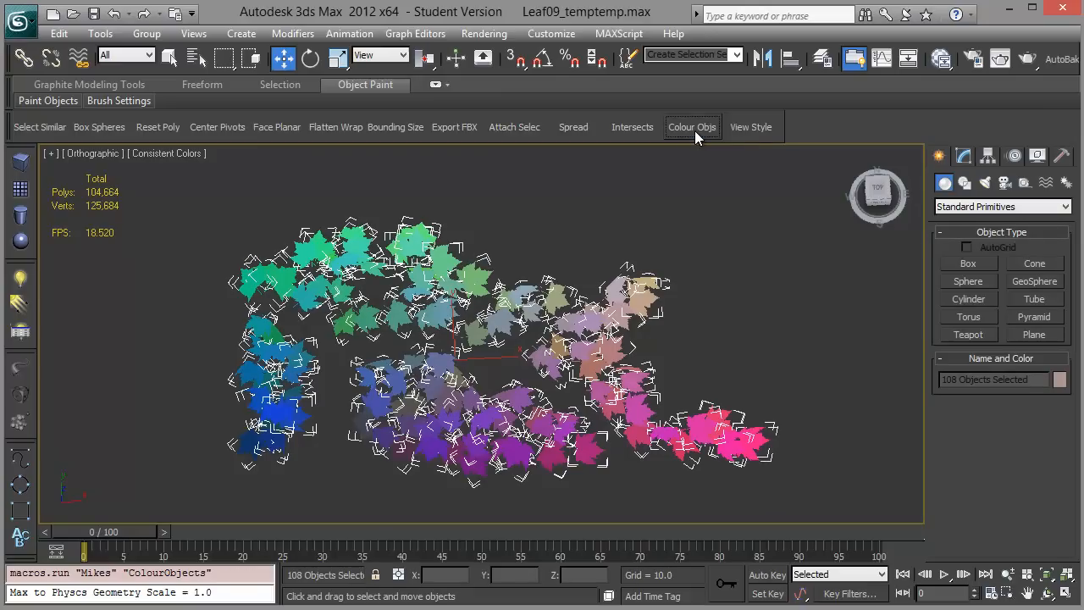
mouse_move(759, 307)
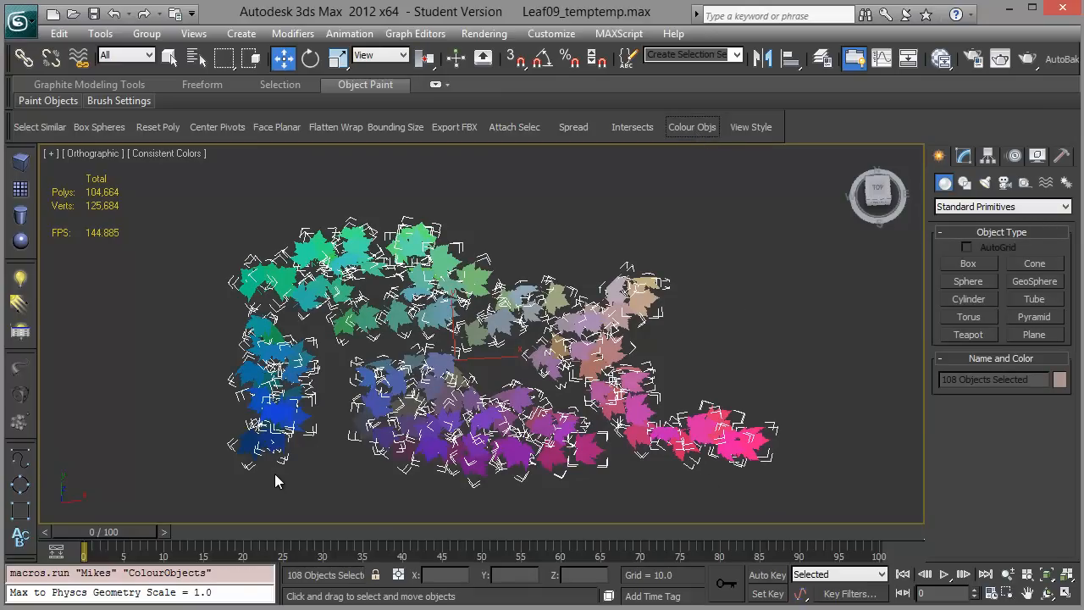
mouse_move(427, 484)
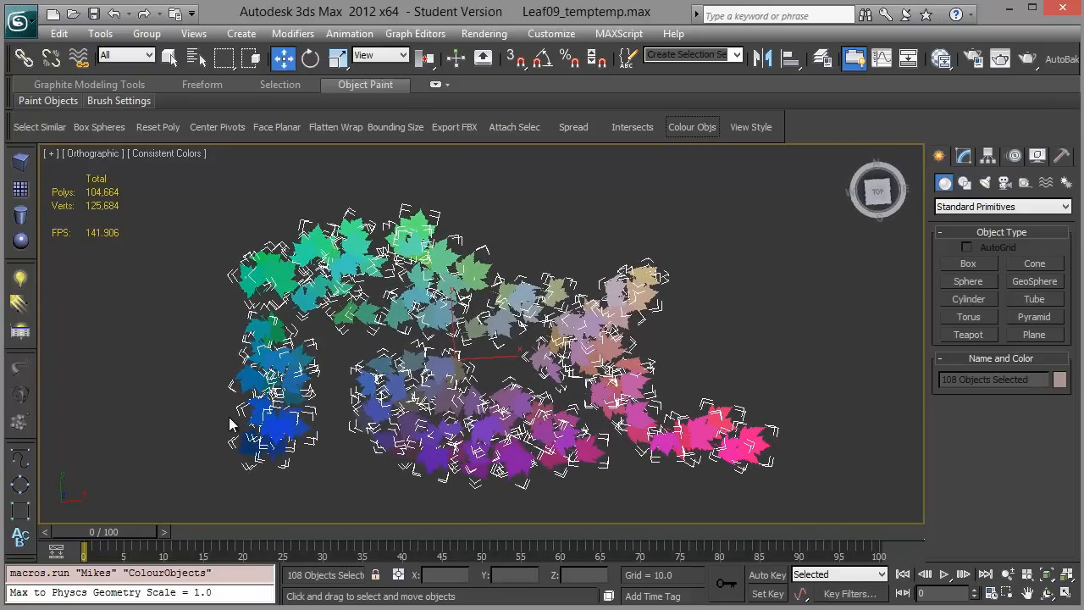
mouse_move(708, 332)
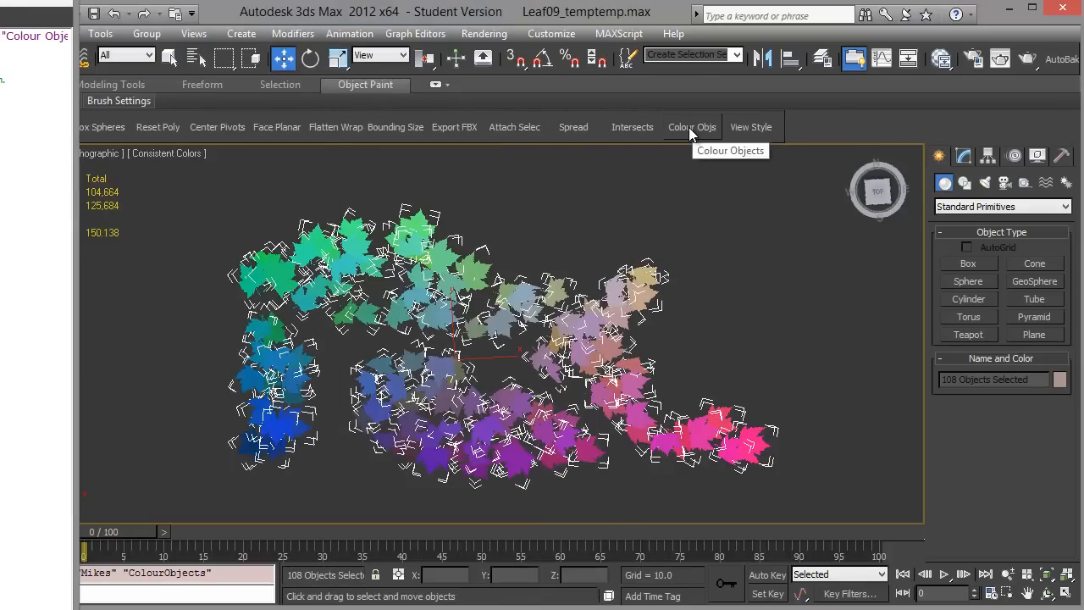
left_click(691, 127)
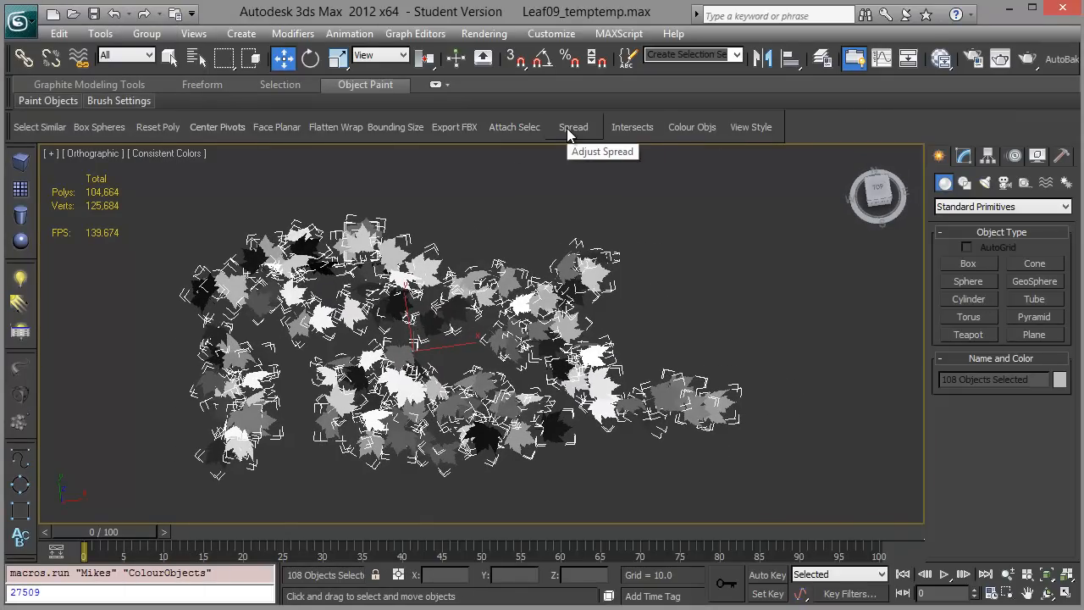
- Apply a Spread of about -0.57 to pull the leaves into a tight cluster
left_click(572, 127)
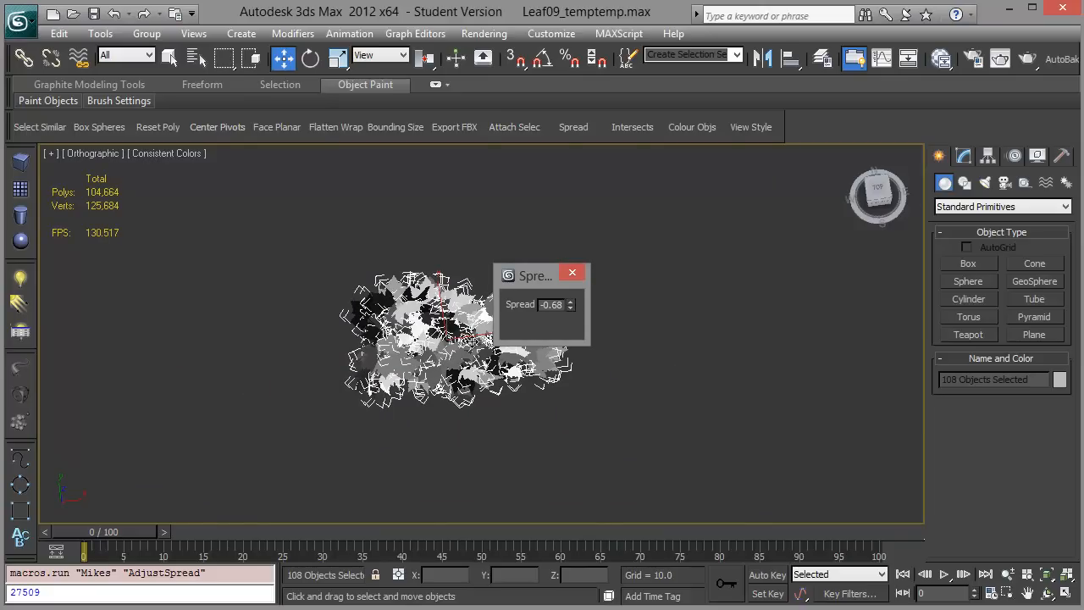
left_click_drag(569, 305, 570, 322)
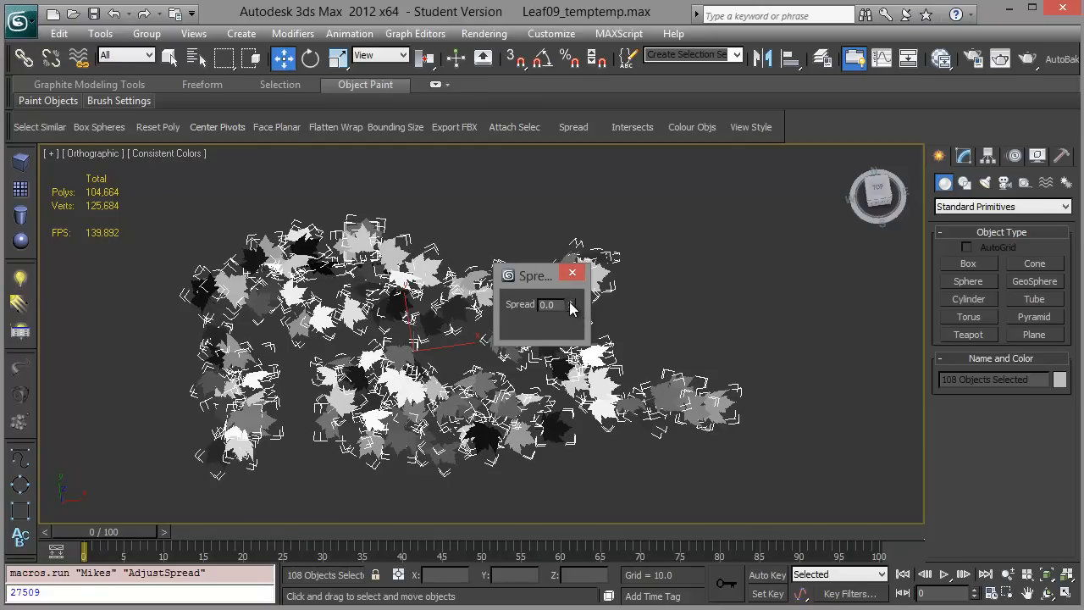
left_click_drag(557, 305, 557, 322)
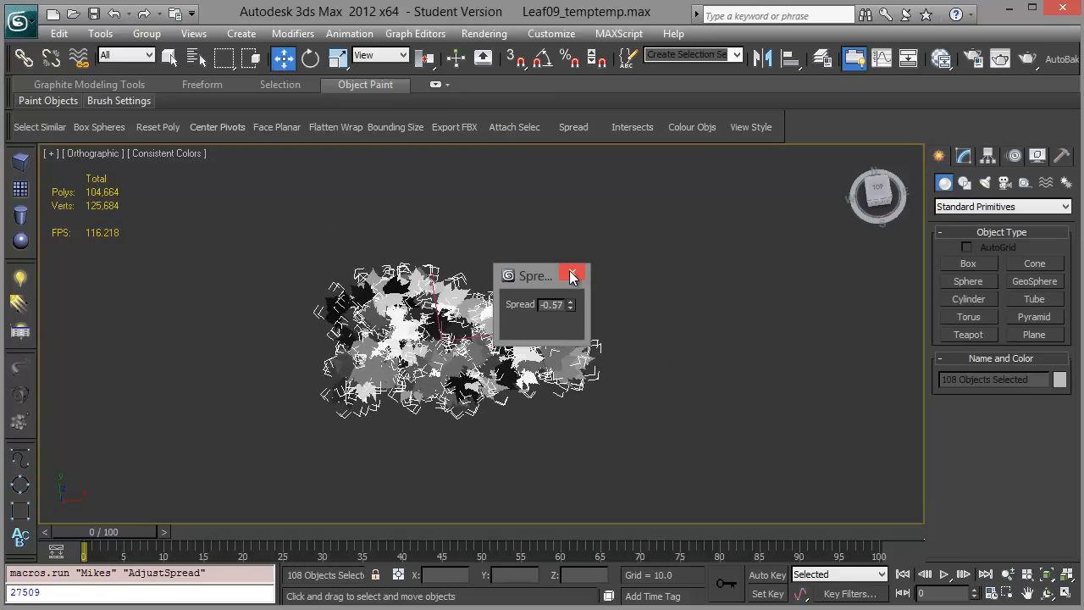
left_click(573, 275)
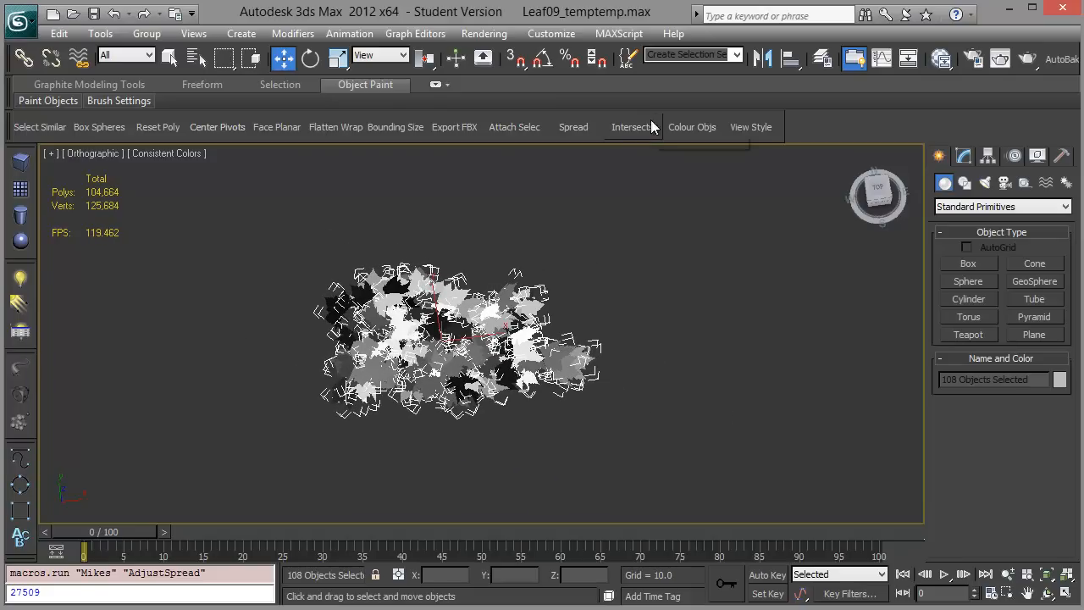
mouse_move(633, 127)
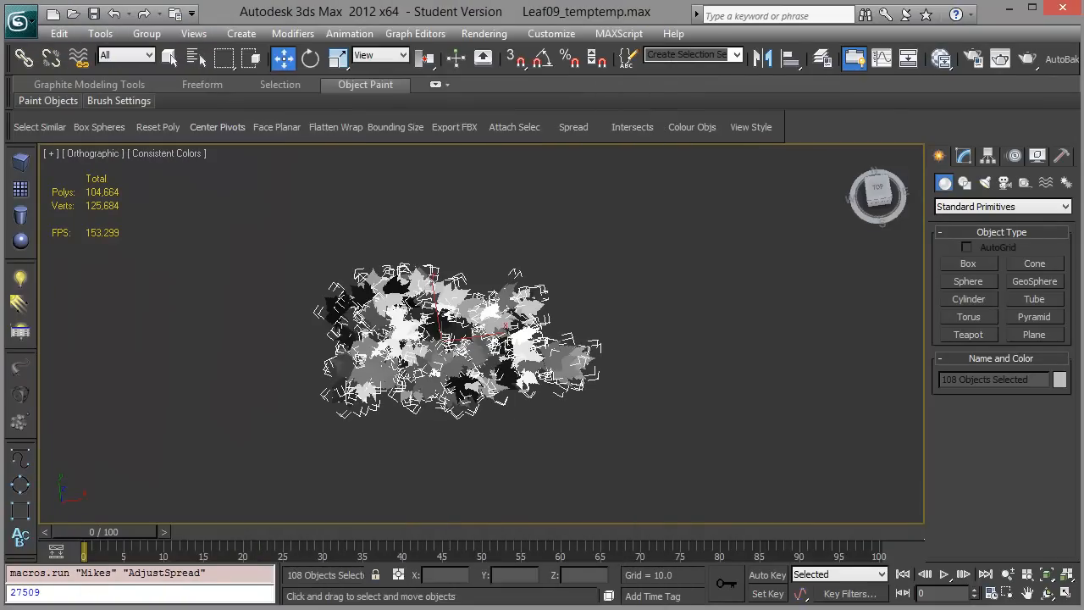
mouse_move(632, 125)
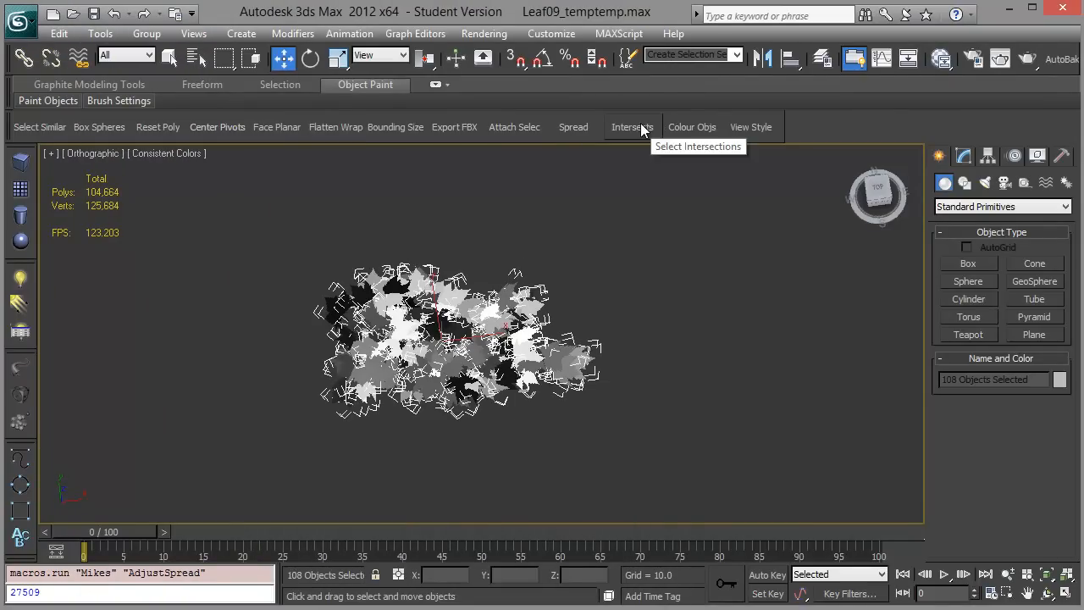
- Run Intersects to isolate the 34 overlapping leaves from the cluster
left_click(632, 127)
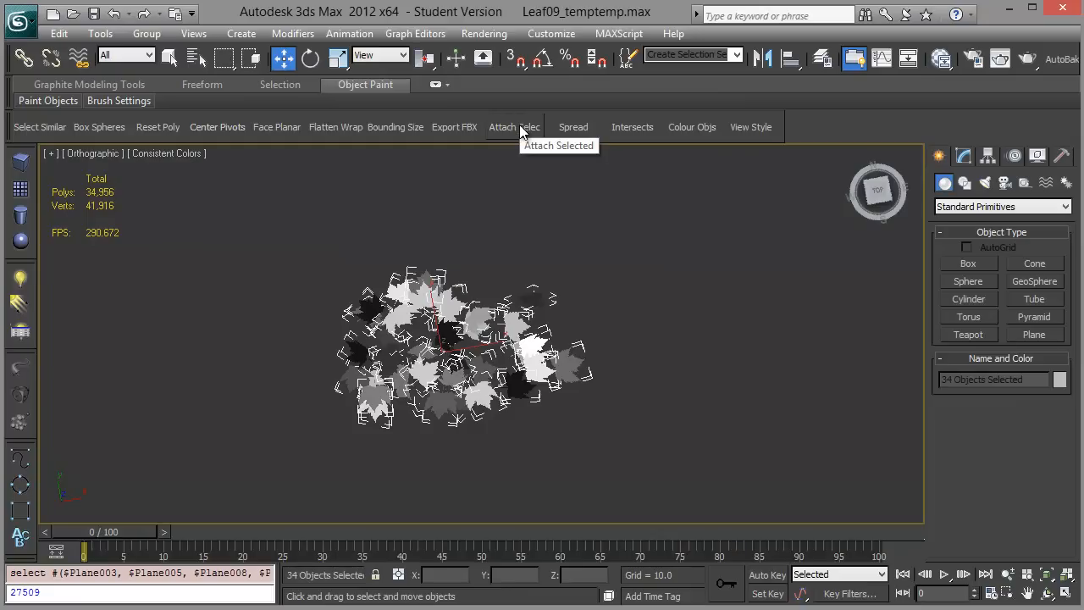
- Attach the leaves into one mesh and warp it with an FFD 3x3x3 lattice
left_click(502, 127)
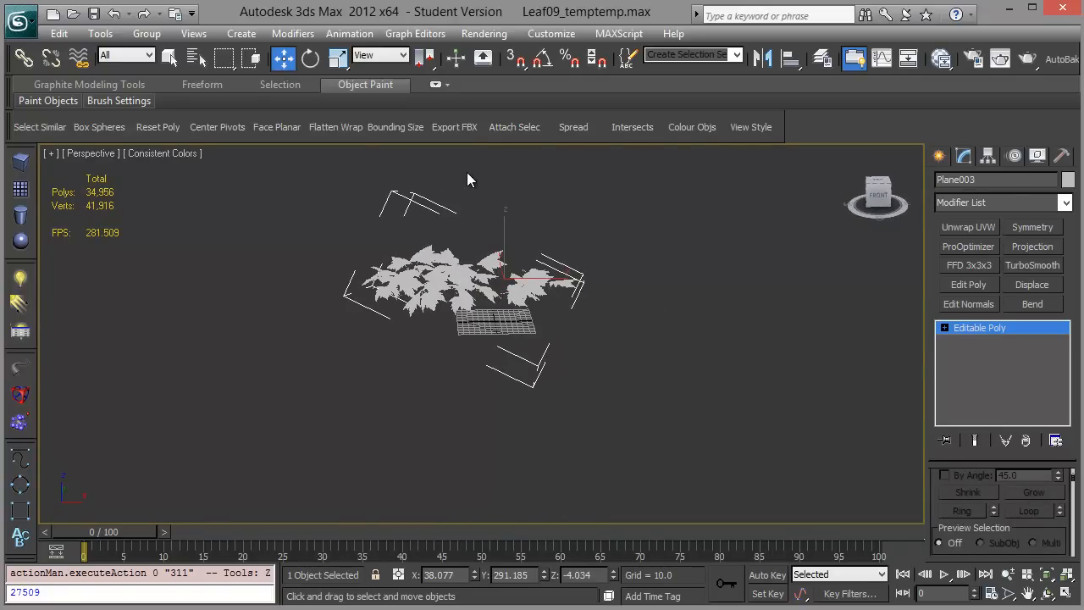
mouse_move(210, 181)
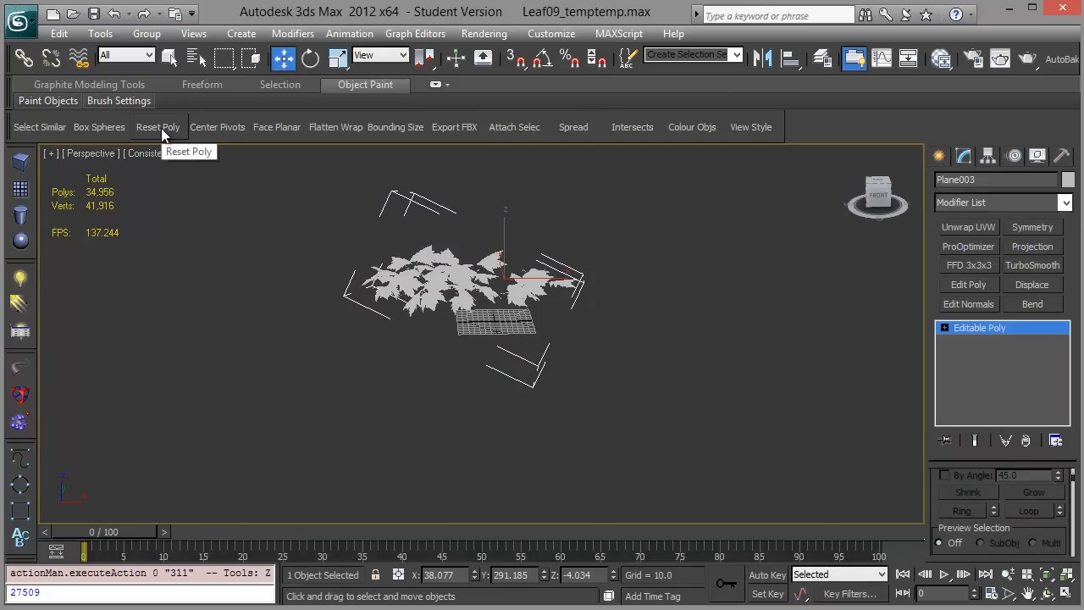
mouse_move(979, 269)
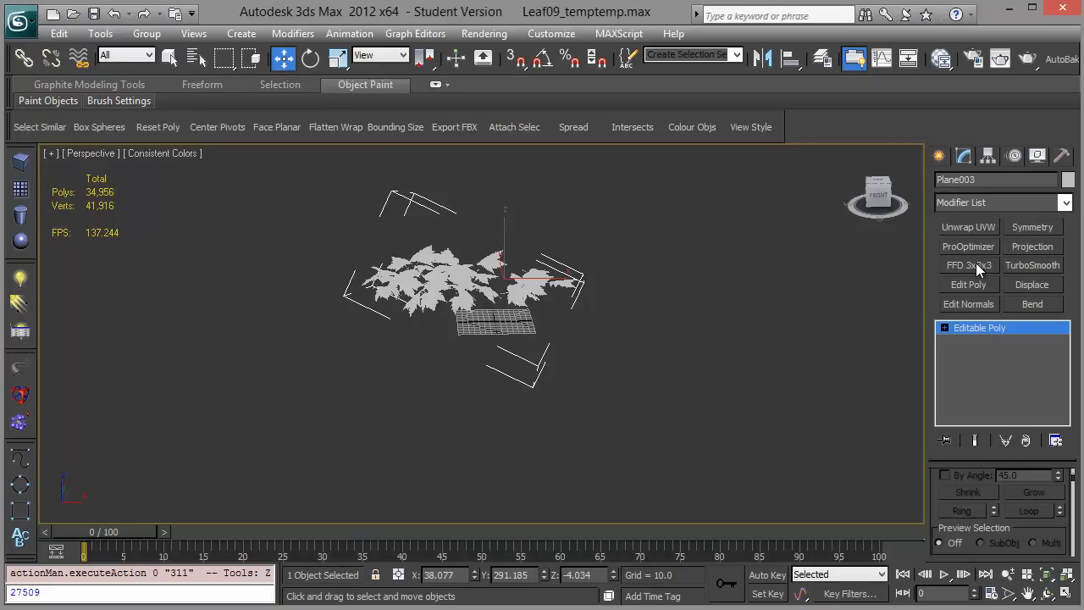
left_click(969, 264)
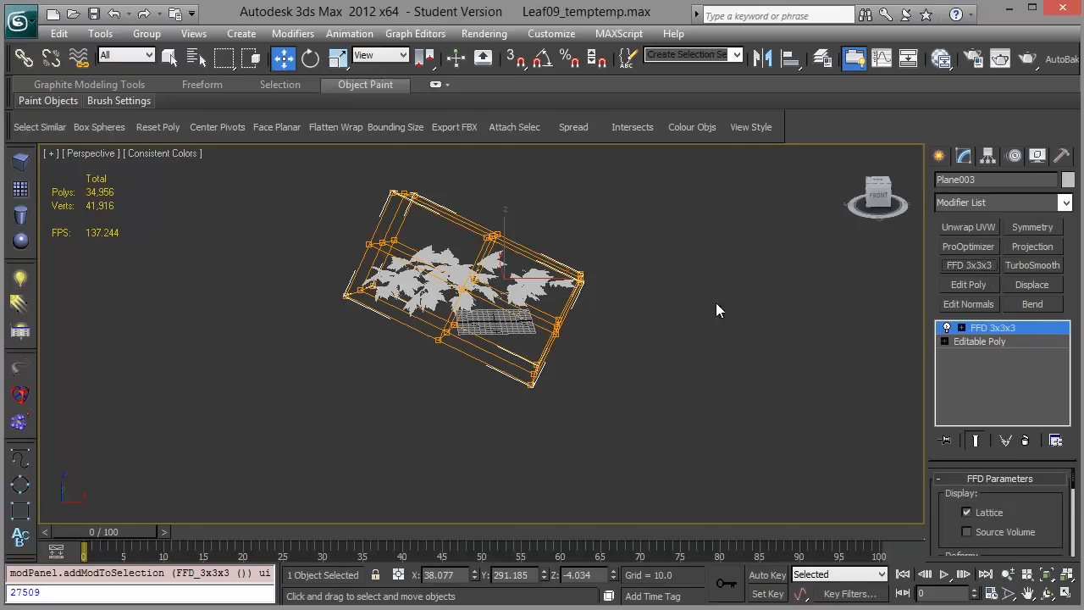
left_click(959, 329)
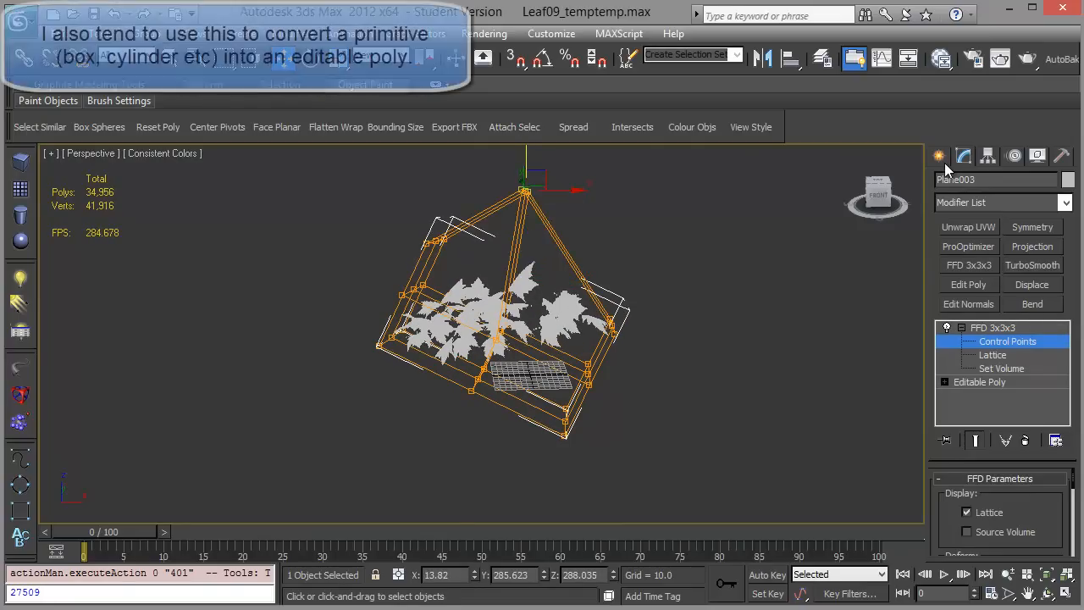
left_click(1006, 341)
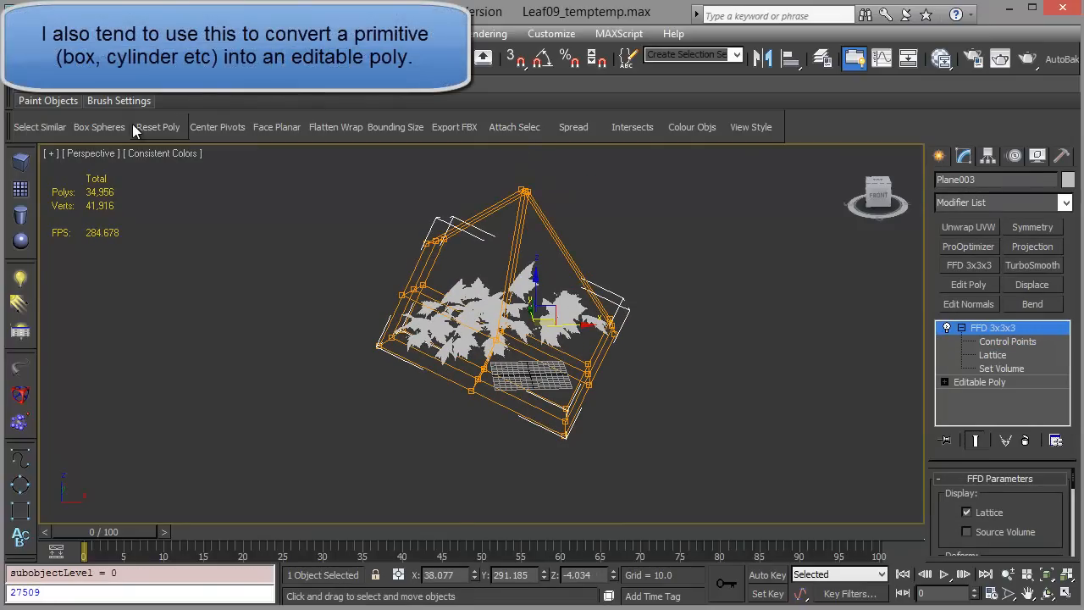
mouse_move(158, 127)
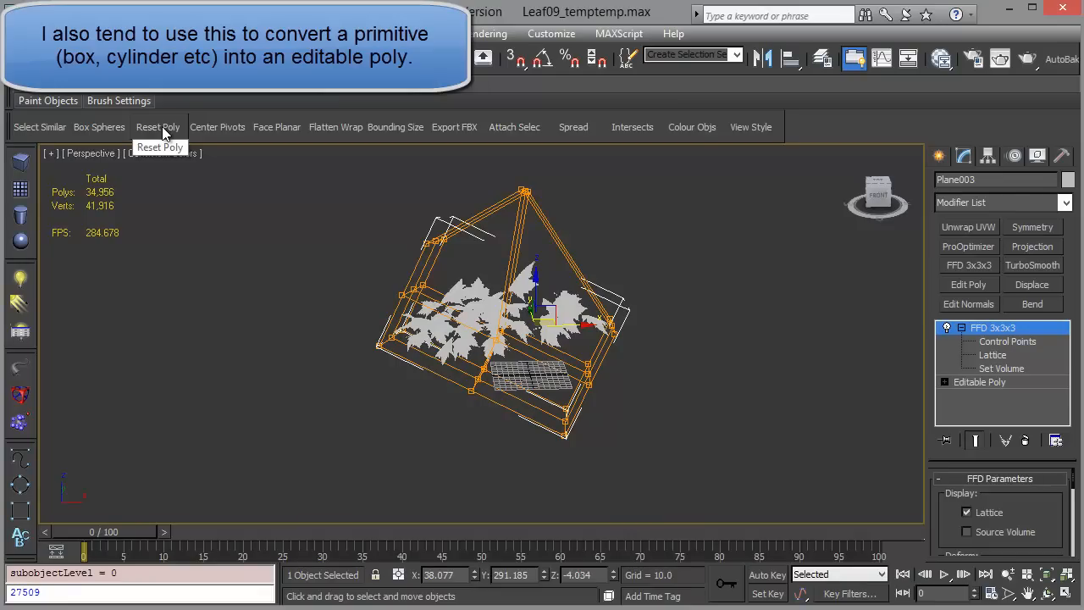
- Clone the deformed leaf cluster, then collapse both copies to editable poly with Reset Poly
left_click(158, 127)
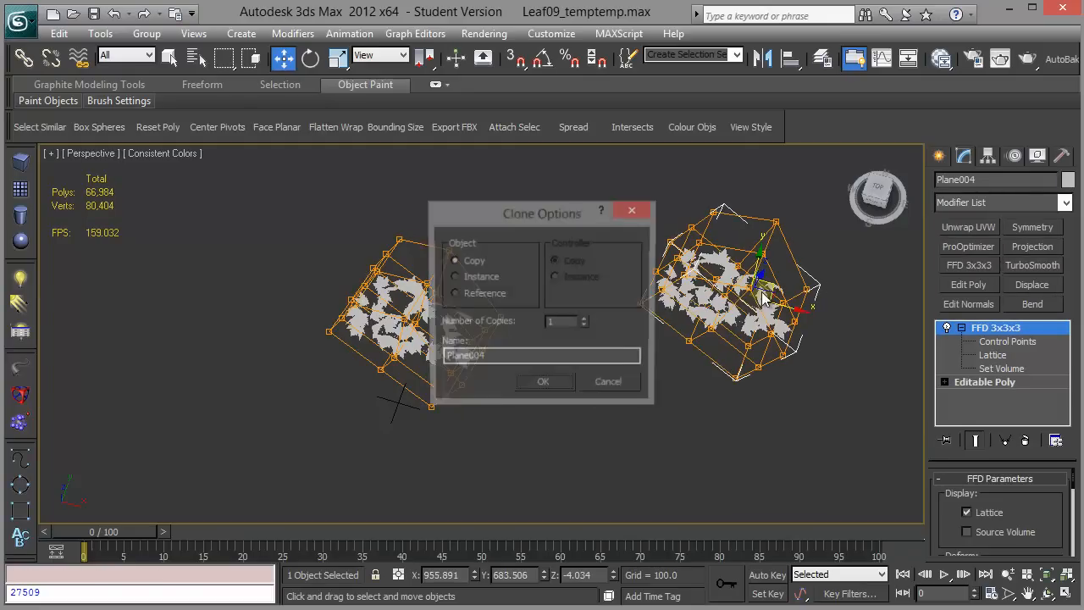
left_click(542, 381)
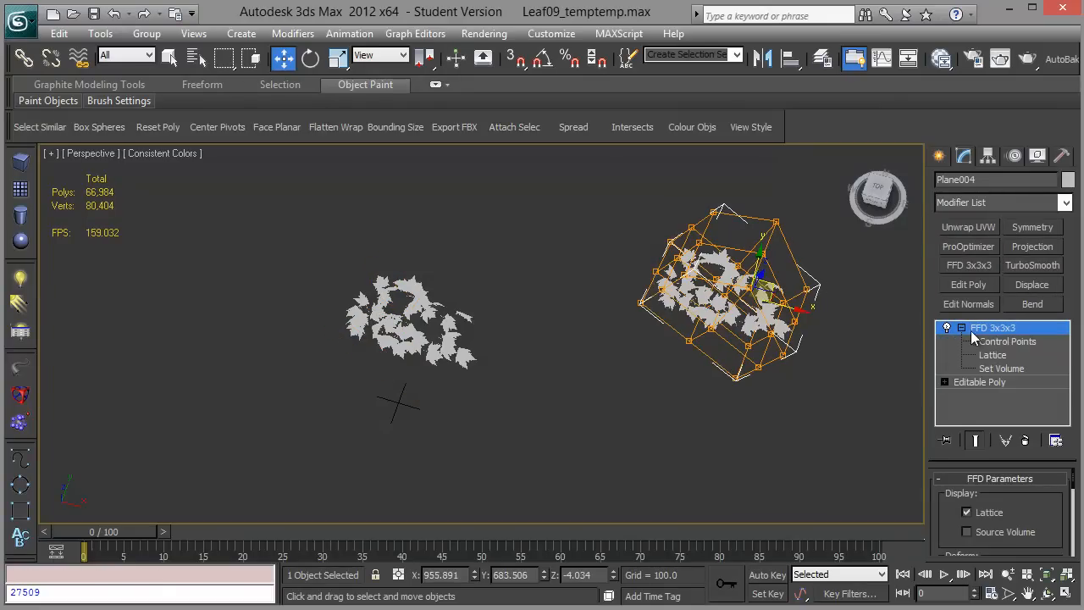
left_click(1006, 340)
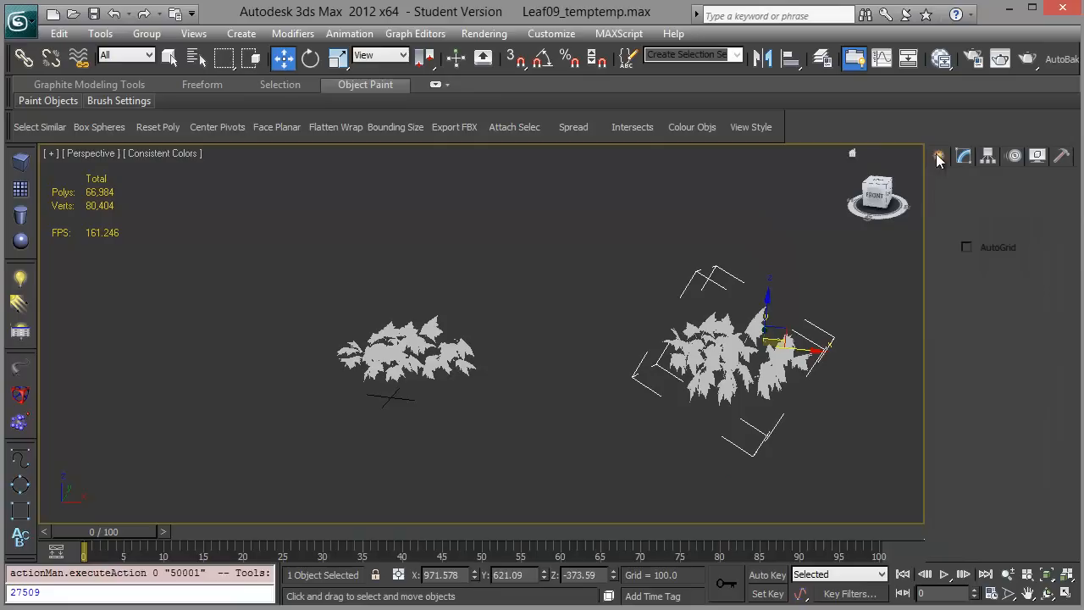
left_click(160, 126)
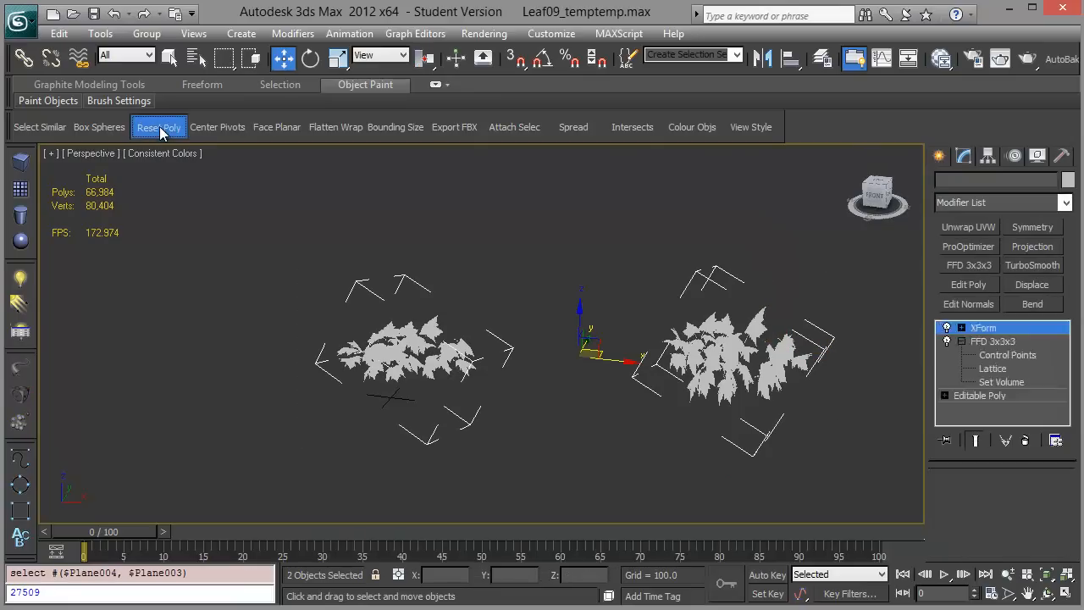
left_click(158, 125)
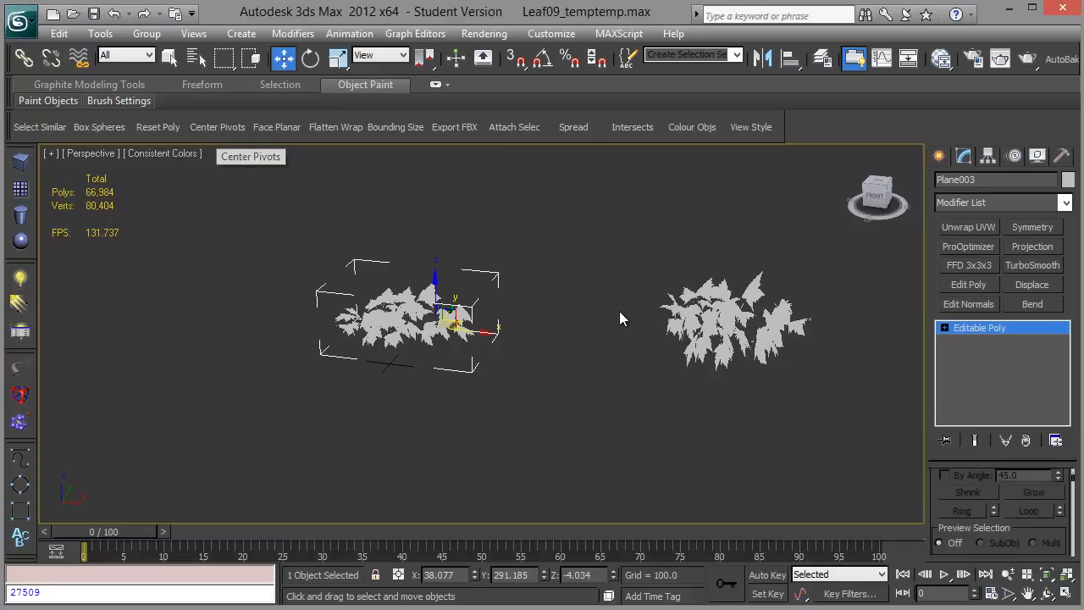
mouse_move(217, 127)
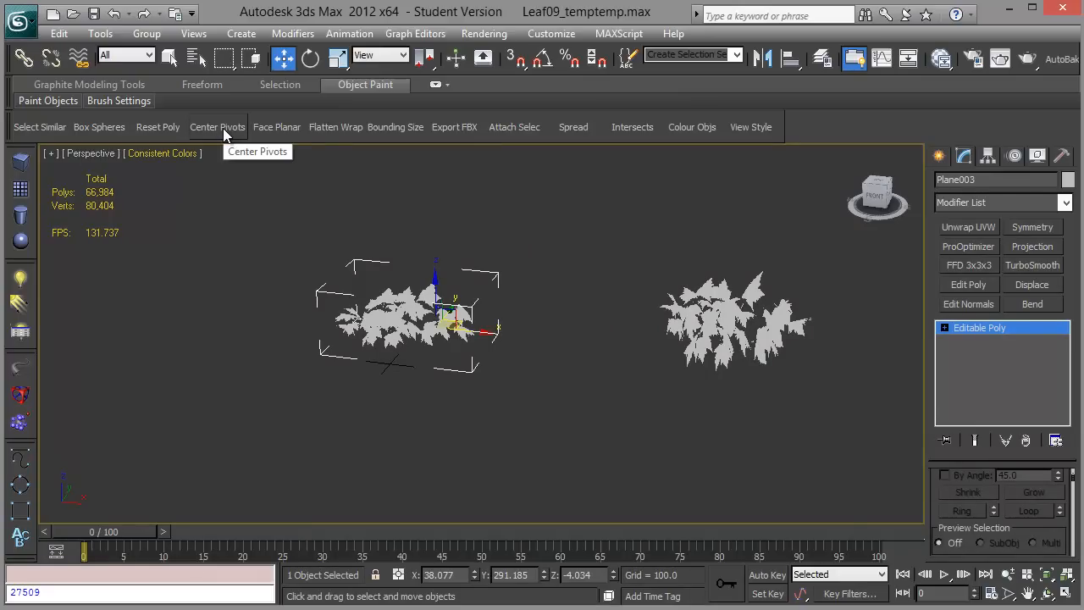
- Centre the pivots of both leaf clusters on their own geometry
left_click(217, 125)
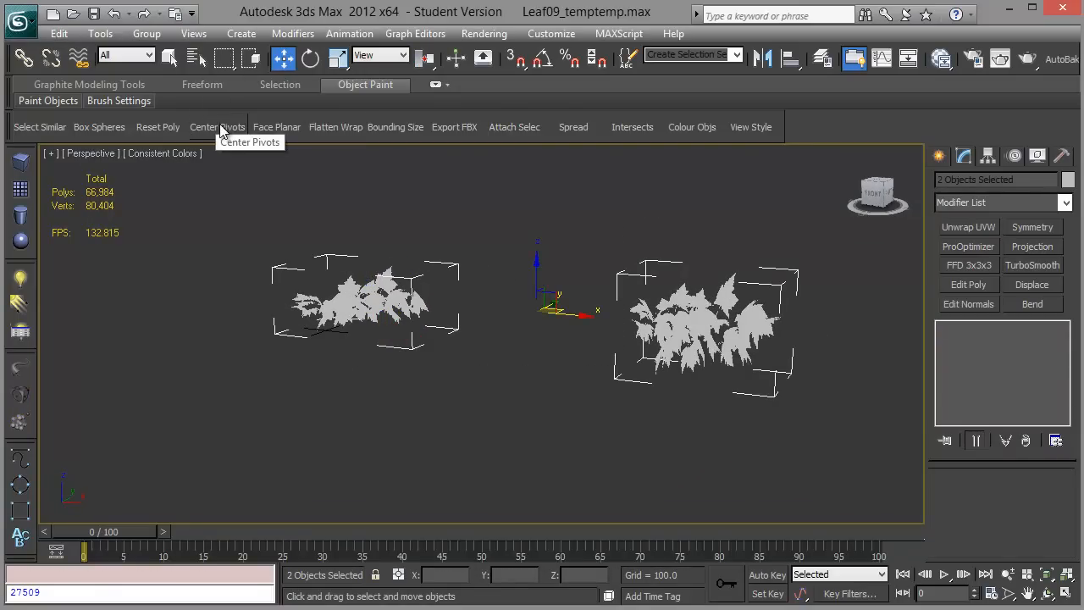
left_click(217, 125)
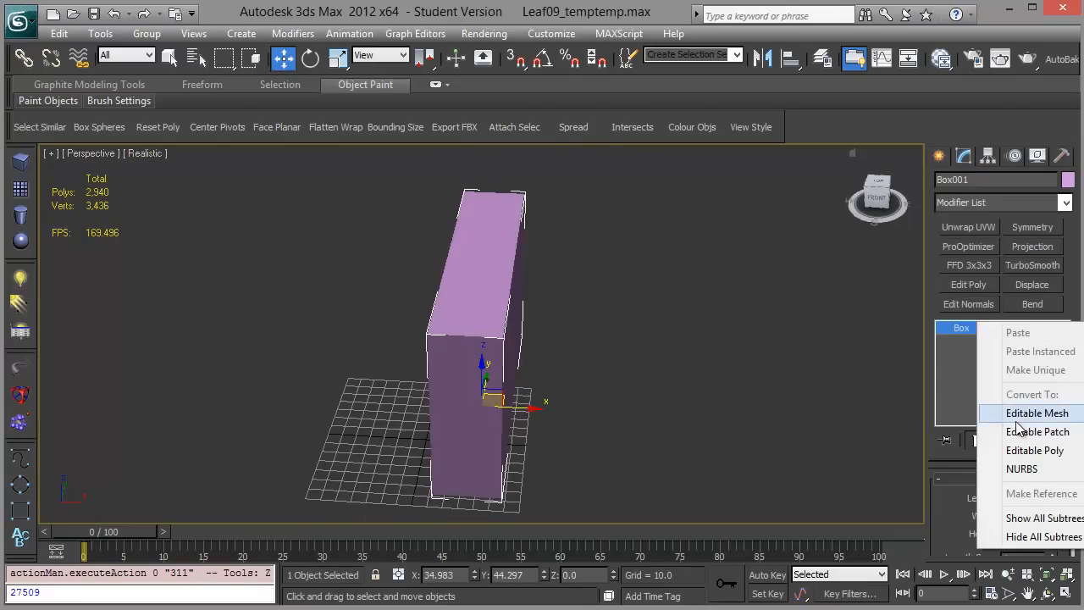
- Convert the box to an editable poly and enter sub-object level to distort it
left_click(1033, 450)
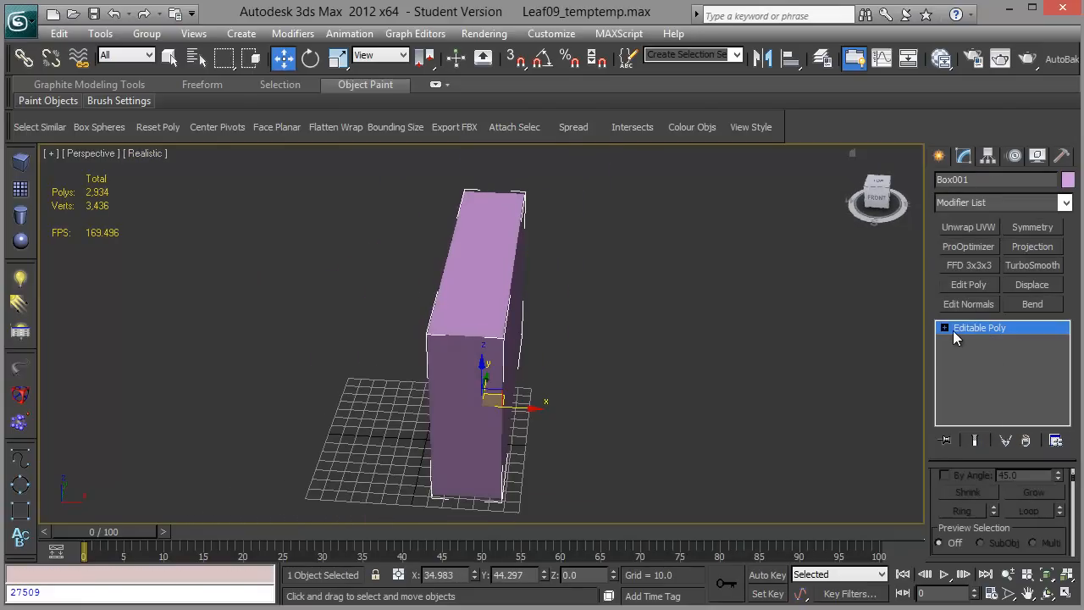
left_click(979, 383)
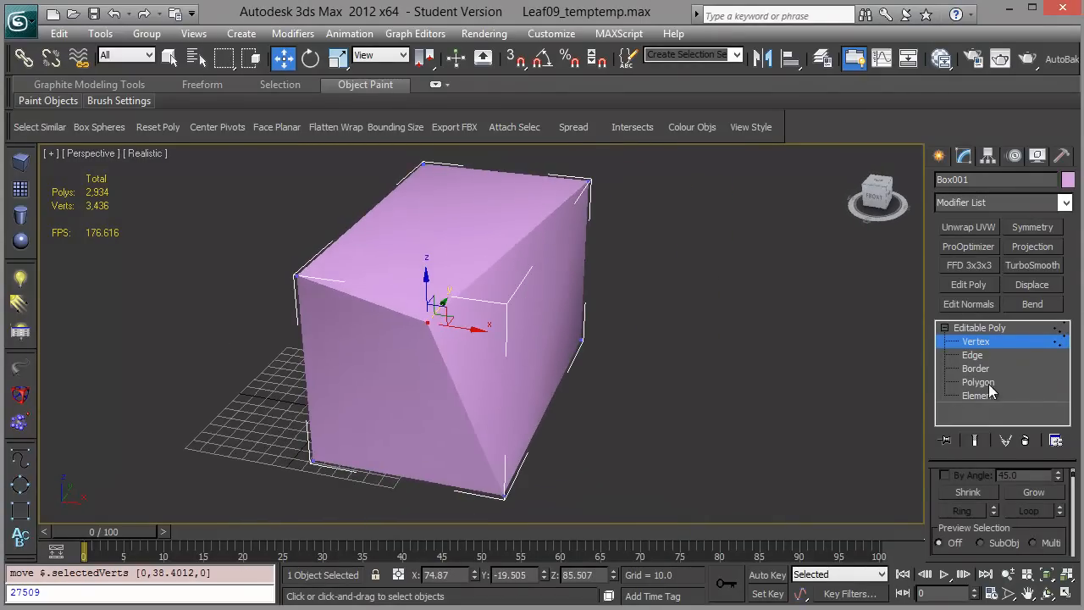
left_click(979, 383)
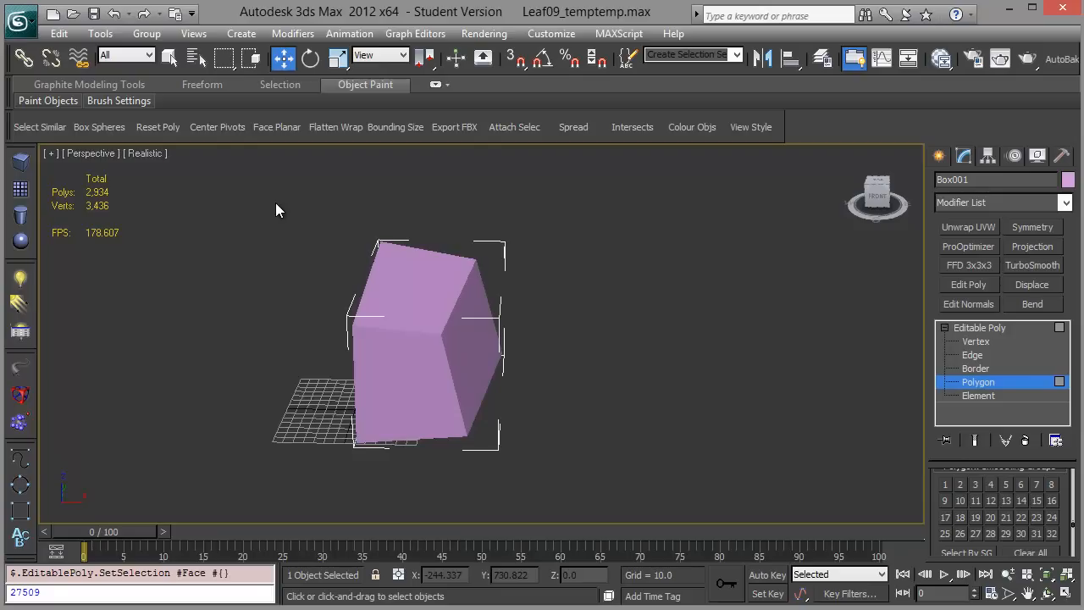
mouse_move(332, 156)
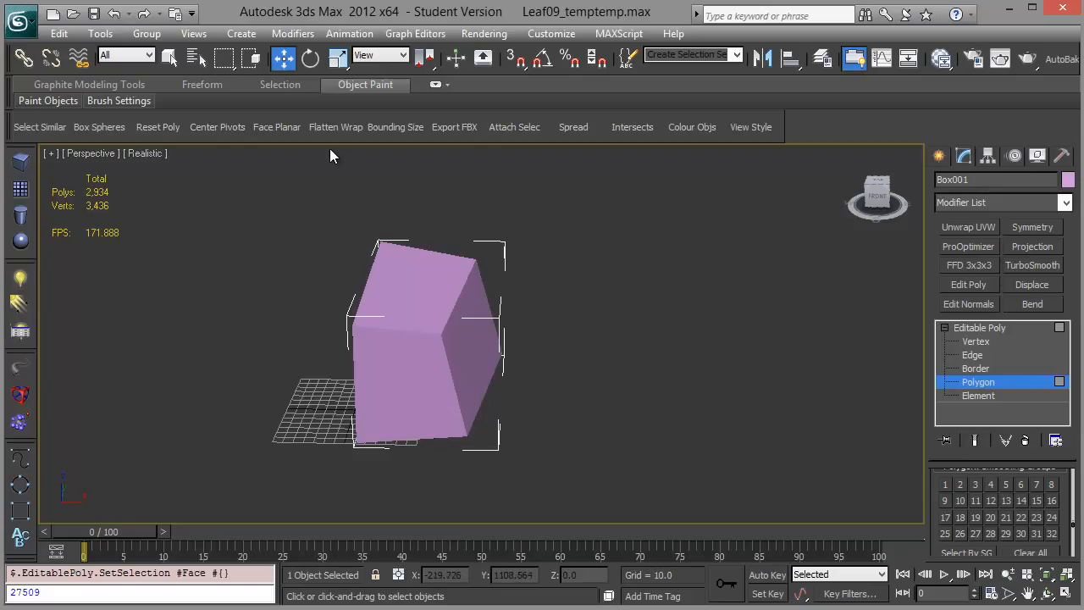
mouse_move(332, 200)
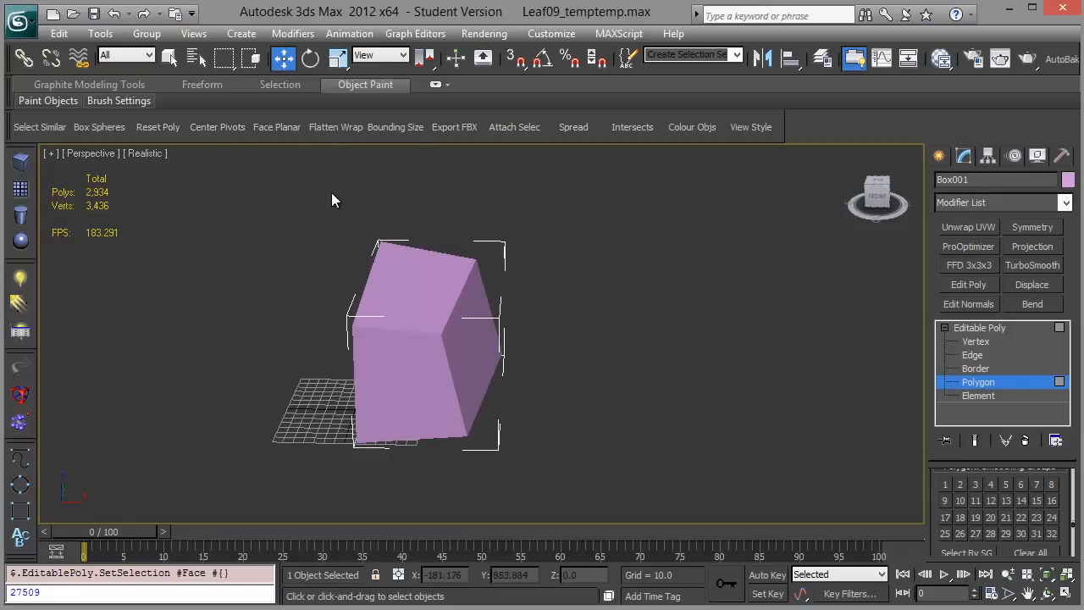
mouse_move(268, 220)
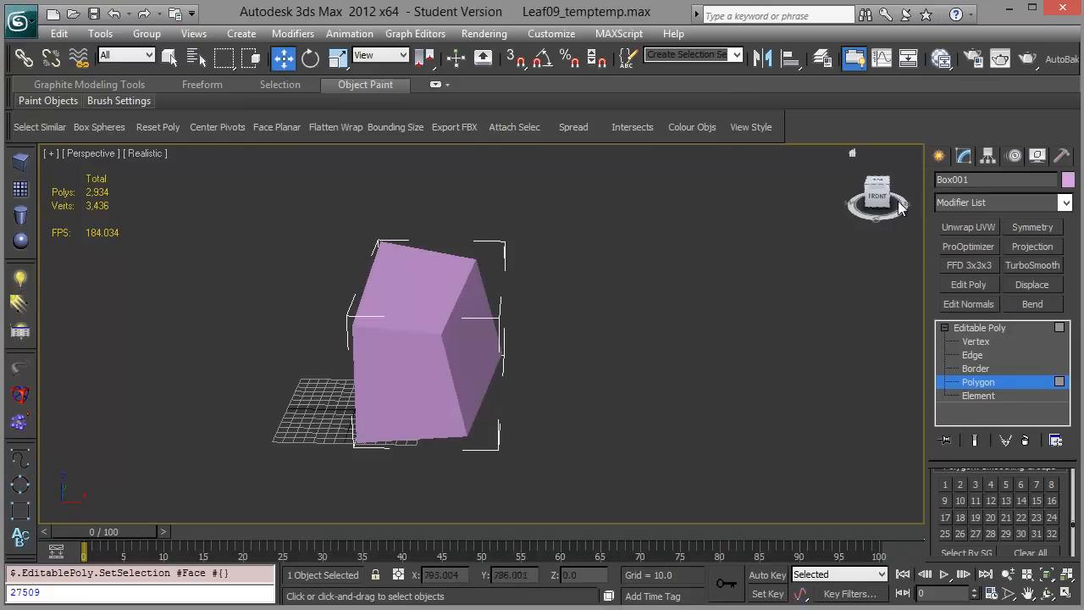
- Run Flatten Wrap on the box and add an Unwrap UVW modifier
left_click(335, 126)
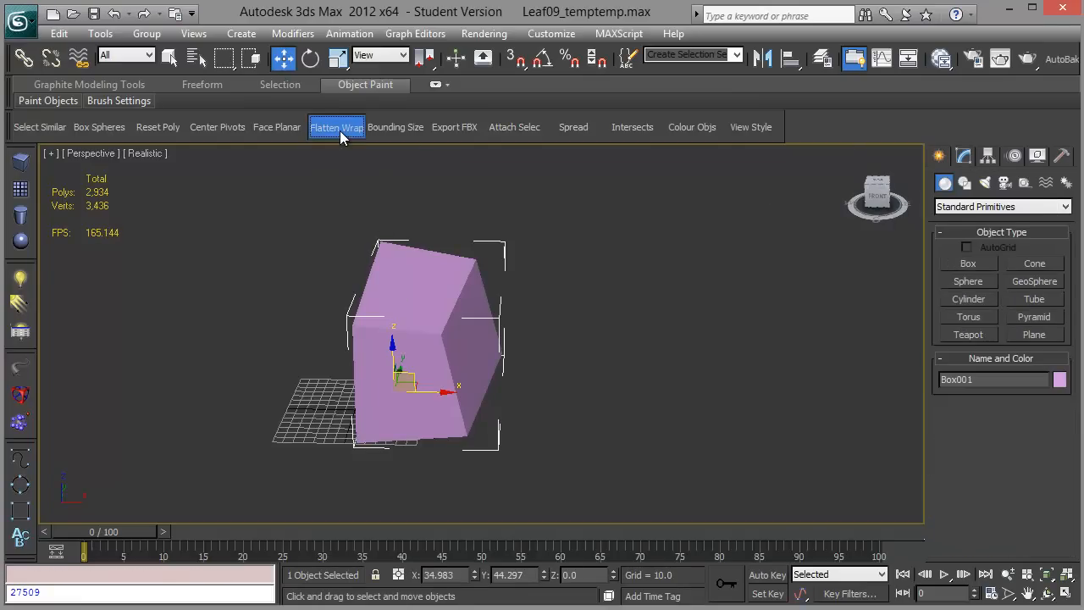
left_click(336, 125)
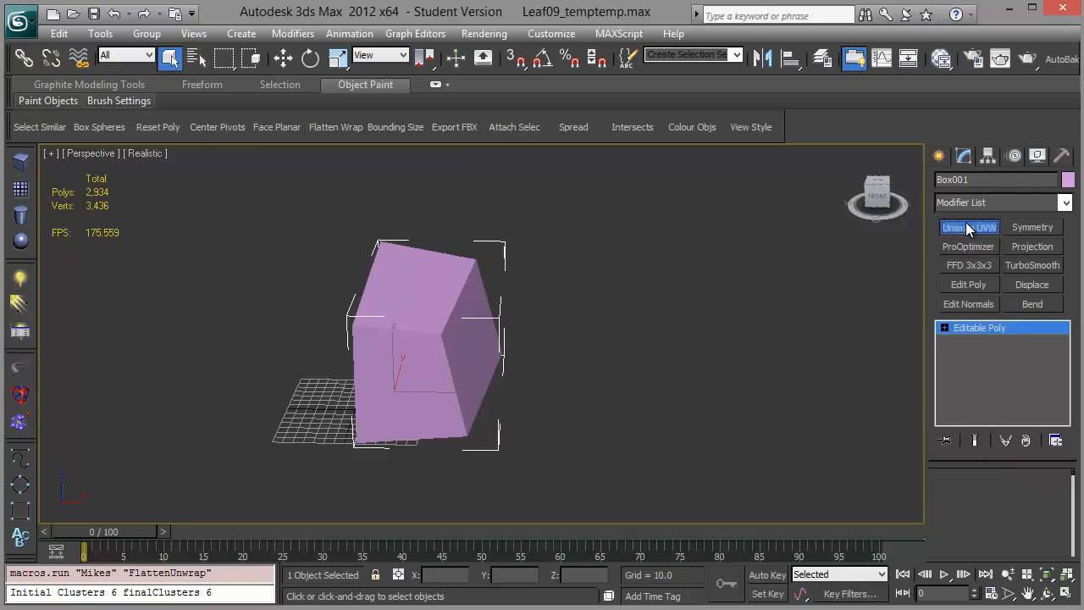
left_click(969, 227)
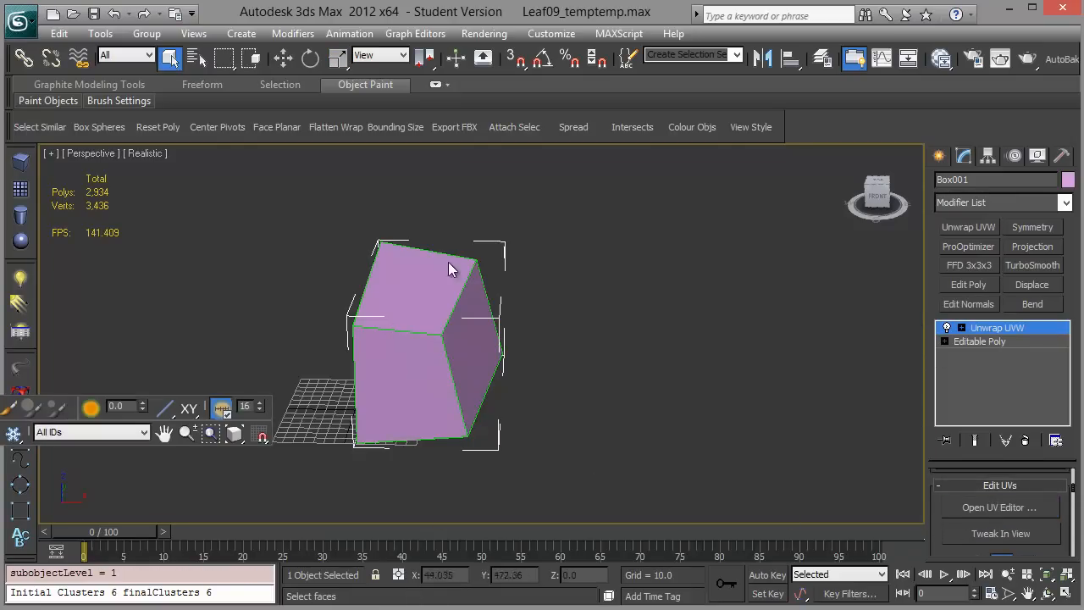
left_click(1000, 507)
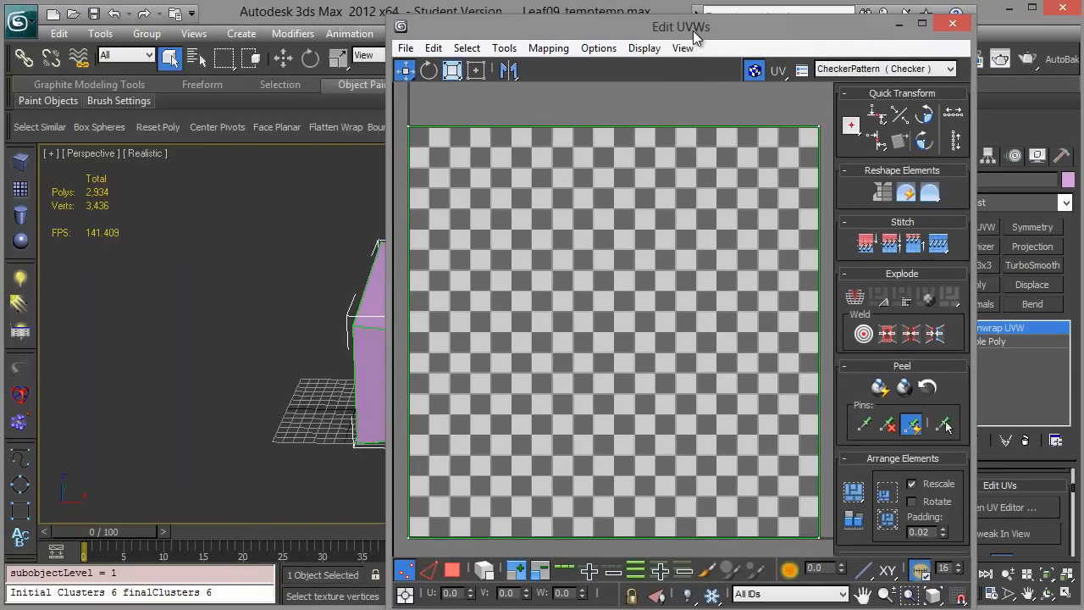
left_click(952, 23)
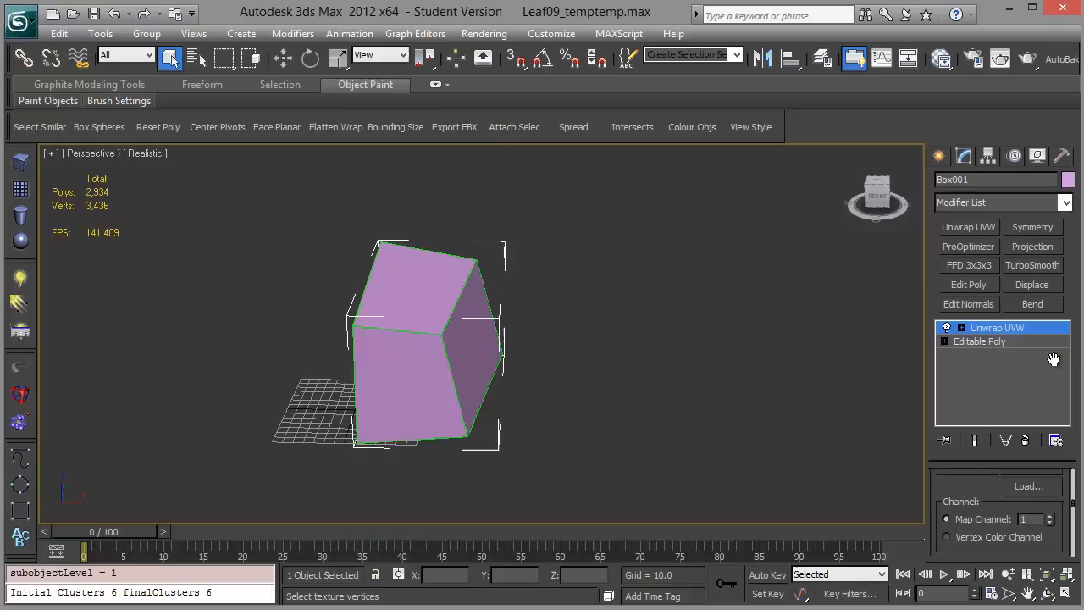
- Move the UVs to map channel 2 and review the six flattened clusters in the UV Editor
left_click(1050, 495)
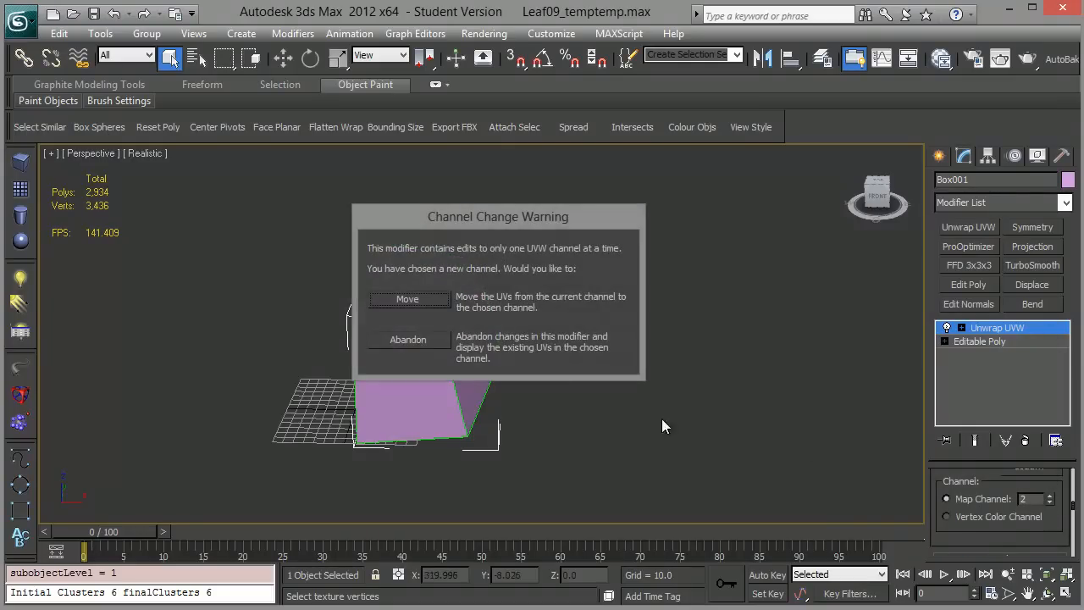
left_click(407, 298)
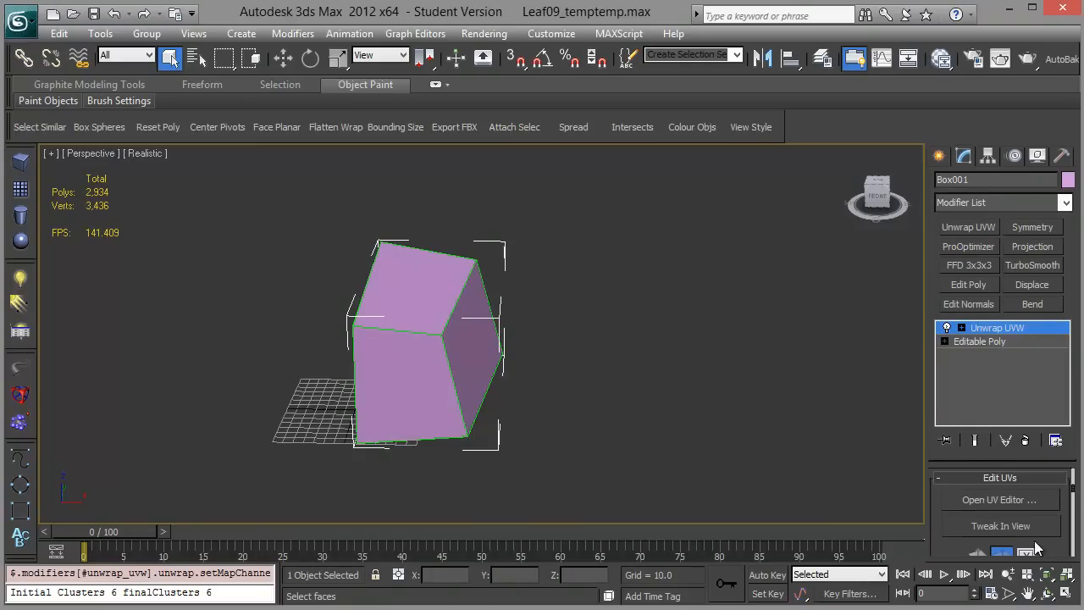
left_click(1000, 499)
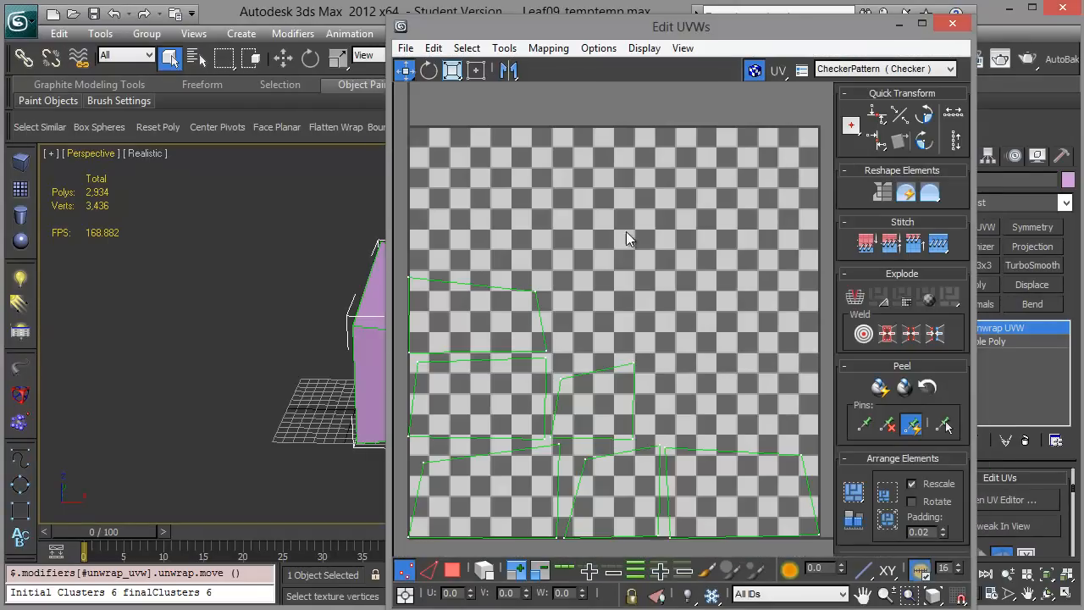
mouse_move(712, 373)
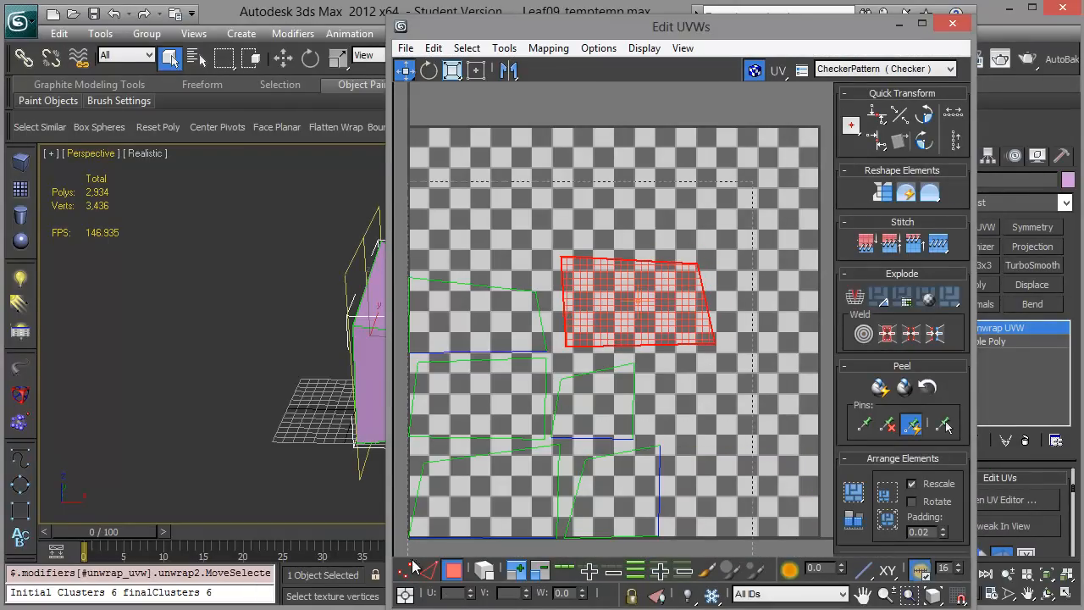
left_click(549, 47)
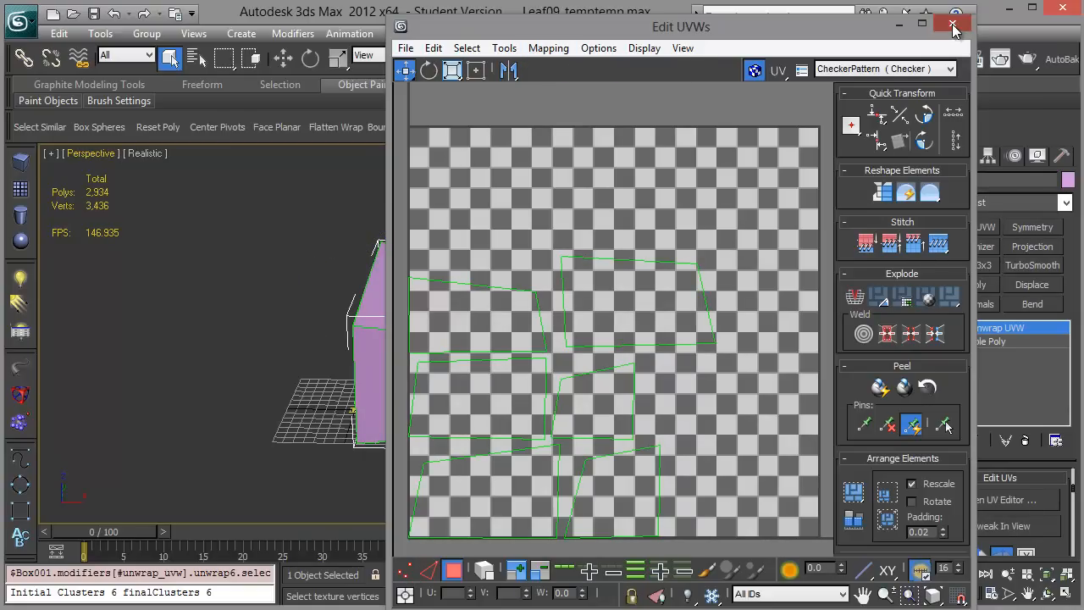
left_click(952, 25)
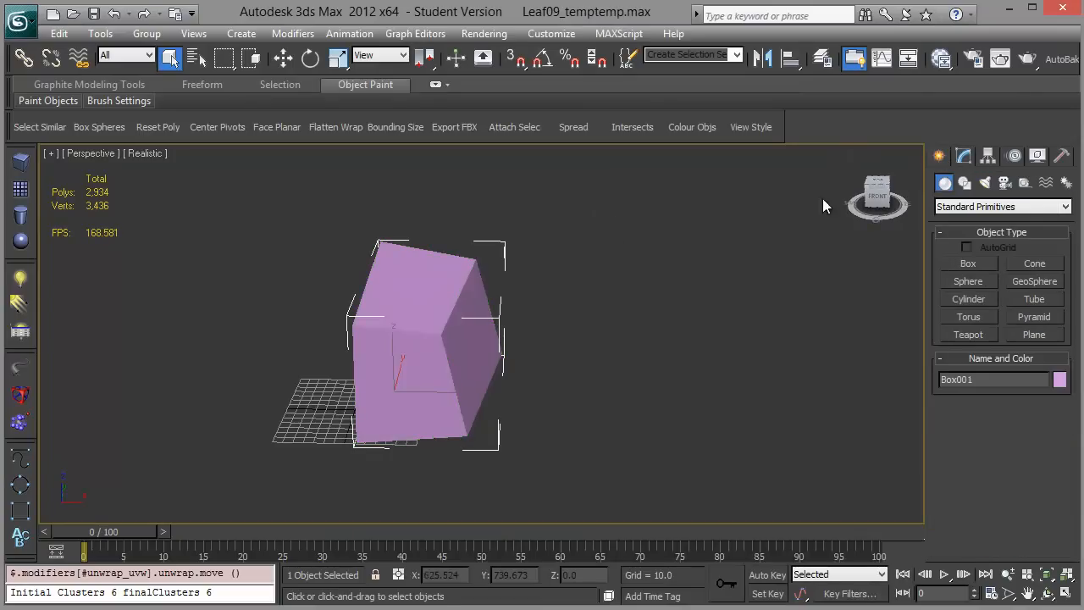
mouse_move(335, 125)
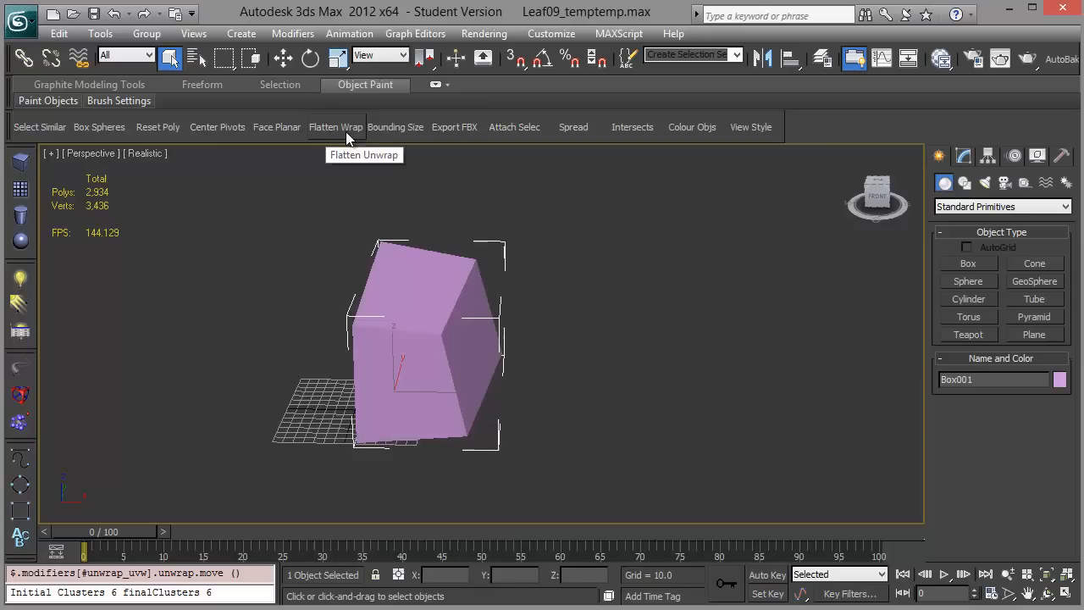
mouse_move(394, 127)
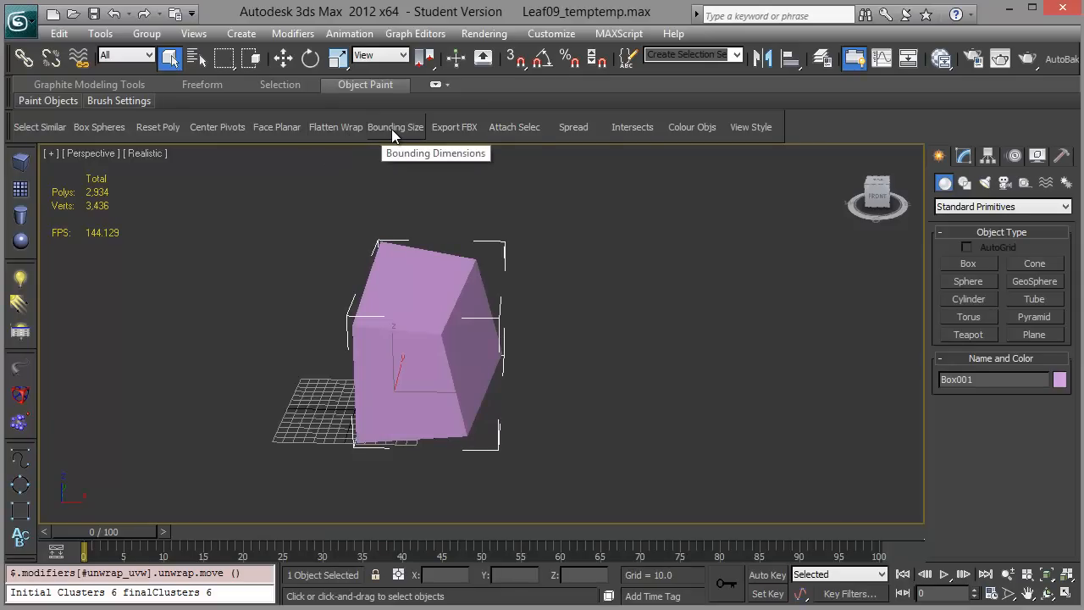
mouse_move(969, 234)
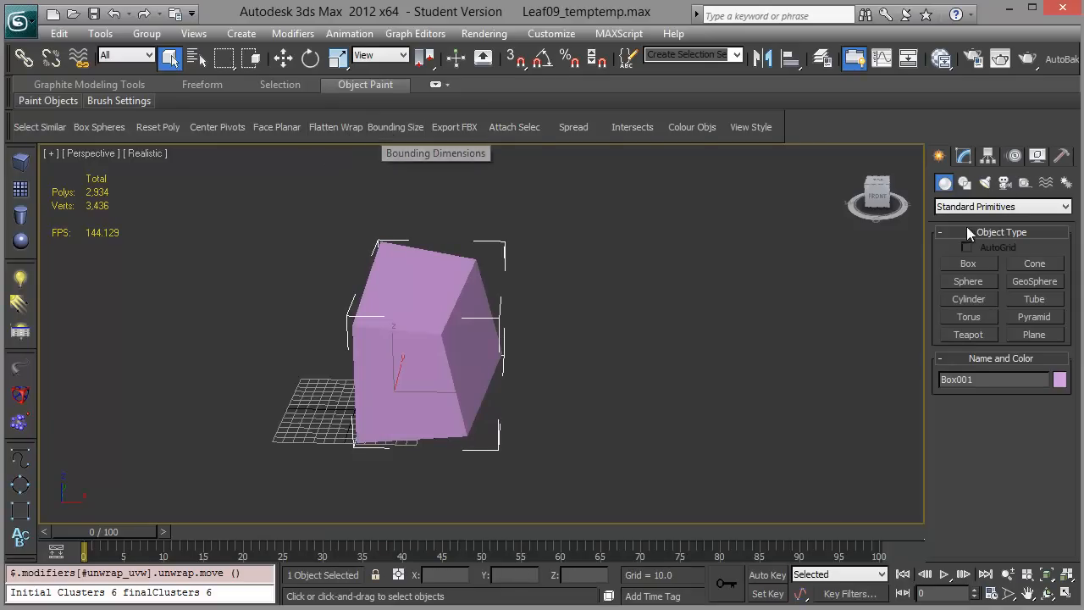
- Use the Measure utility to read Box001's surface area, volume and roughly 137×216×135 dimensions
left_click(1037, 156)
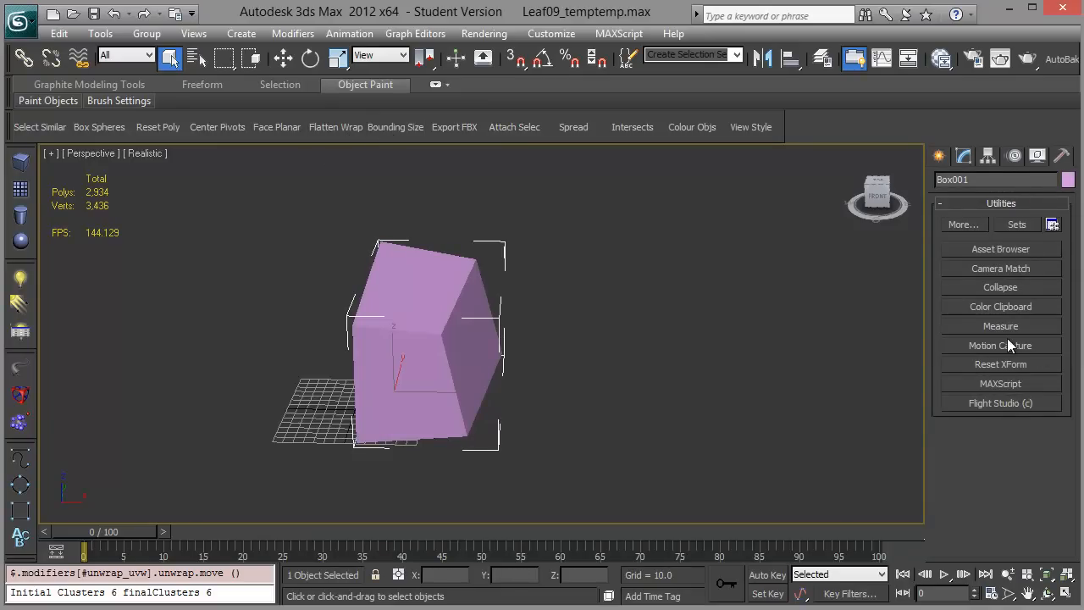
left_click(964, 224)
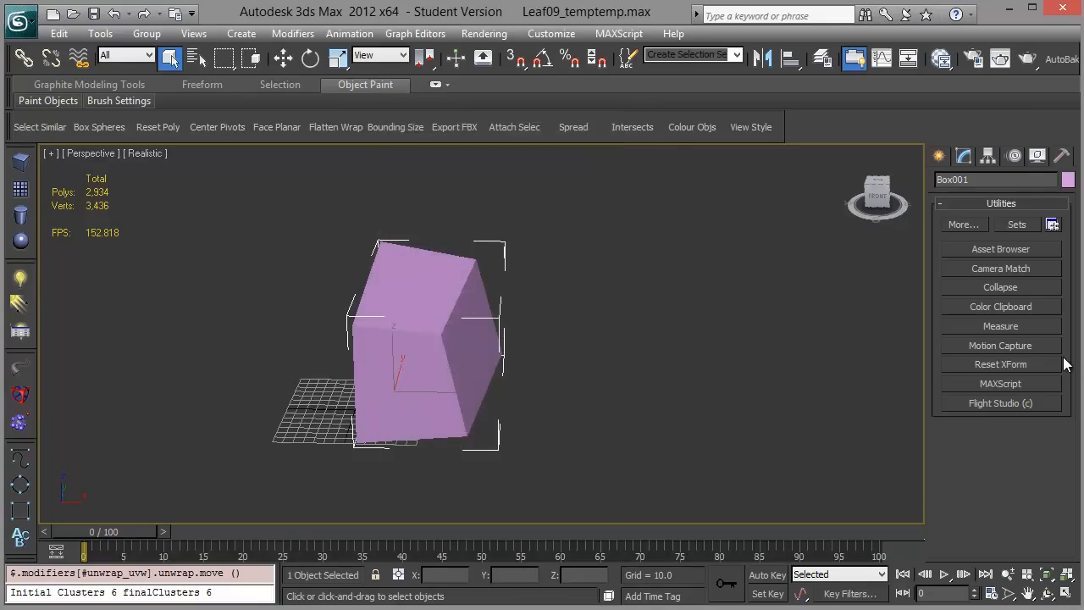
mouse_move(1024, 330)
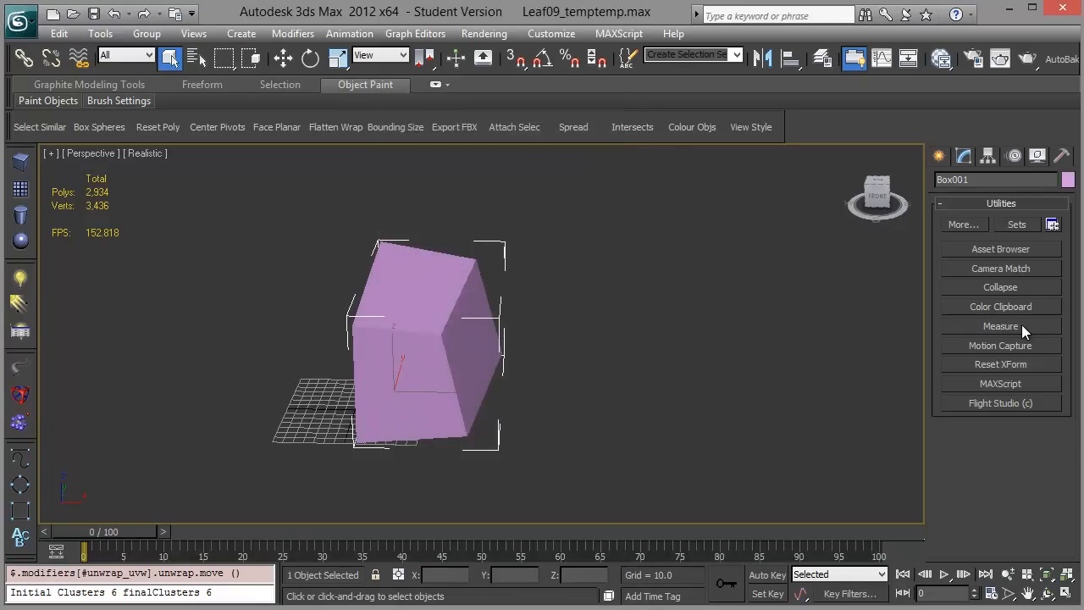
left_click(999, 325)
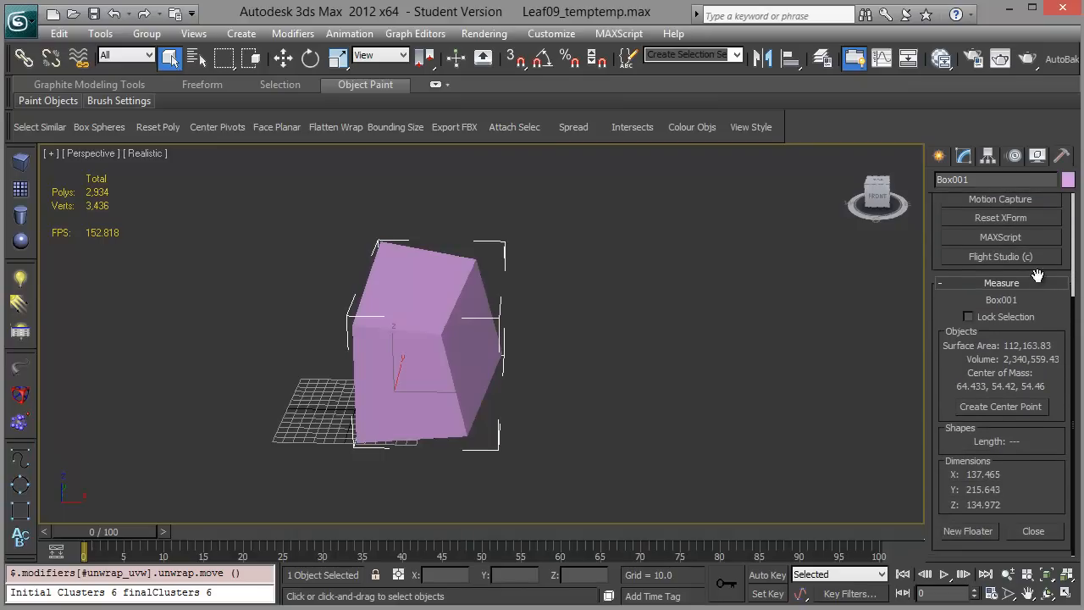
left_click(285, 57)
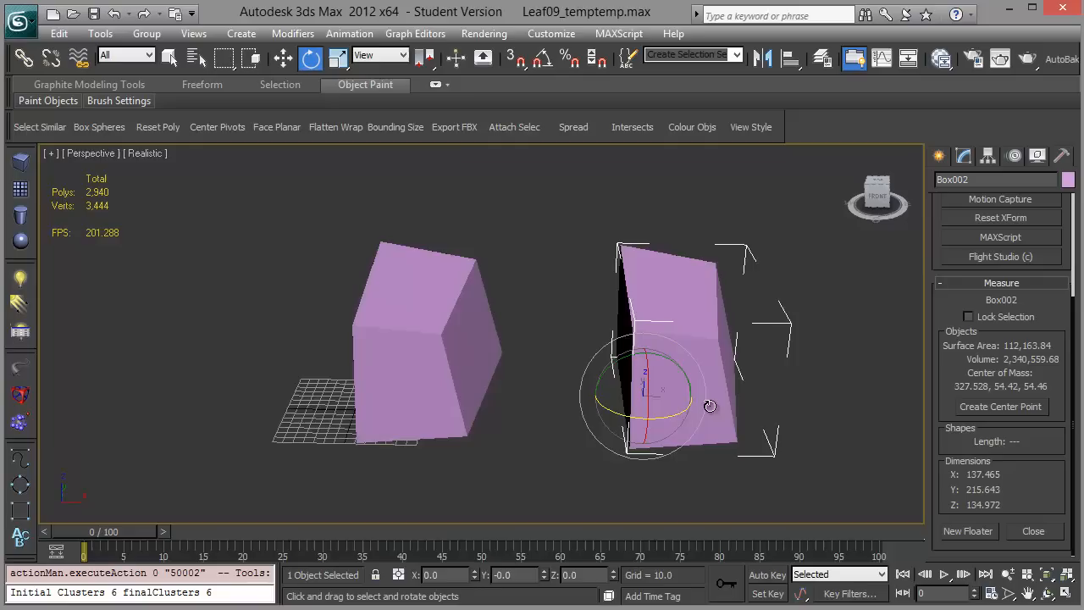
- Report the bounding-box dimensions and volume of each slanted box with Bounding Size
left_click_drag(710, 406, 647, 390)
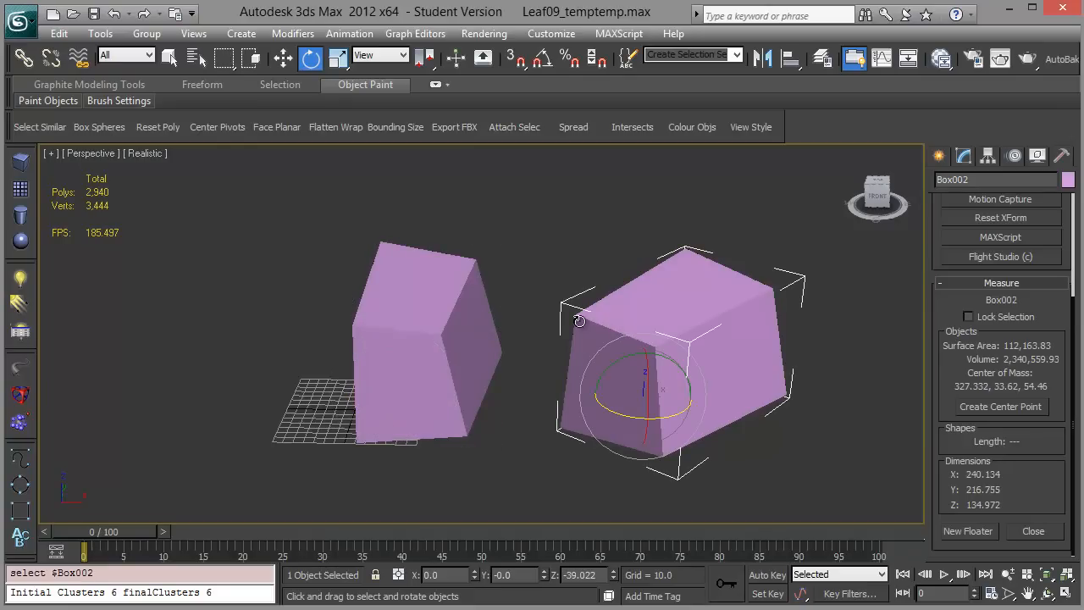
mouse_move(454, 127)
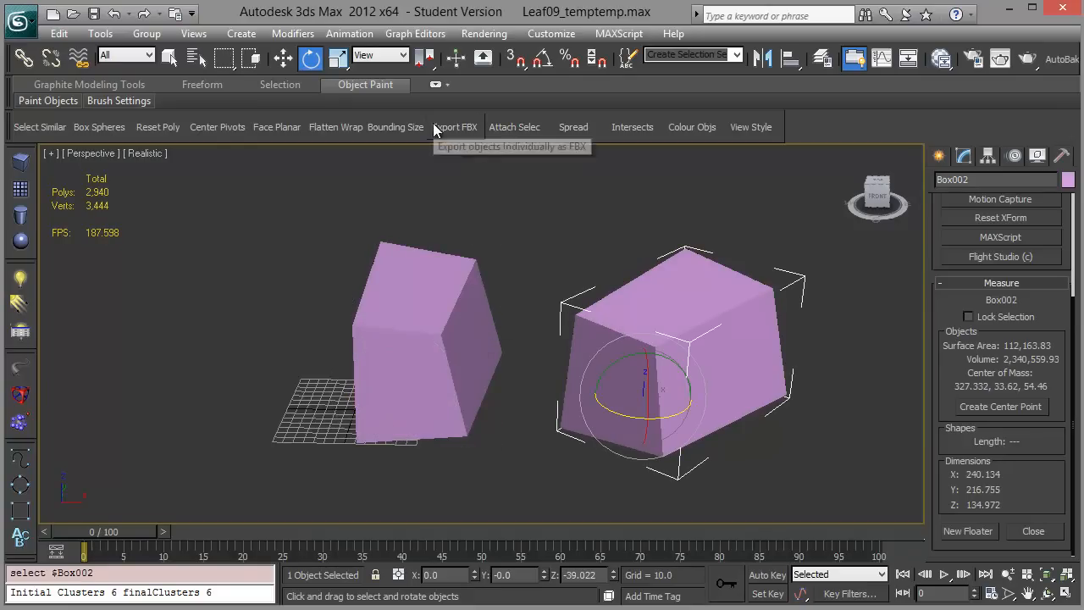
mouse_move(635, 234)
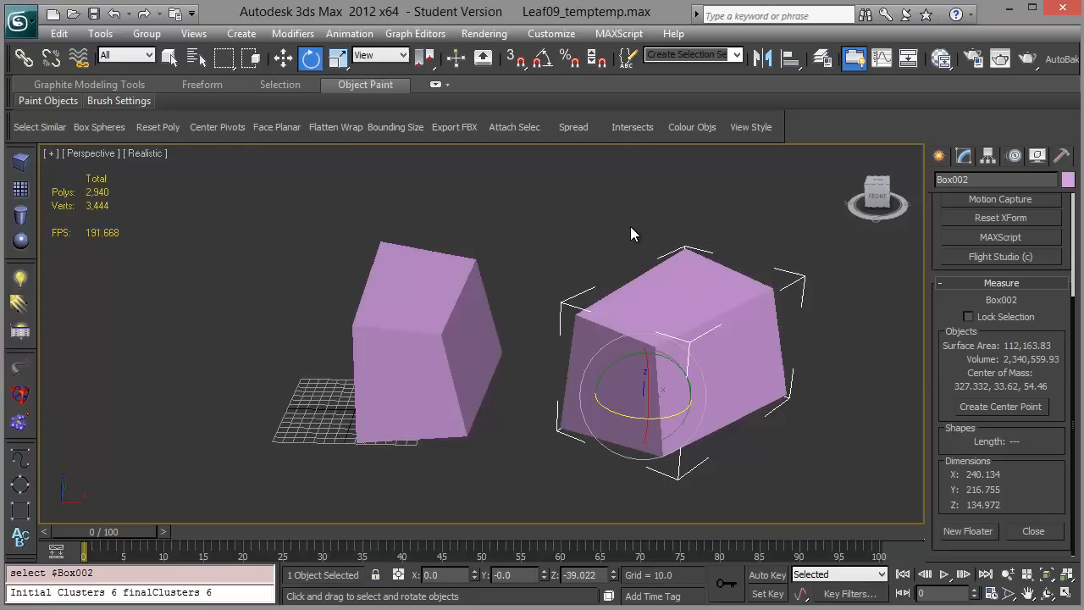
mouse_move(562, 151)
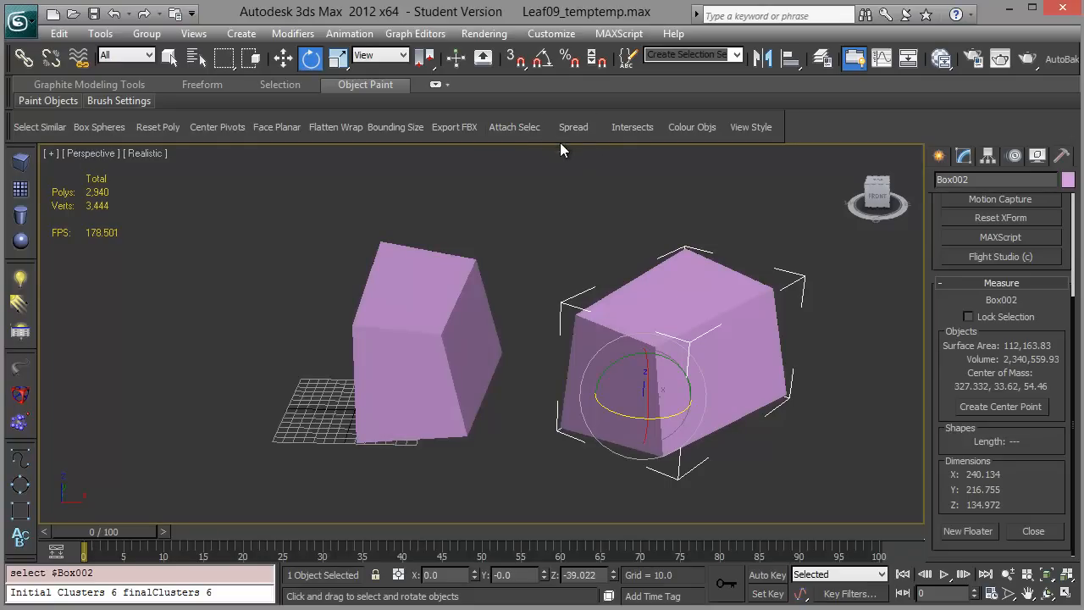
mouse_move(495, 173)
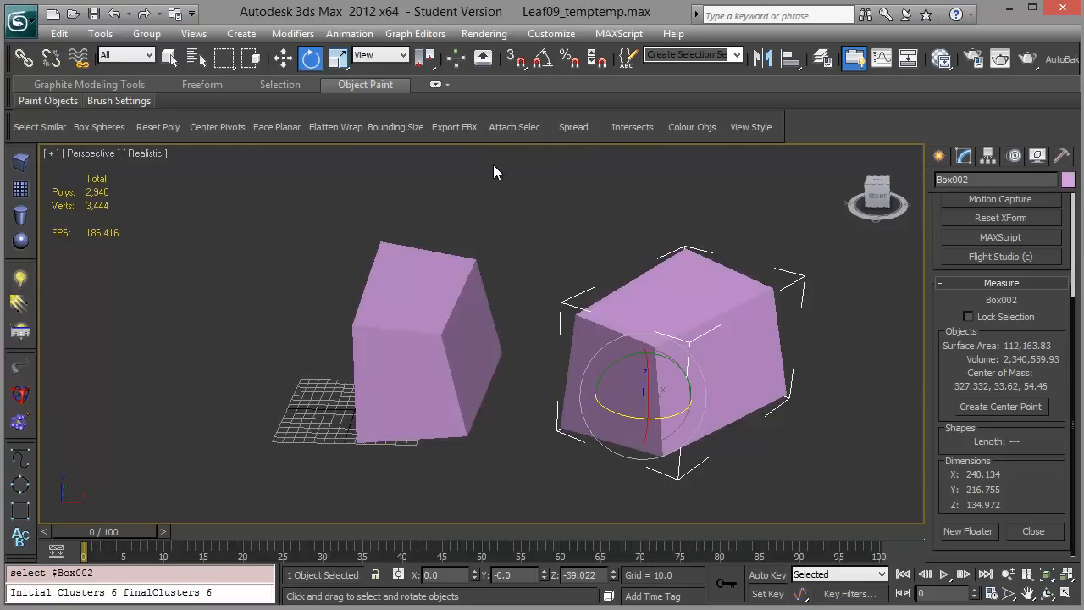
left_click(394, 126)
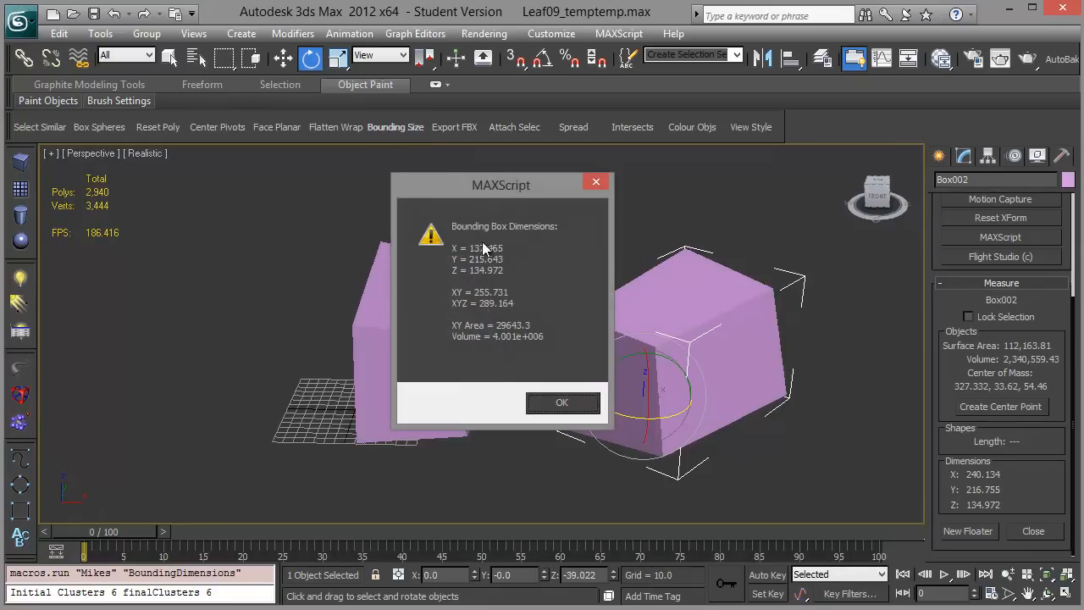
mouse_move(490, 275)
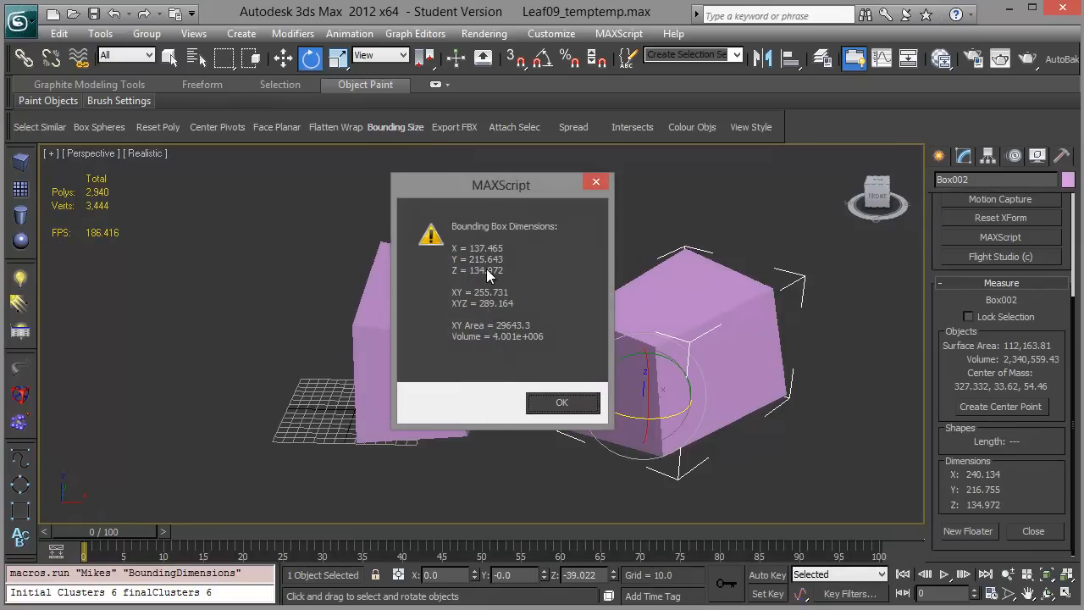
left_click(563, 402)
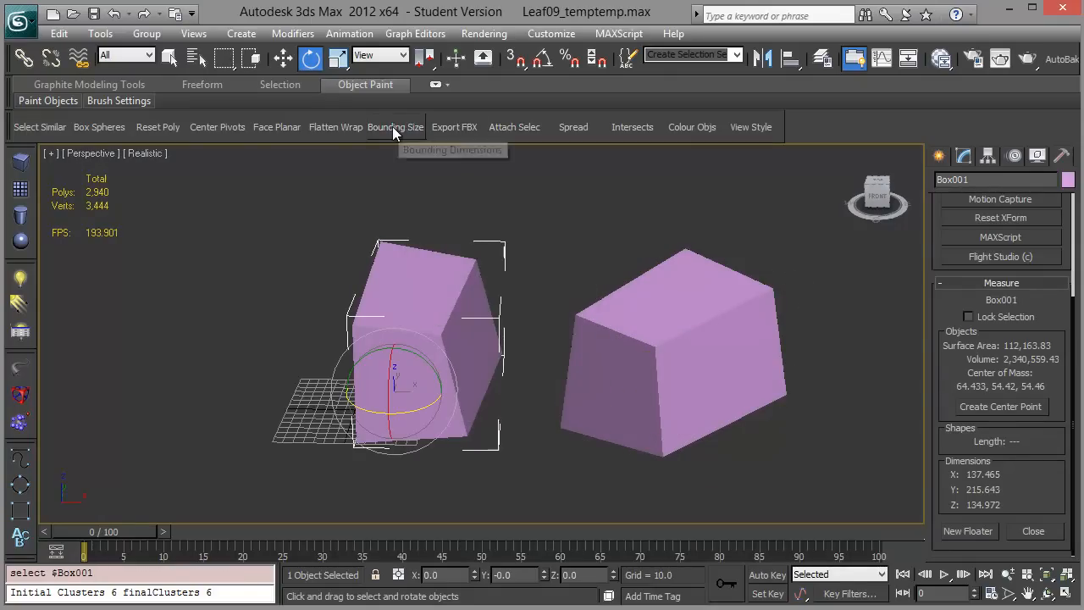
left_click(395, 127)
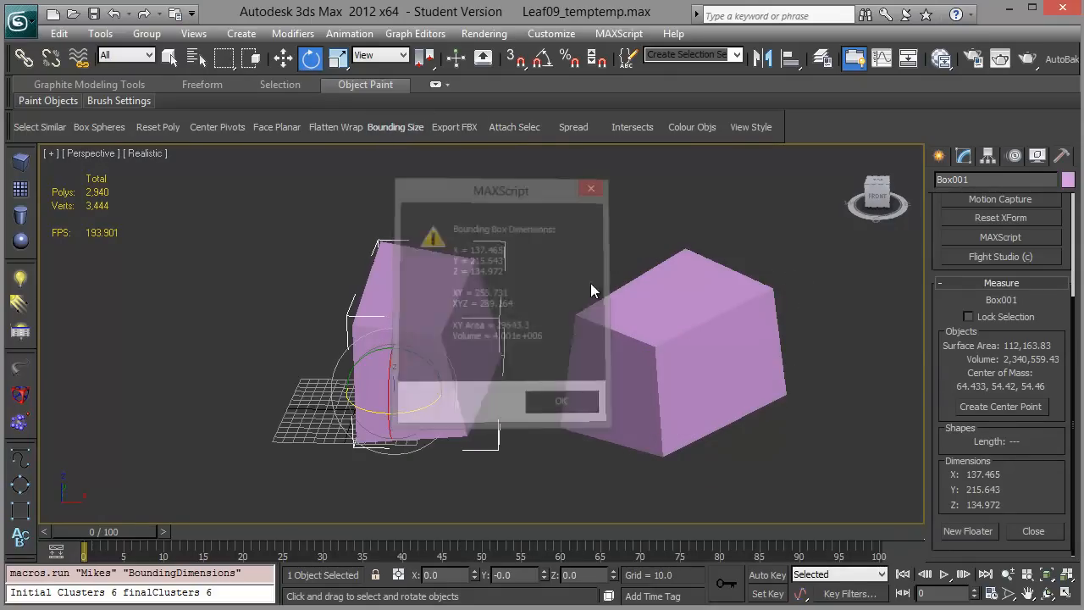
left_click(561, 400)
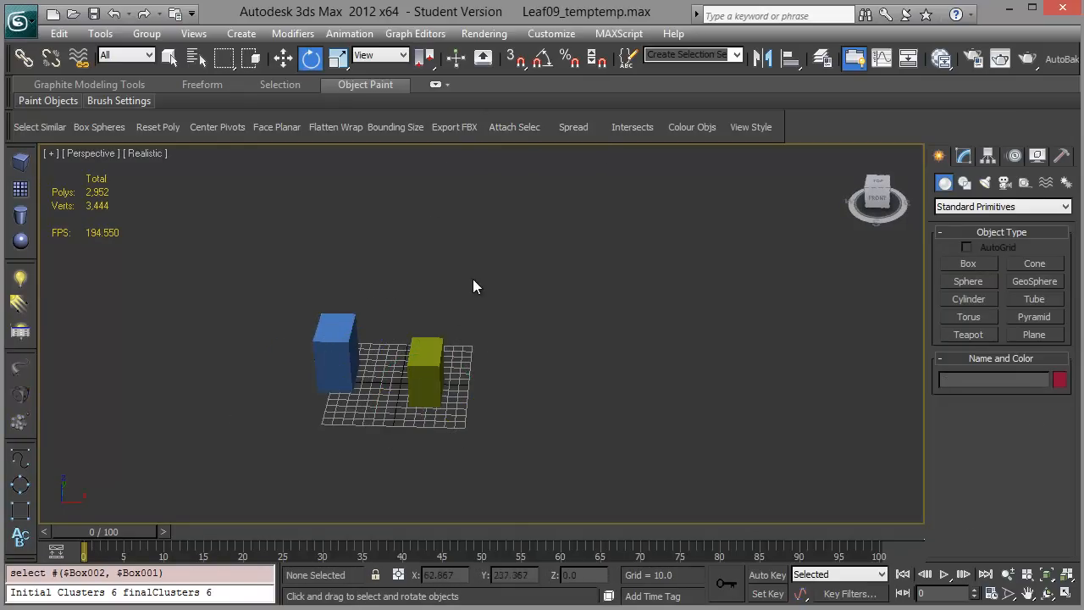
- Move the yellow box across the grid beside the blue box
left_click(284, 58)
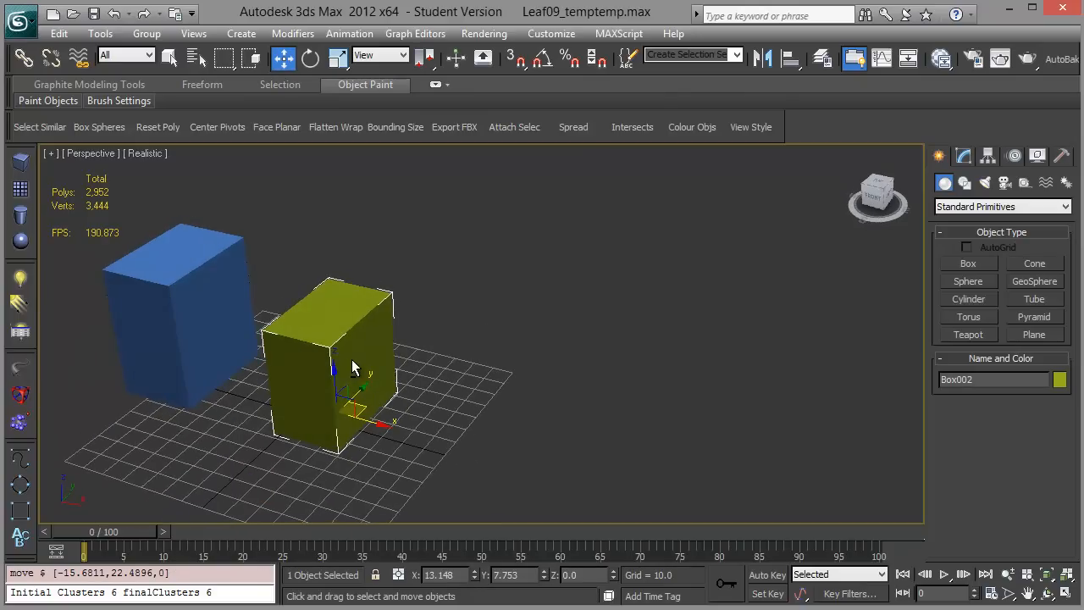
mouse_move(393, 325)
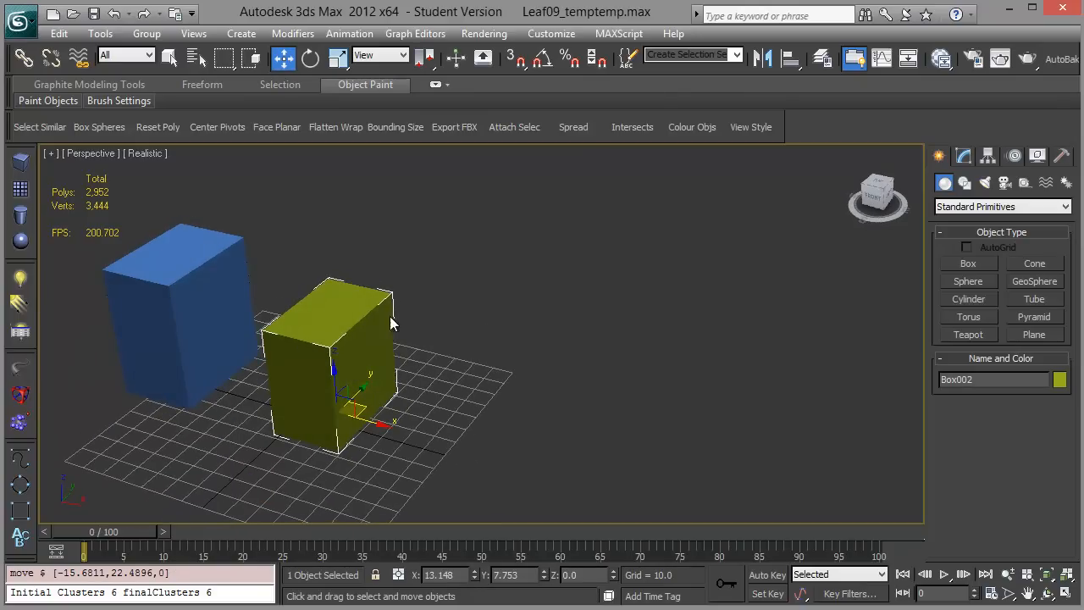
left_click_drag(393, 322, 390, 411)
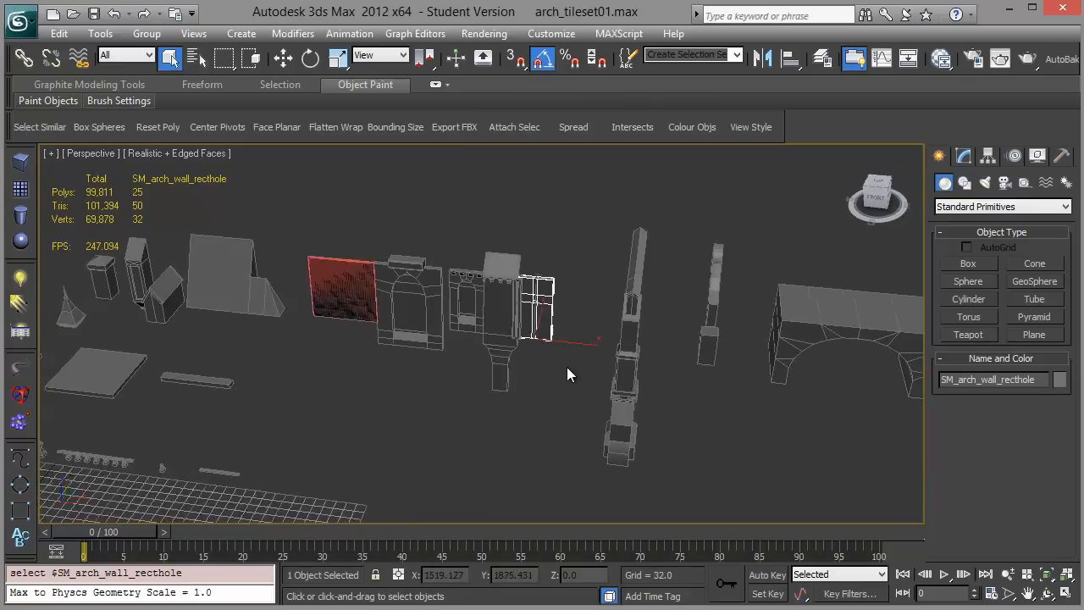
- Export the selected arch_tileset01 pieces as individual FBX files via the Mikes Export FBX tool
left_click_drag(568, 376, 471, 351)
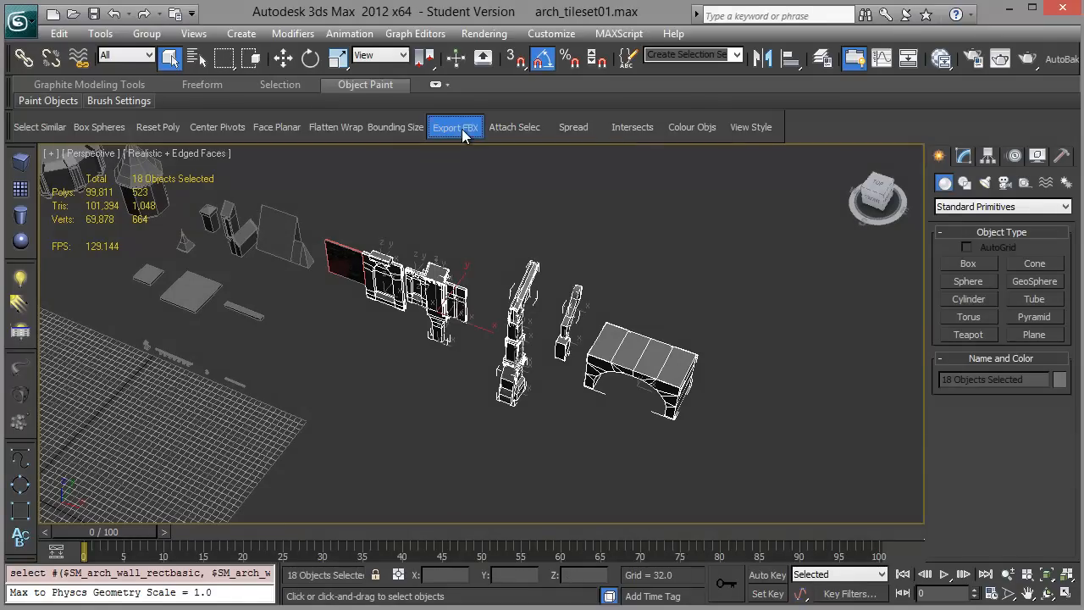
left_click(456, 127)
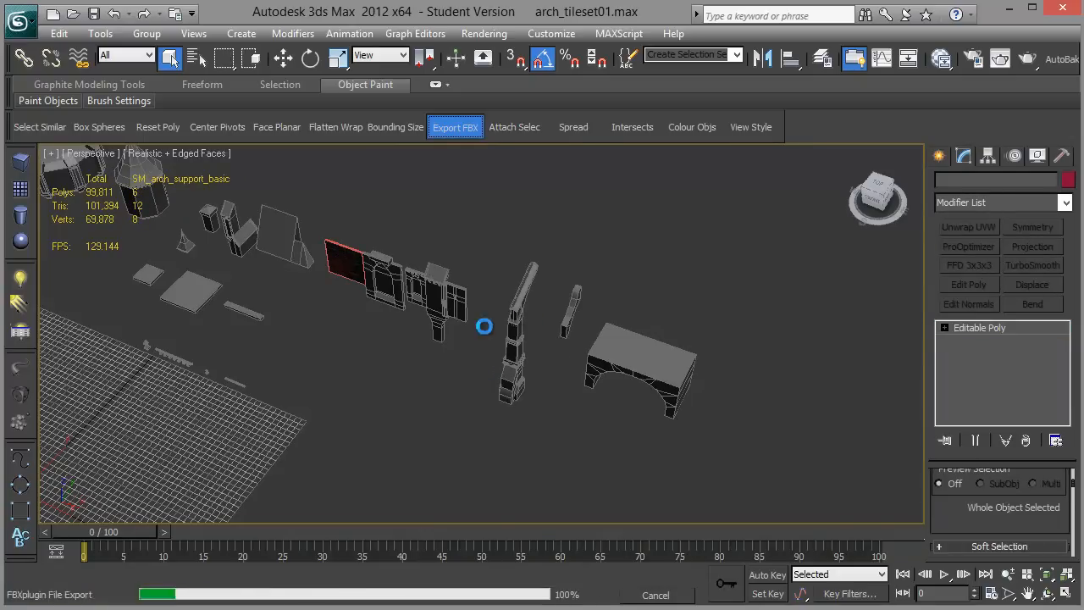
left_click(454, 127)
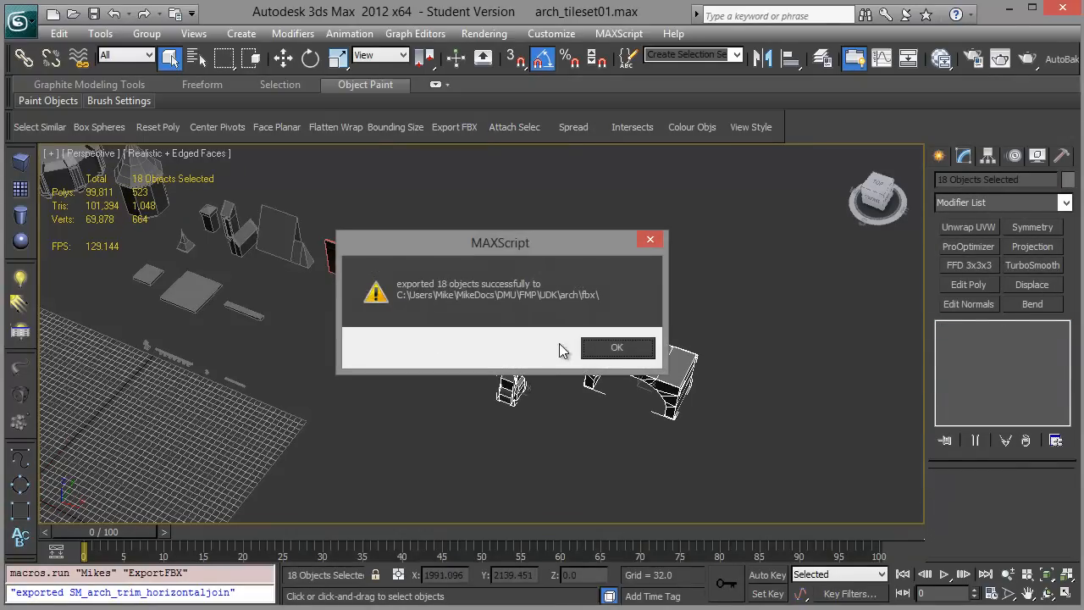
left_click(616, 347)
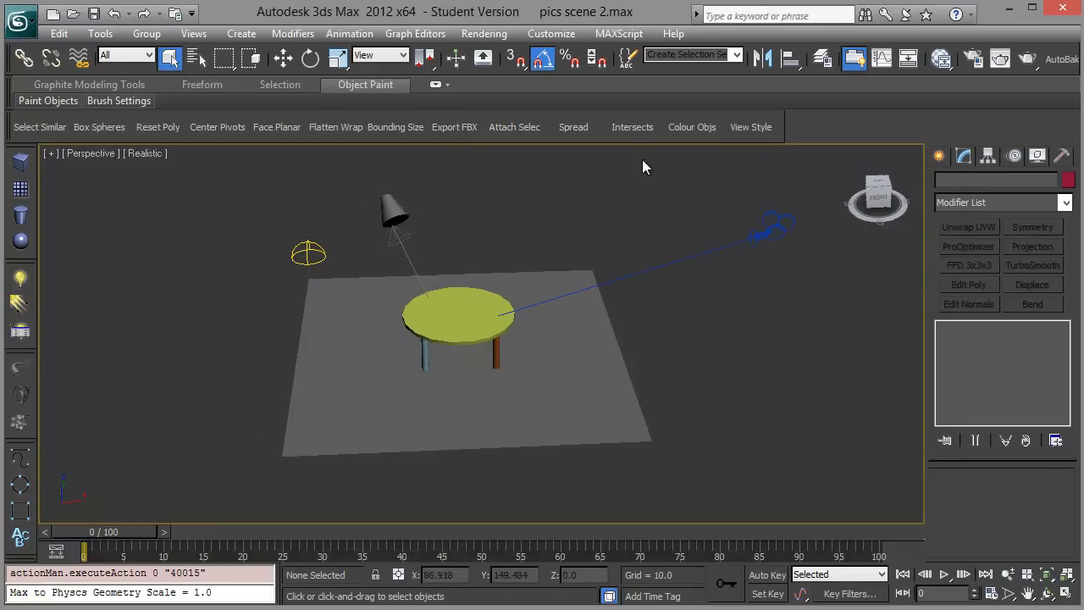
- Toggle View Style so the table scene is shaded realistically with soft floor shadows
left_click(751, 125)
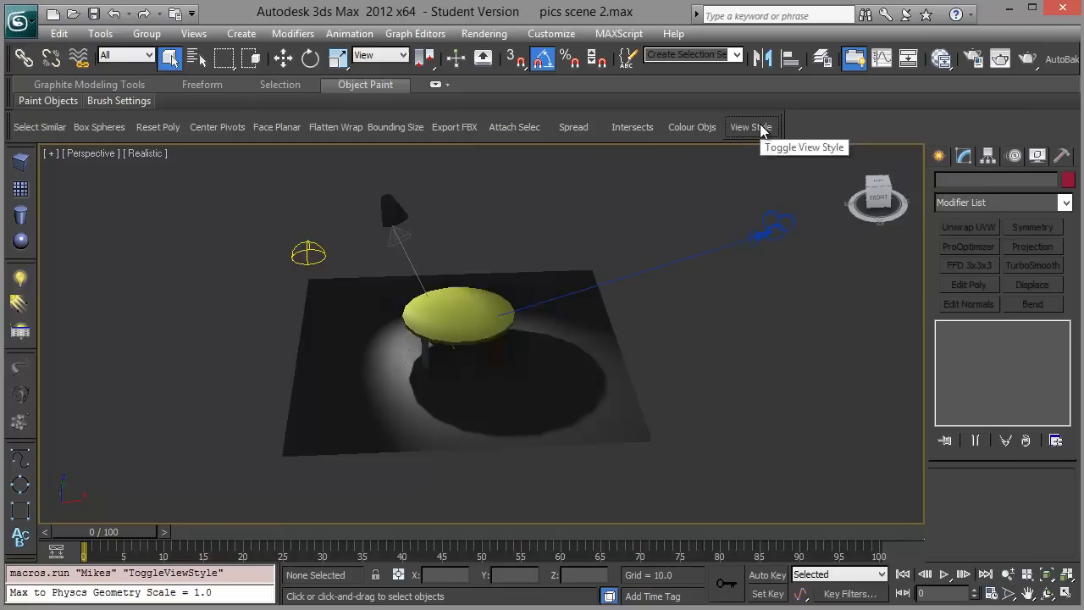
left_click(750, 125)
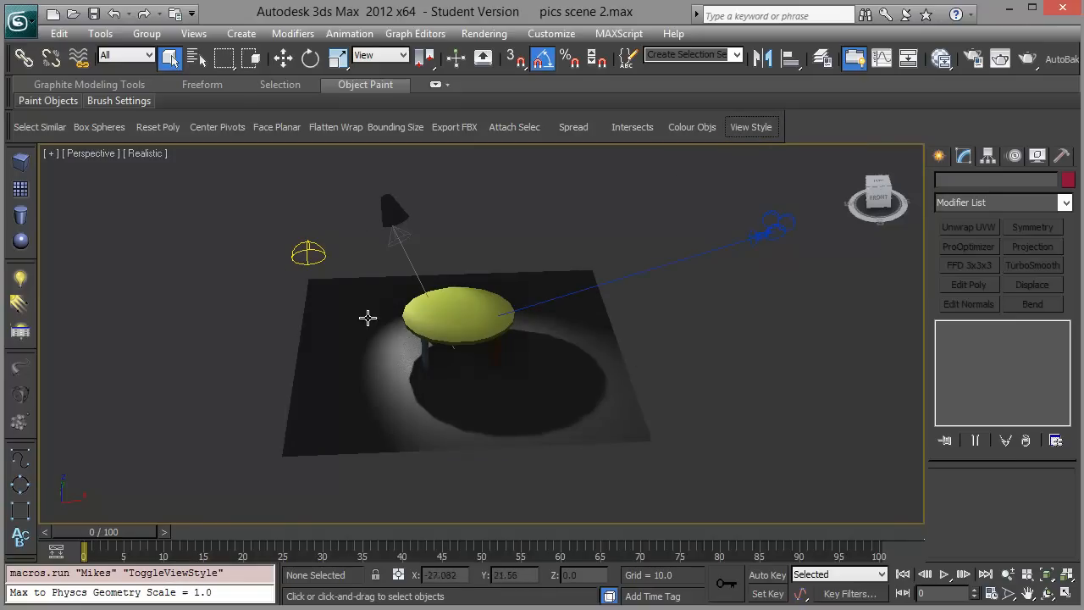
mouse_move(311, 245)
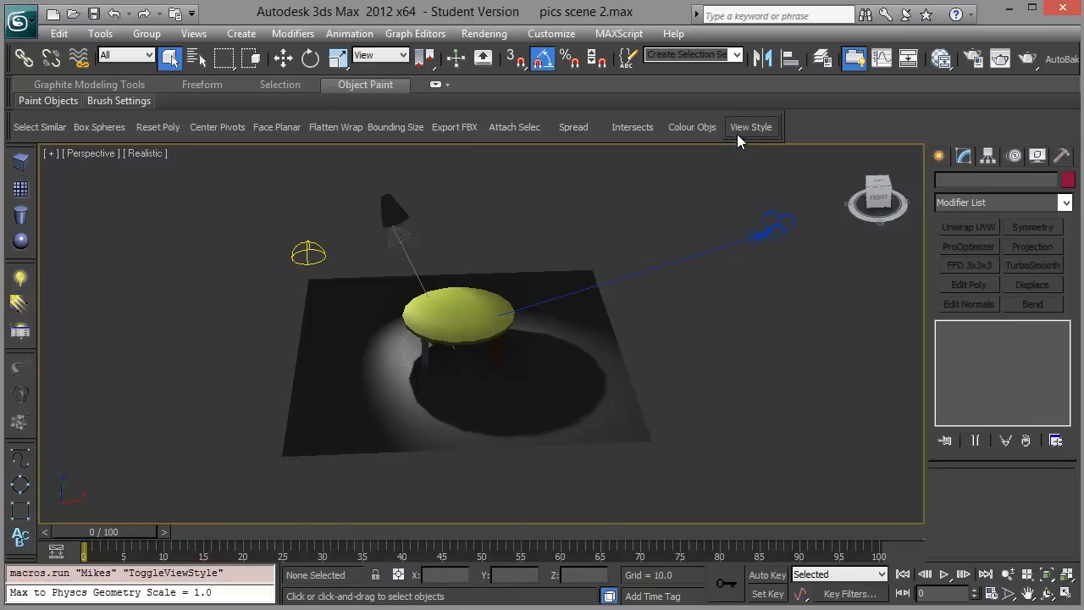
mouse_move(677, 174)
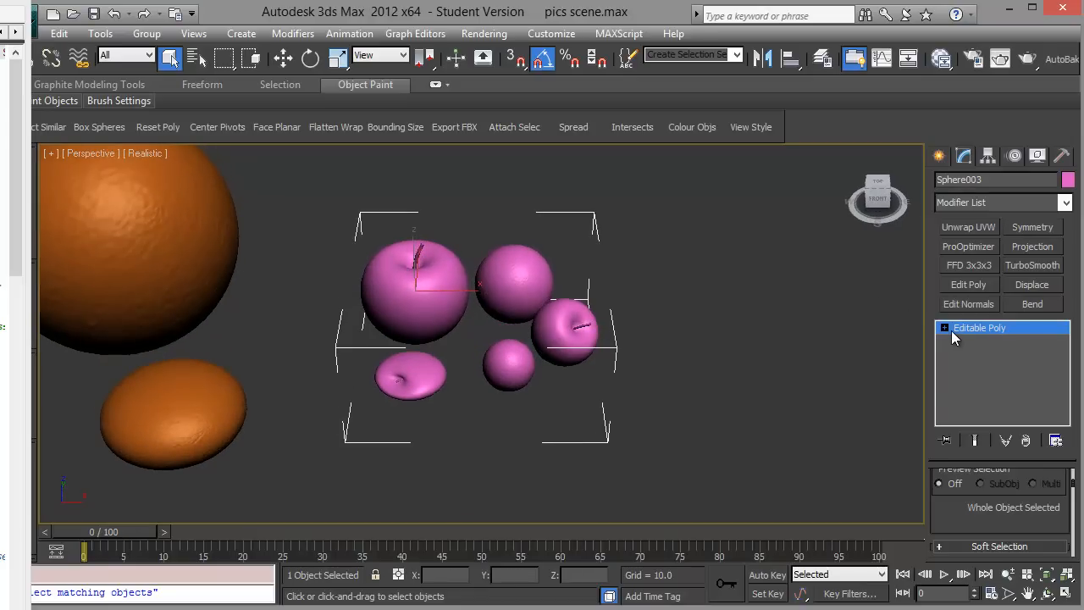
- Expand the Editable Poly levels and switch to Element sub-object level
left_click(944, 329)
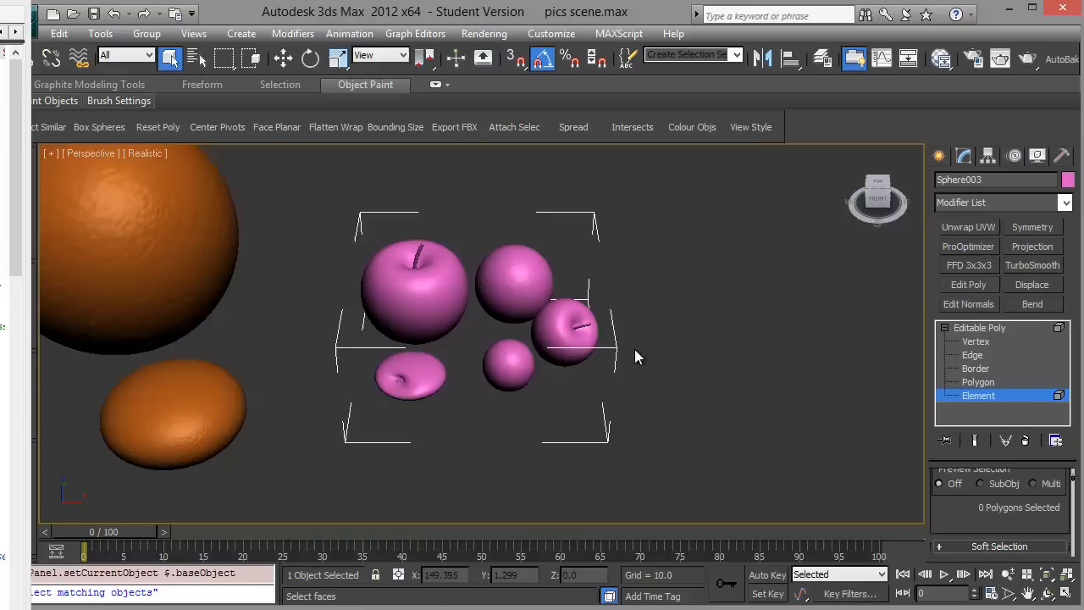
left_click(415, 288)
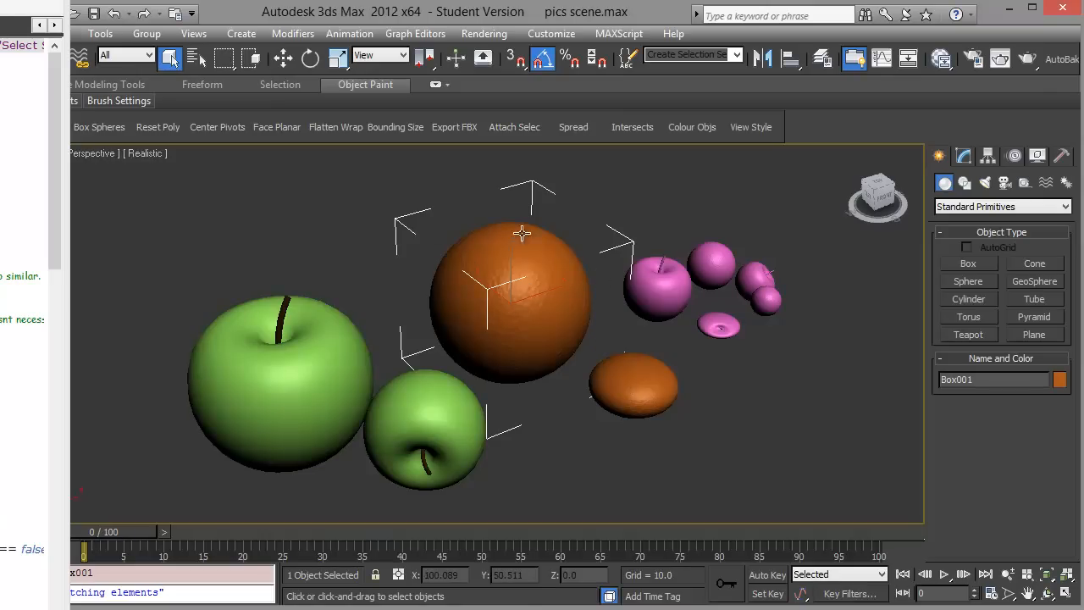
mouse_move(539, 229)
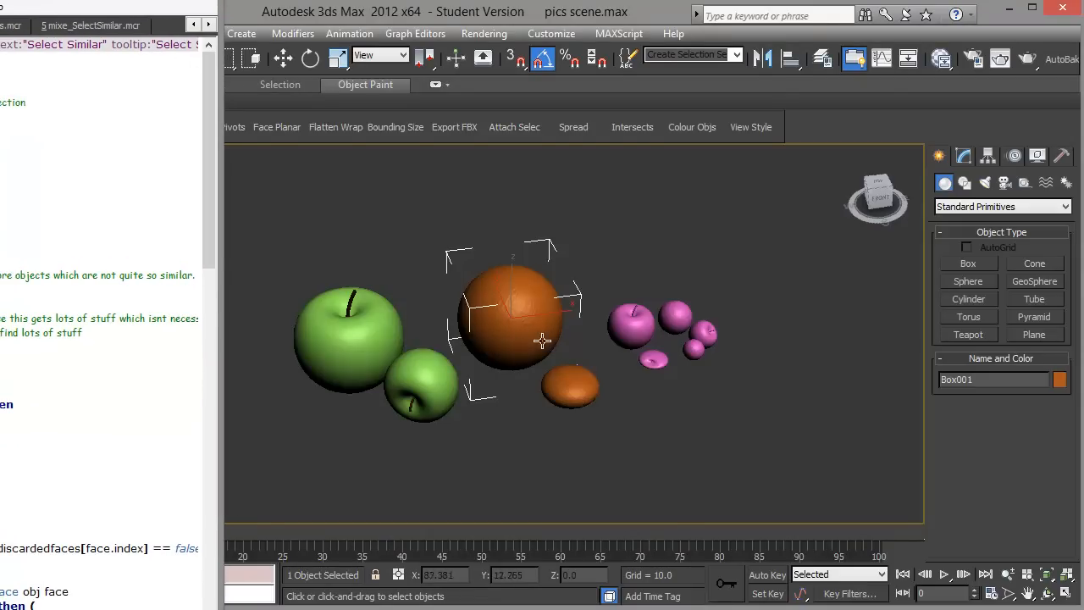
mouse_move(573, 321)
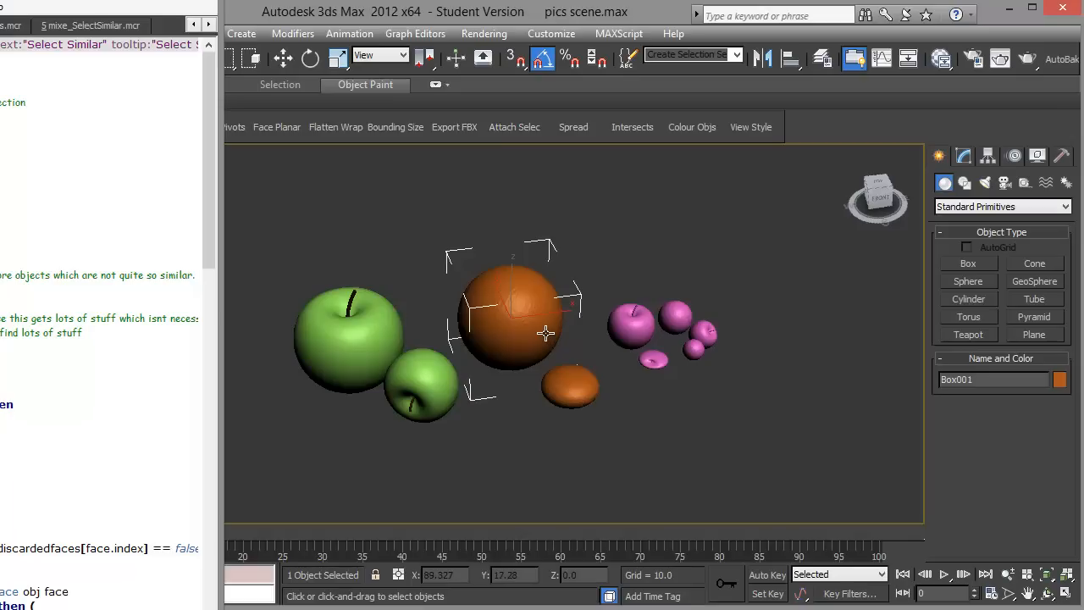
mouse_move(652, 328)
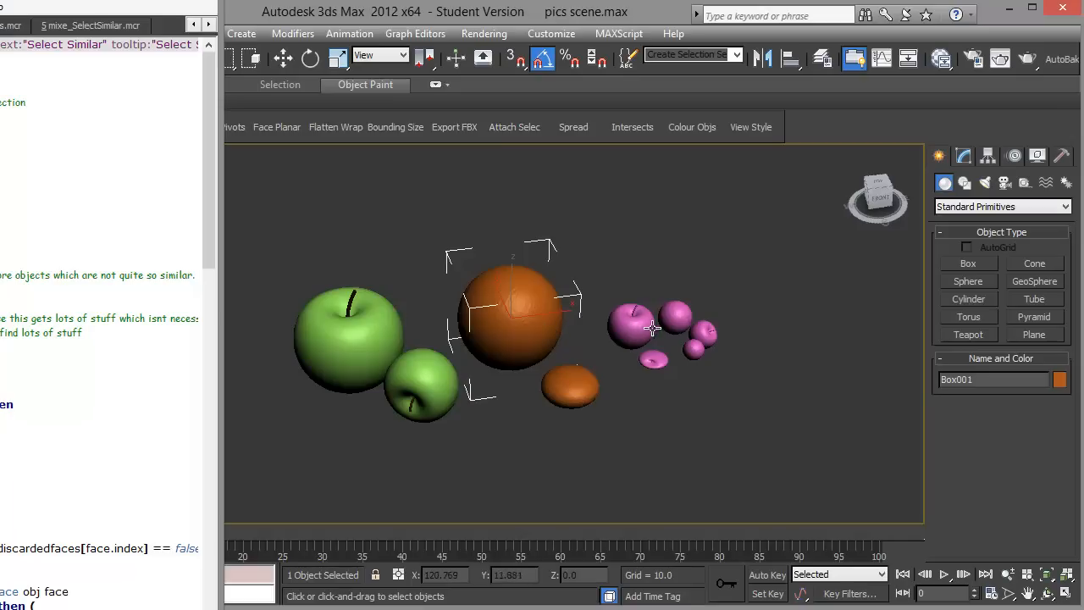
mouse_move(606, 340)
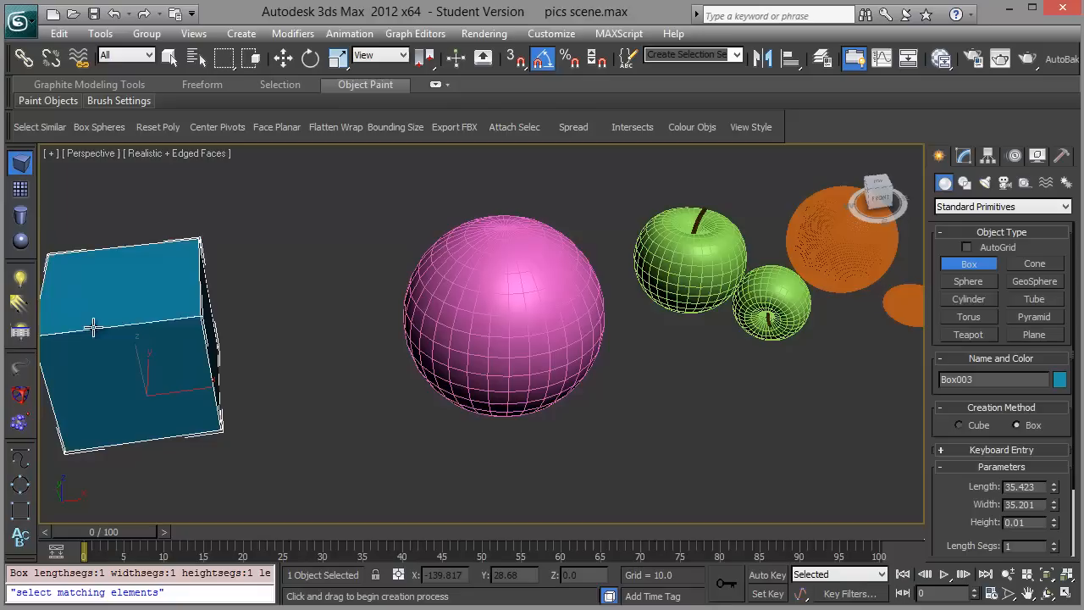
- Add TurboSmooth with 1 iteration to Box003, then delete the box
left_click(1033, 264)
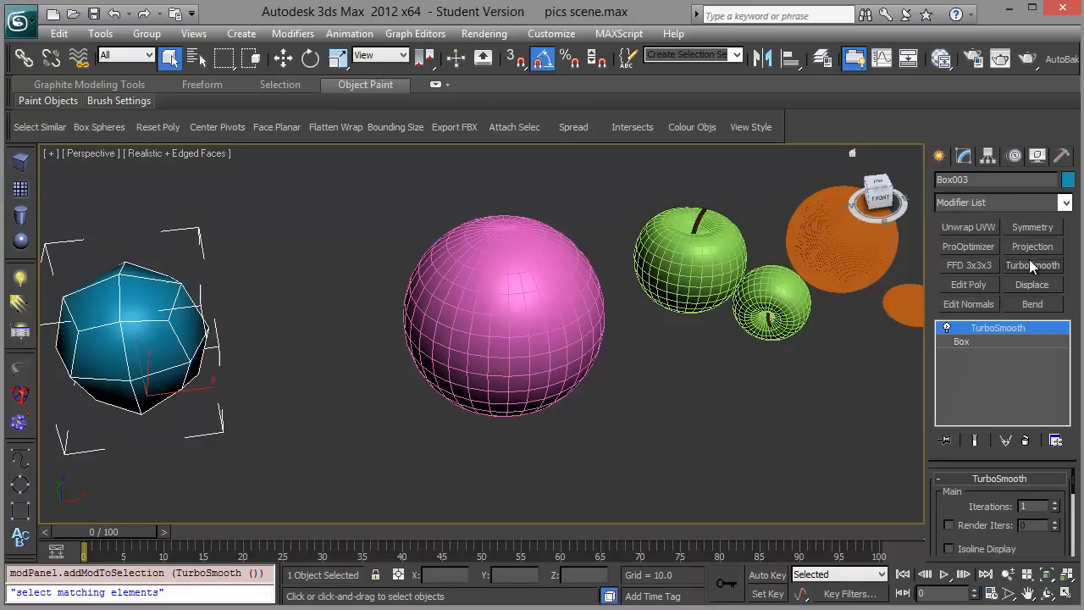
left_click(1055, 503)
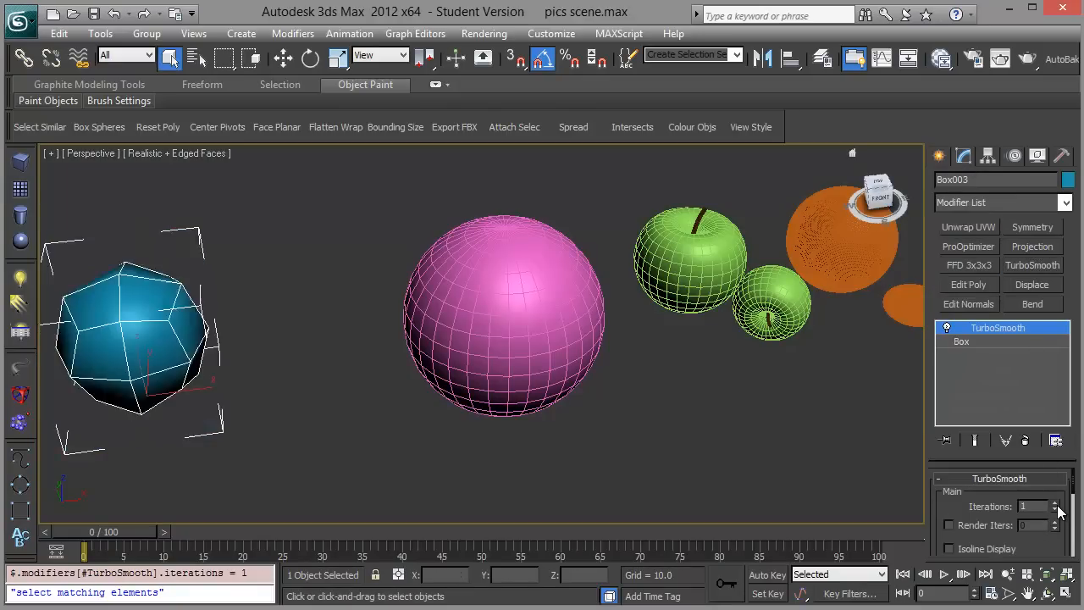
left_click(1067, 203)
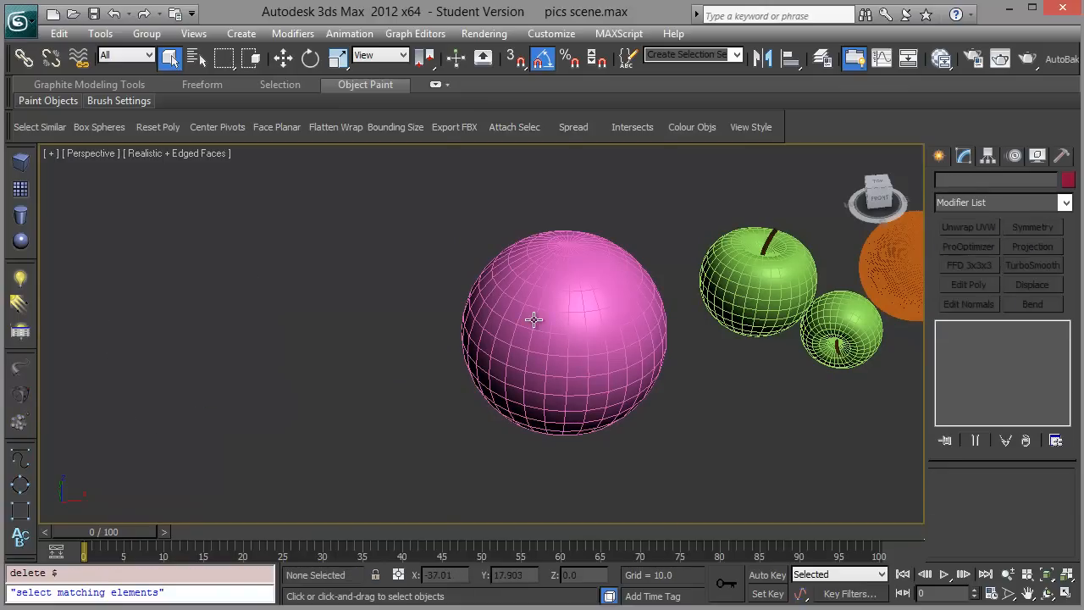
- Frame all the fruit in the Perspective viewport and clear the selection
left_click(98, 125)
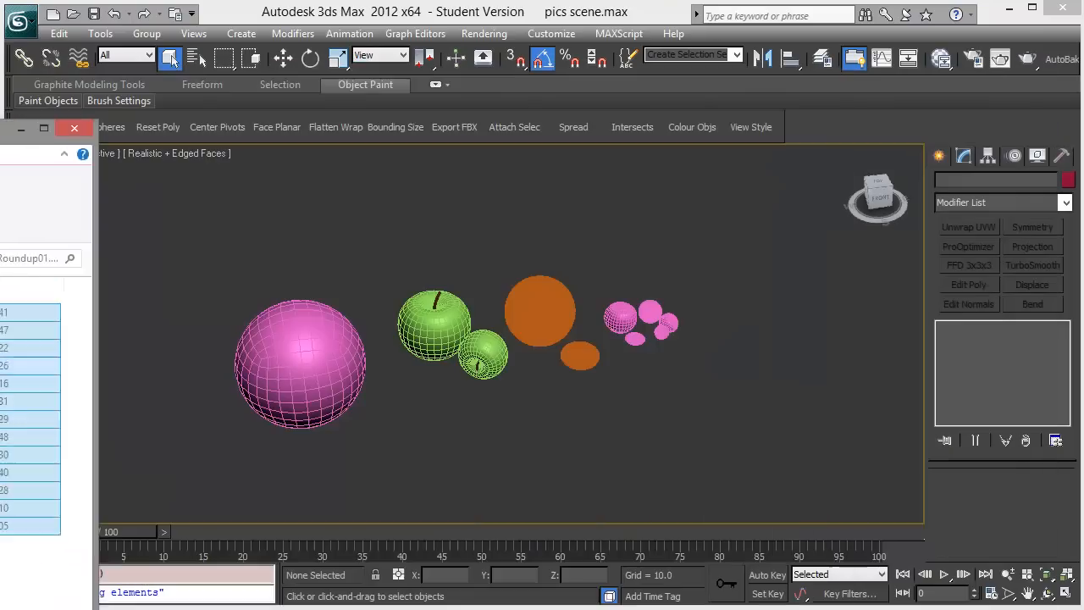
left_click(551, 34)
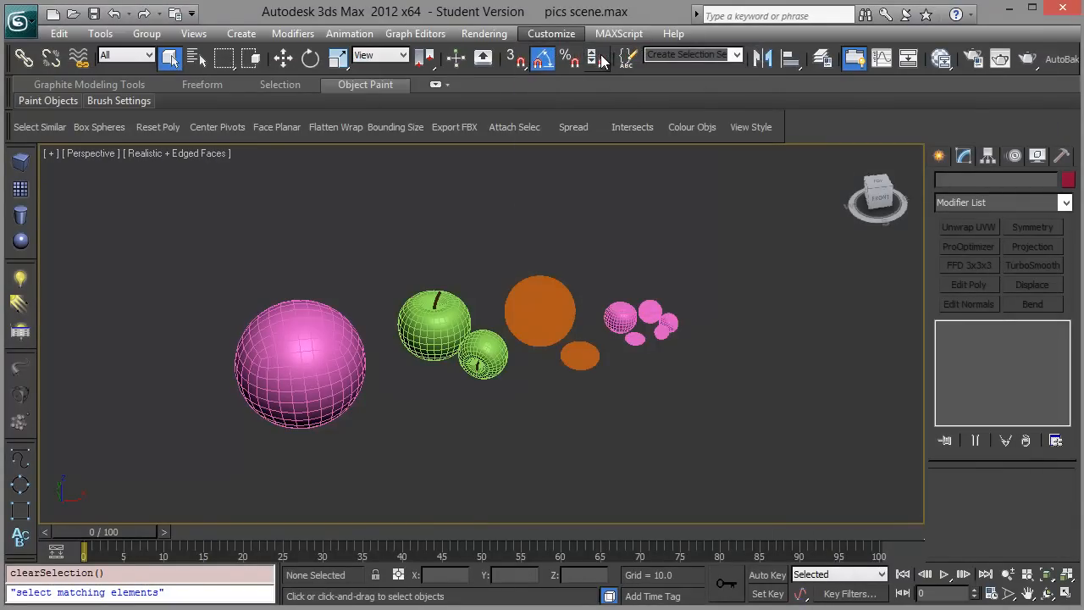
- In Customize User Interface, list the Mikes category and create a new named toolbar
left_click(552, 34)
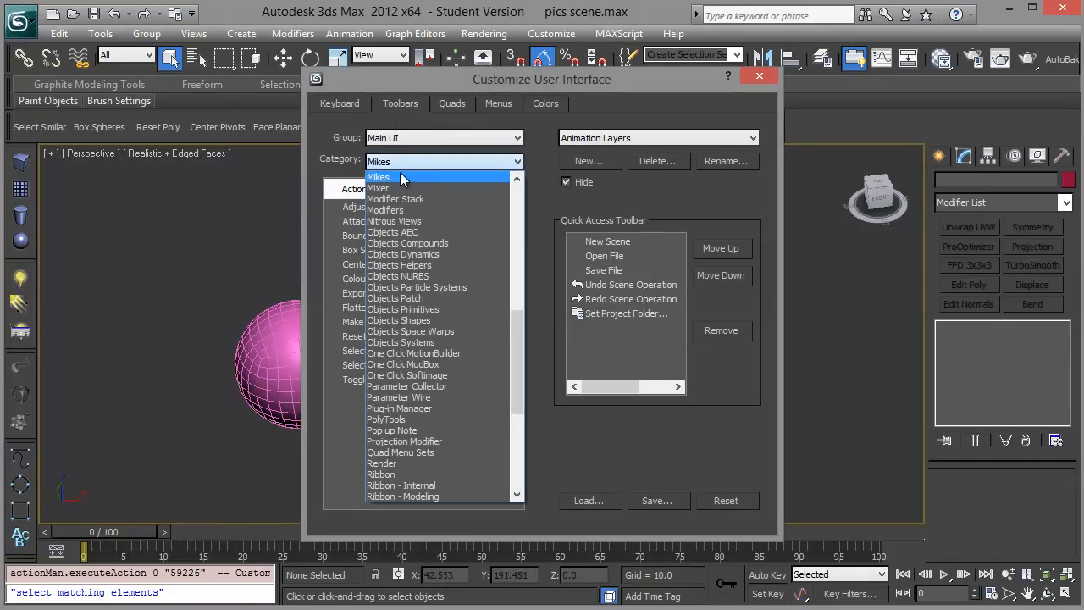
left_click(379, 178)
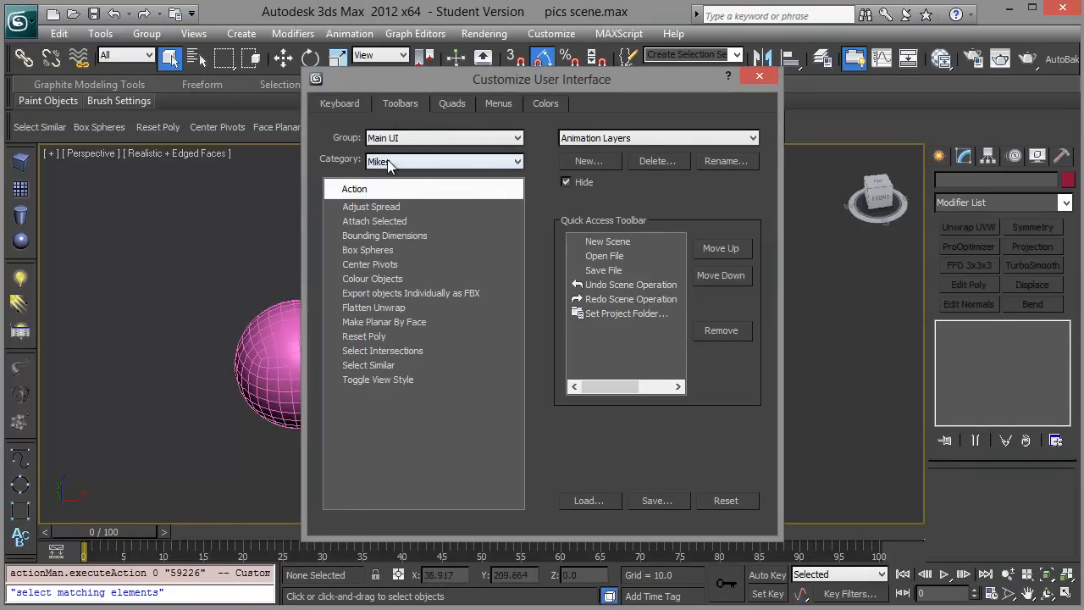
type("s")
type("n")
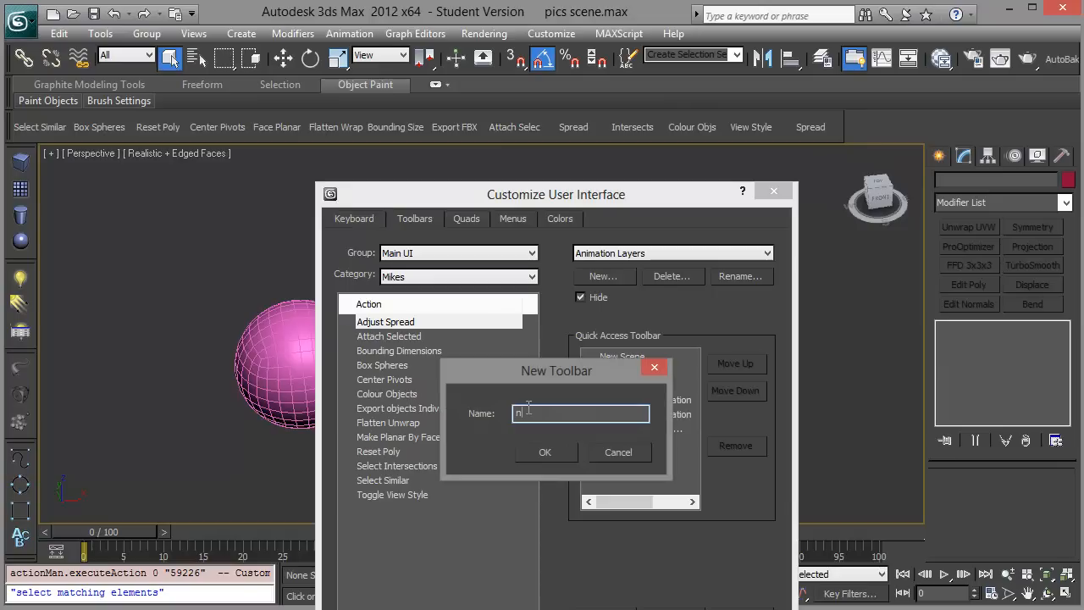
type("ewtoolval")
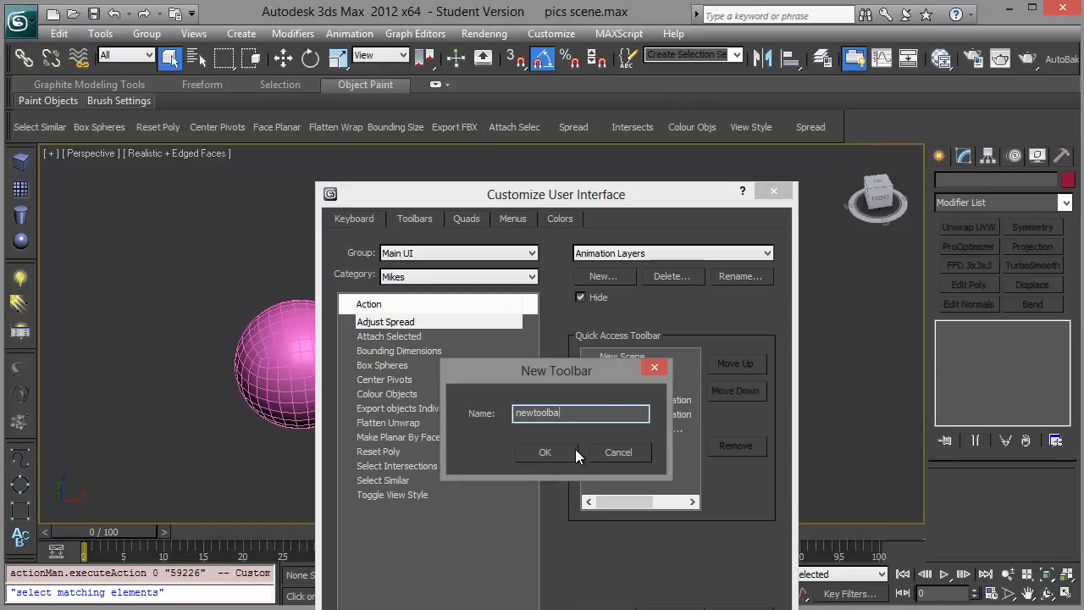
left_click(546, 451)
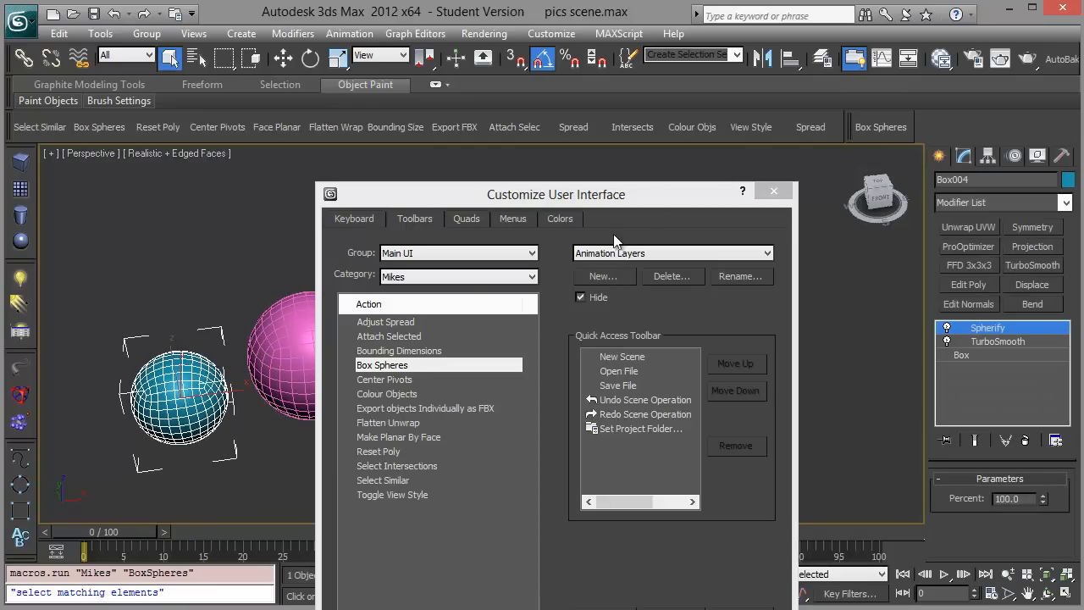
- Close Customize User Interface and bring up the Box Spheres macro script source
left_click(773, 190)
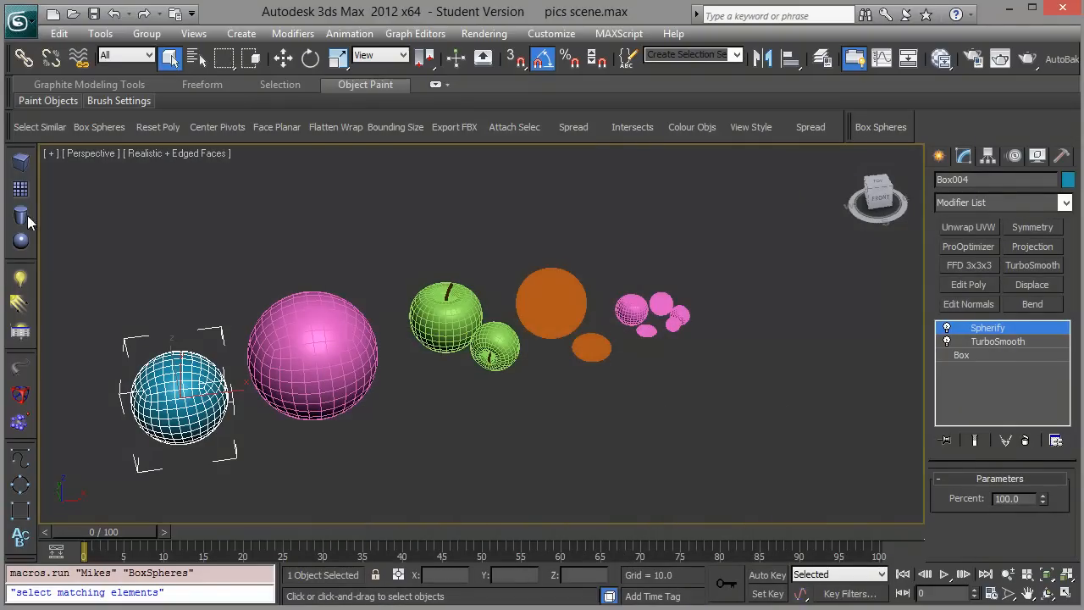
right_click(881, 127)
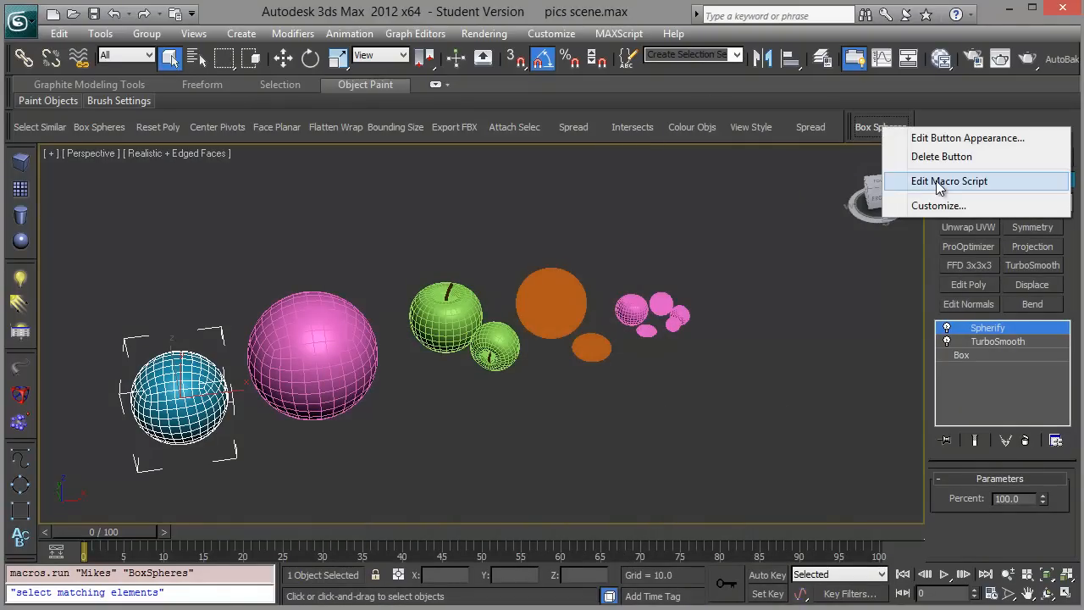
left_click(949, 179)
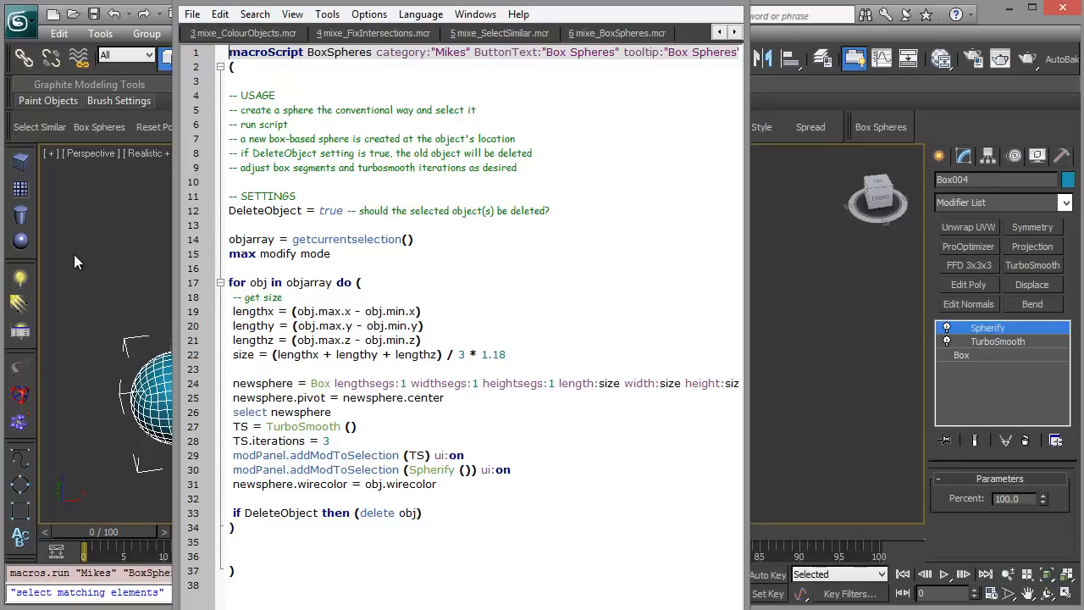
mouse_move(432, 323)
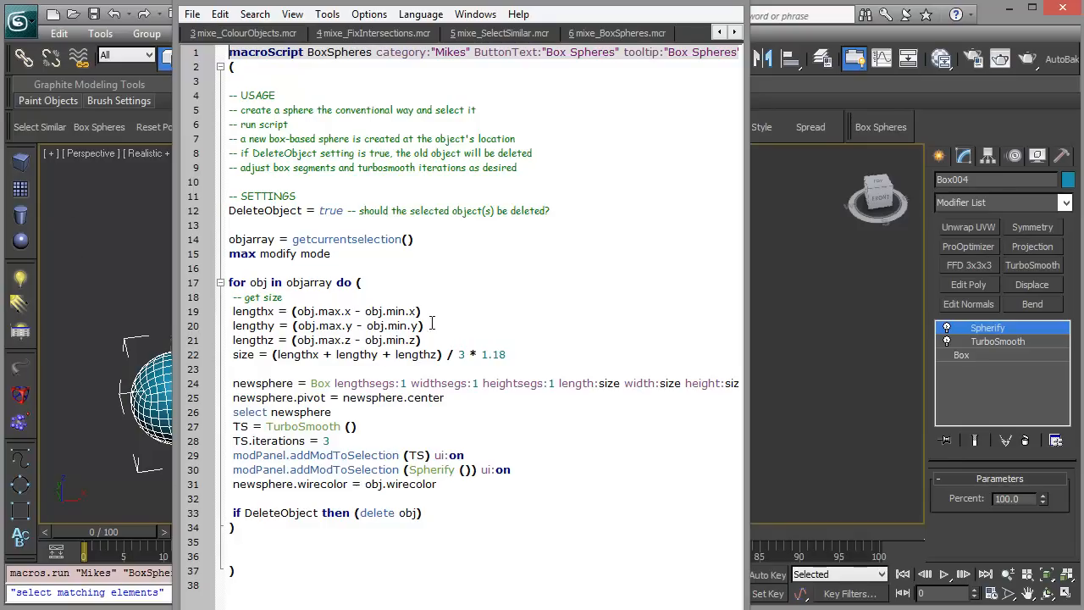
mouse_move(454, 288)
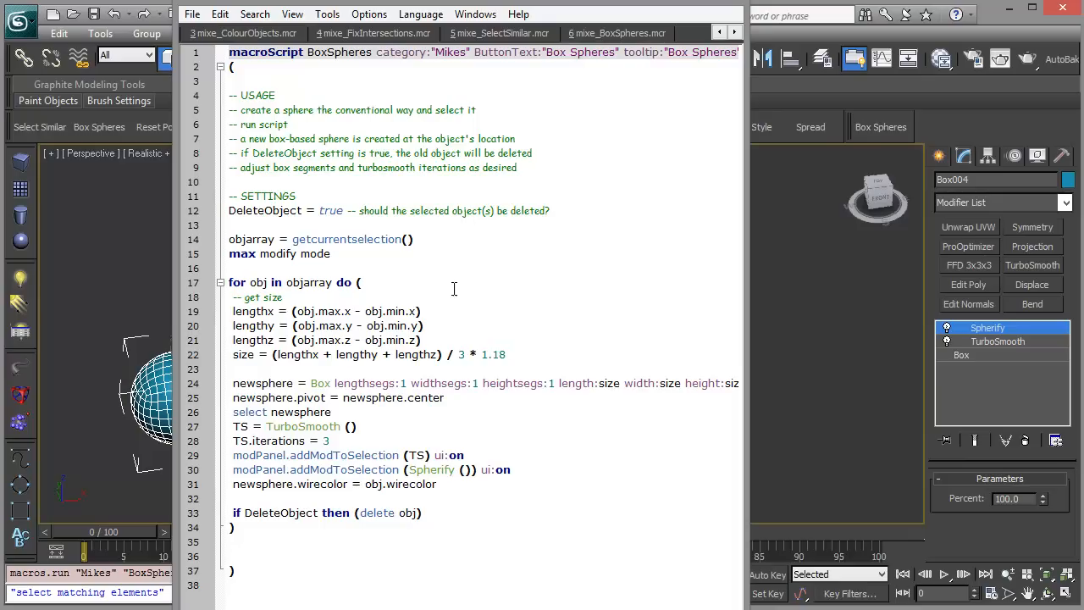
mouse_move(430, 47)
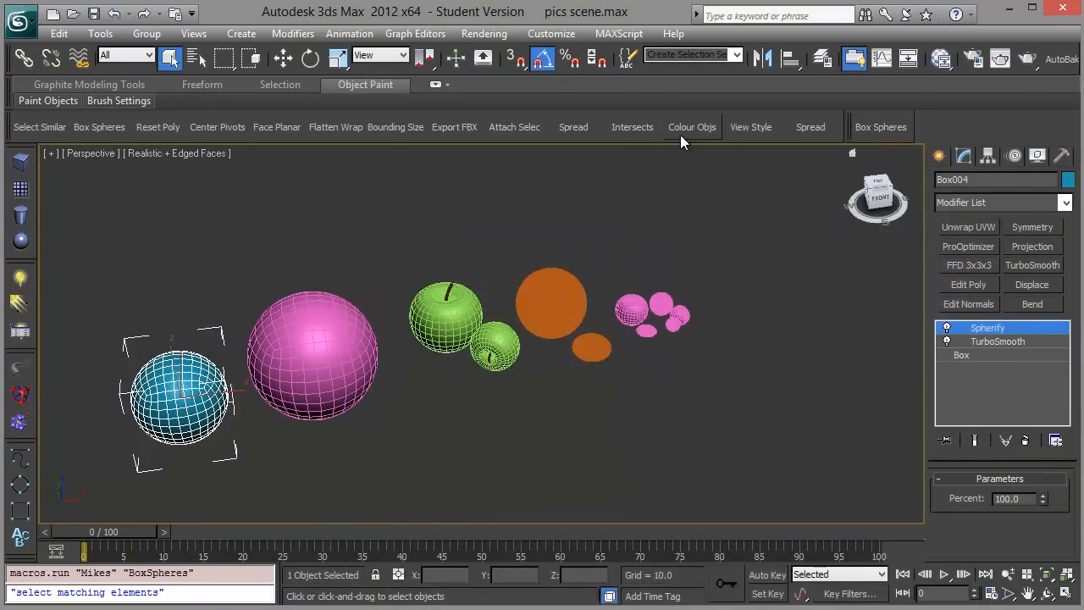
mouse_move(515, 127)
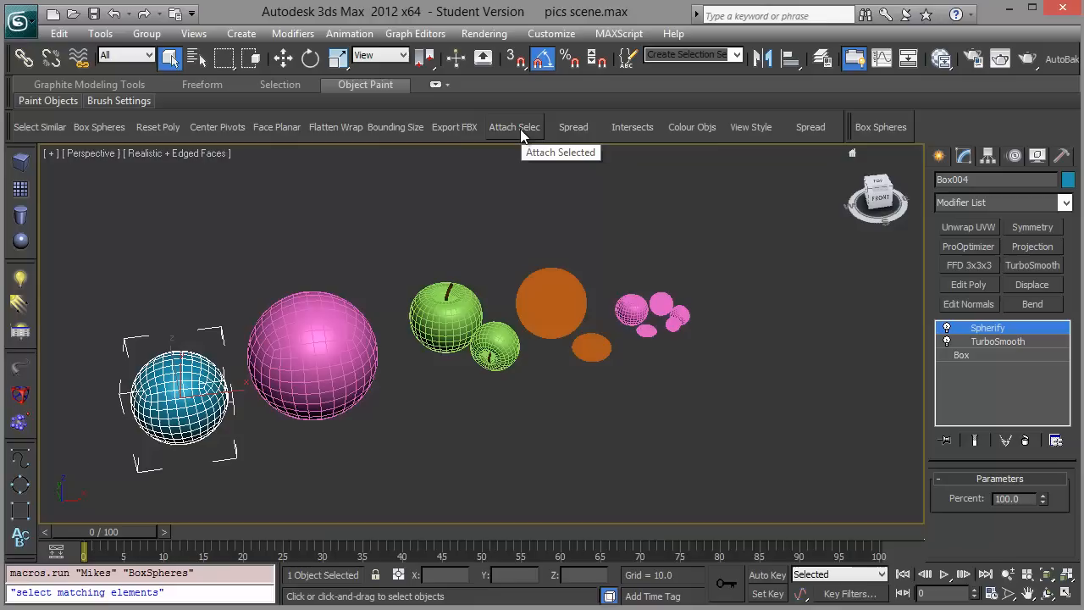
mouse_move(556, 136)
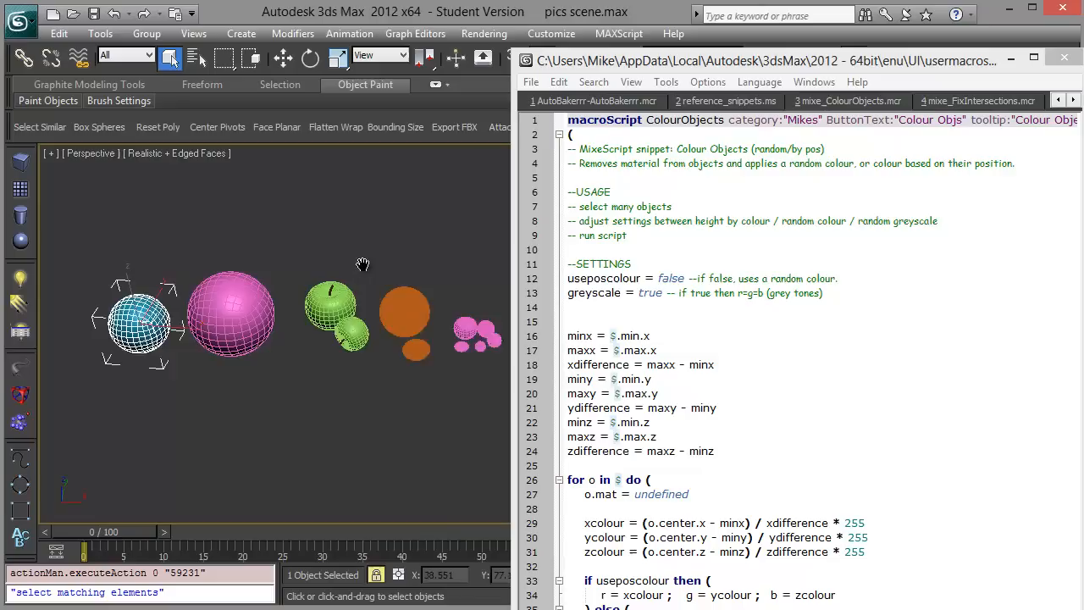
- Run Colour Objs on all selected fruit spheres, giving them random colours
right_click(363, 263)
type("fals")
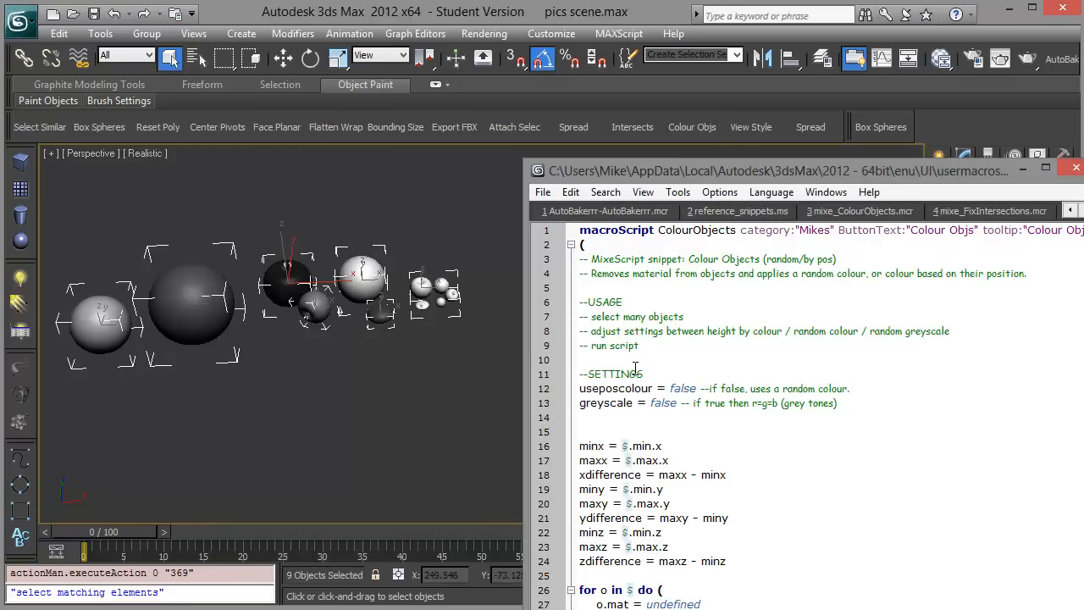
left_click(692, 126)
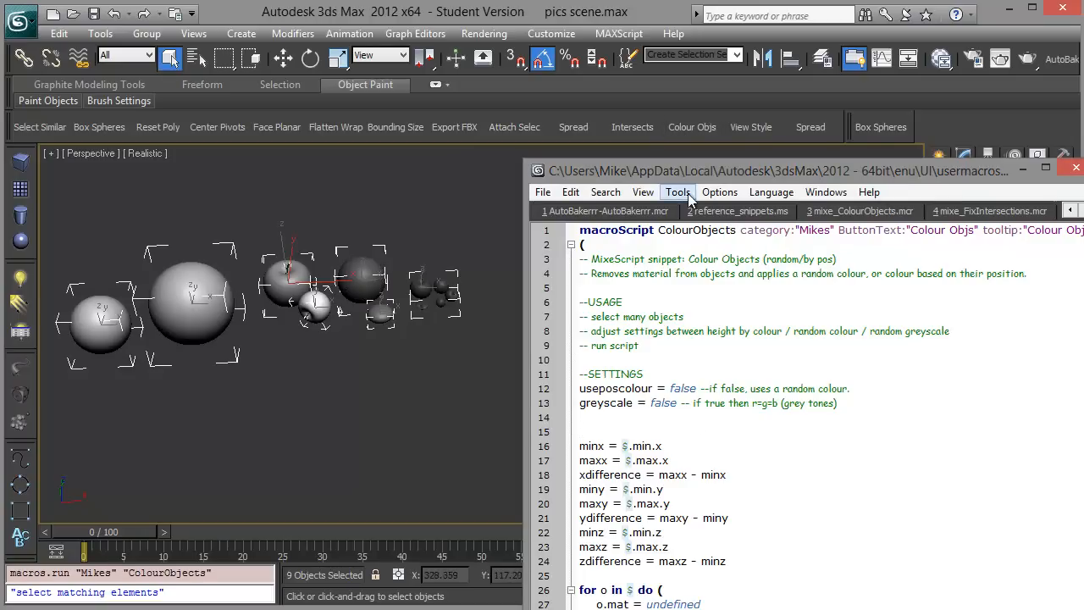
left_click(542, 192)
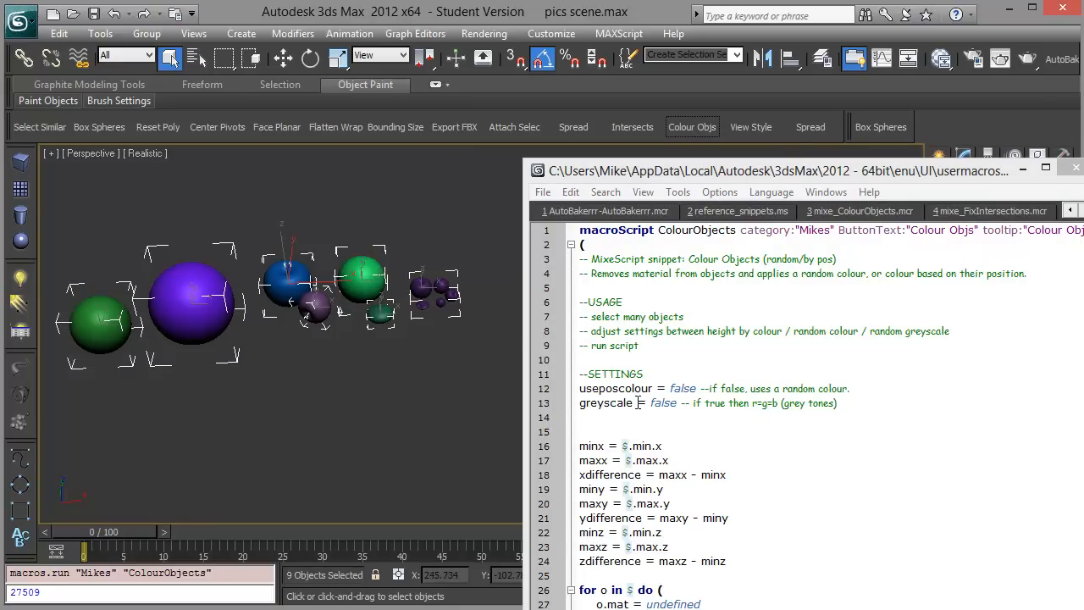
- Reopen the Colour Objects macro source via Edit Macro Script, then close the editor
right_click(692, 125)
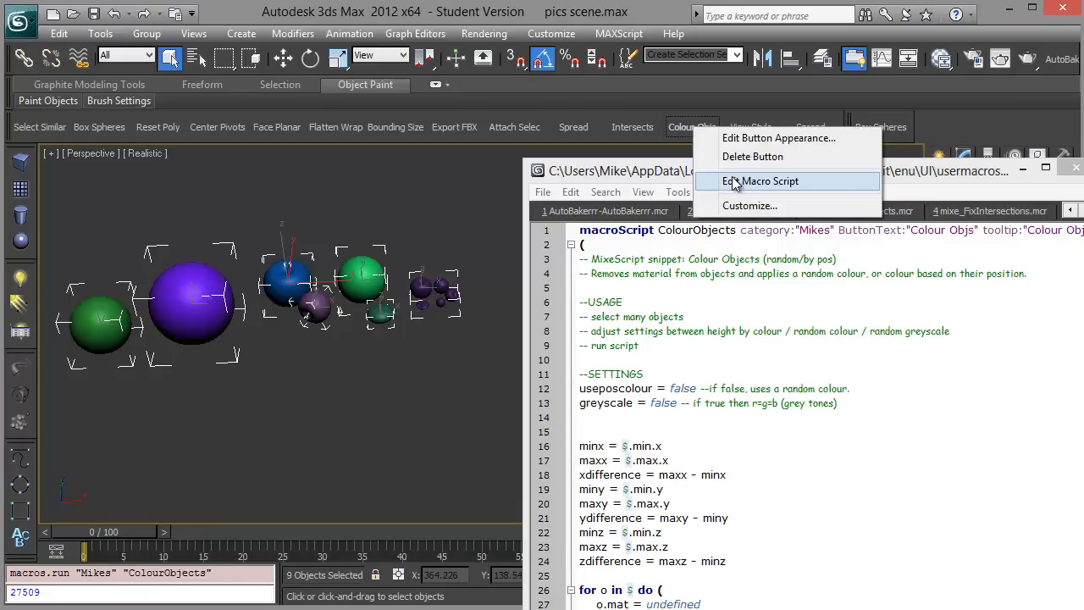
left_click(762, 179)
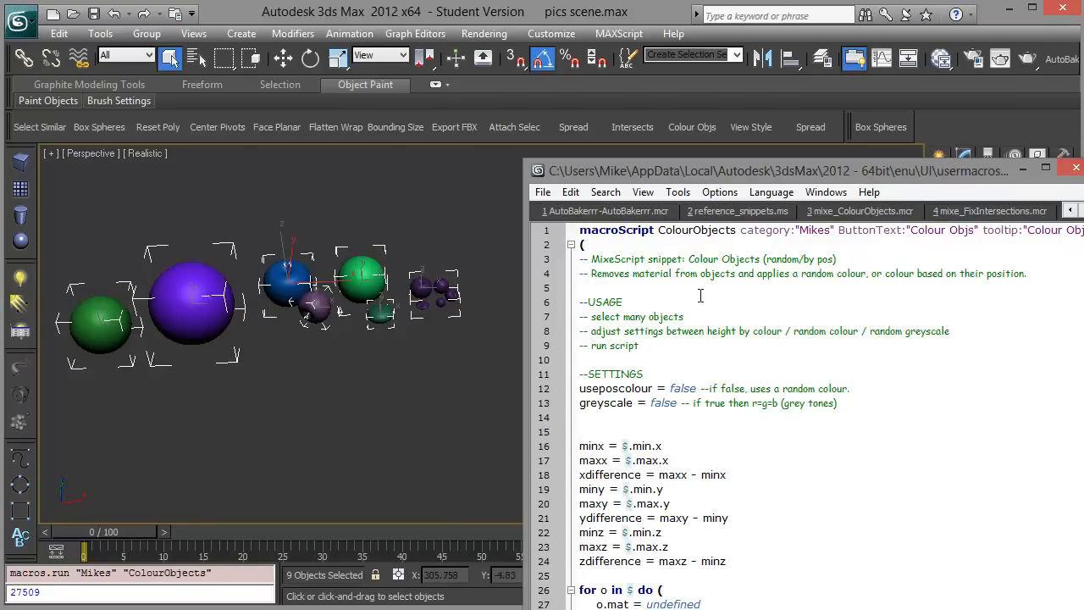
left_click(677, 191)
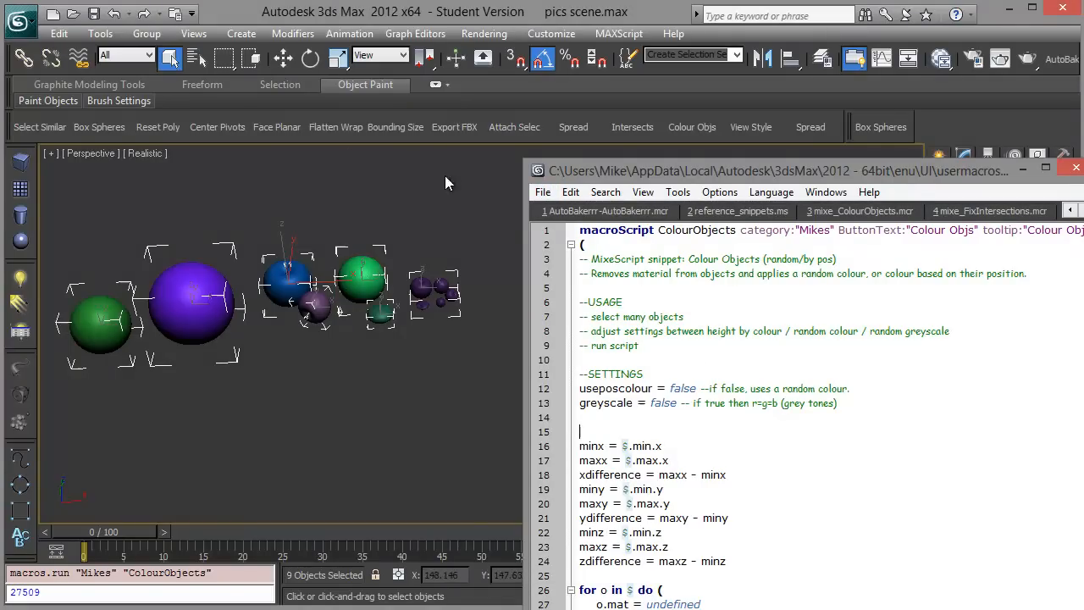
mouse_move(381, 400)
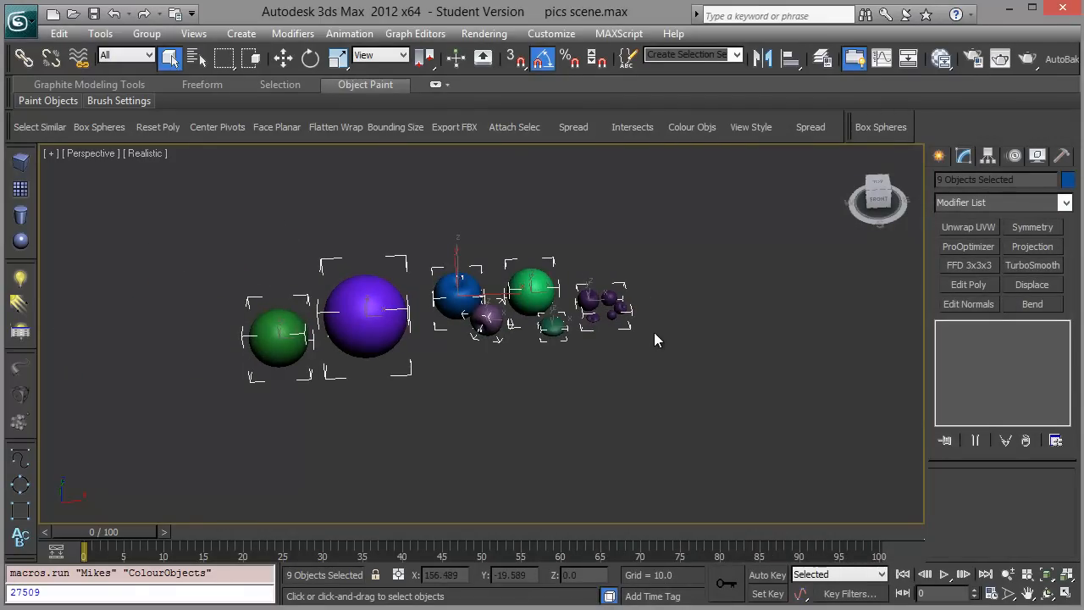
mouse_move(667, 336)
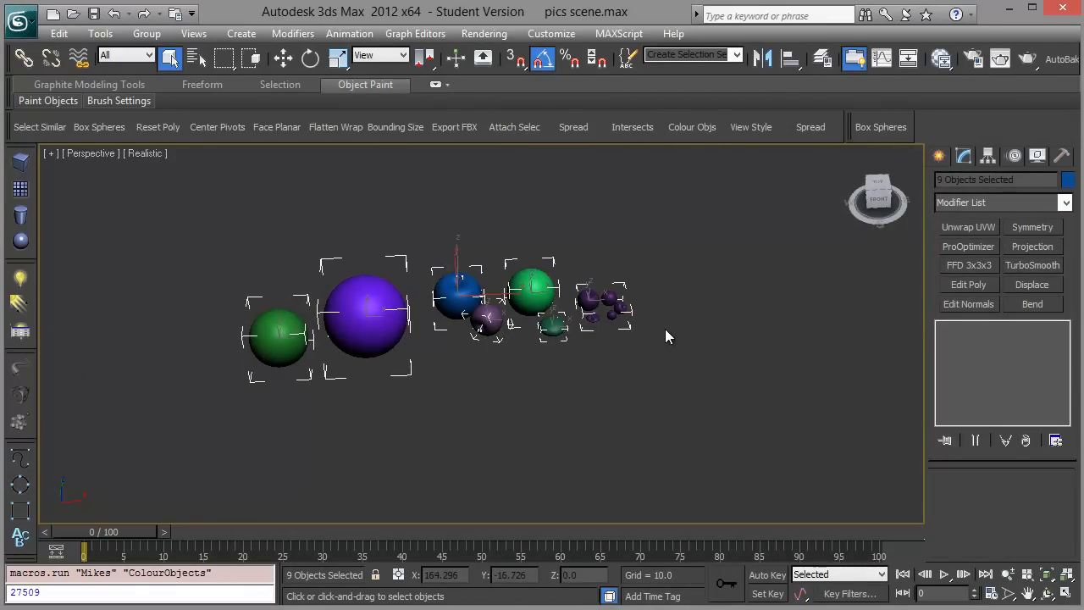